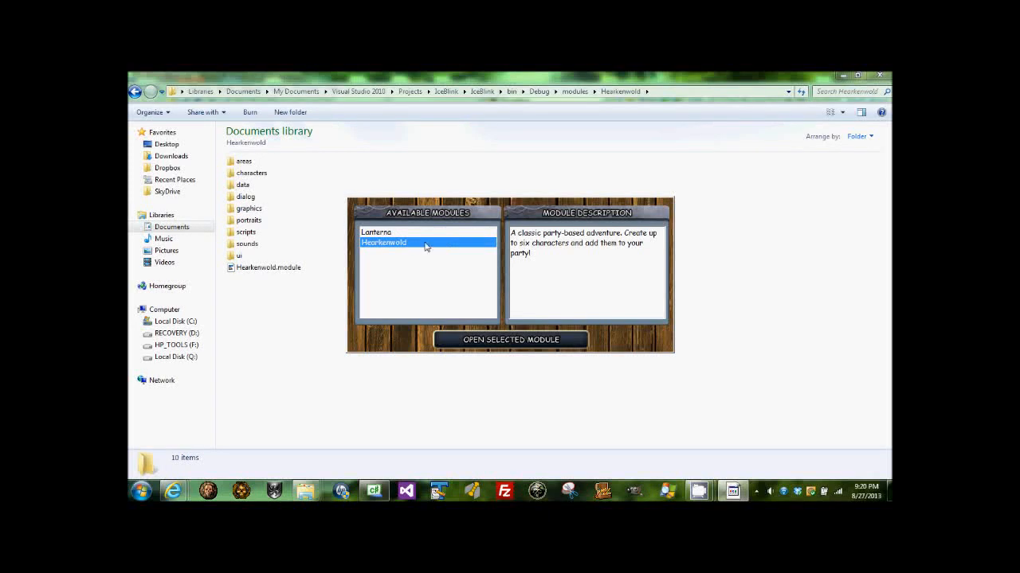
mouse_move(501, 247)
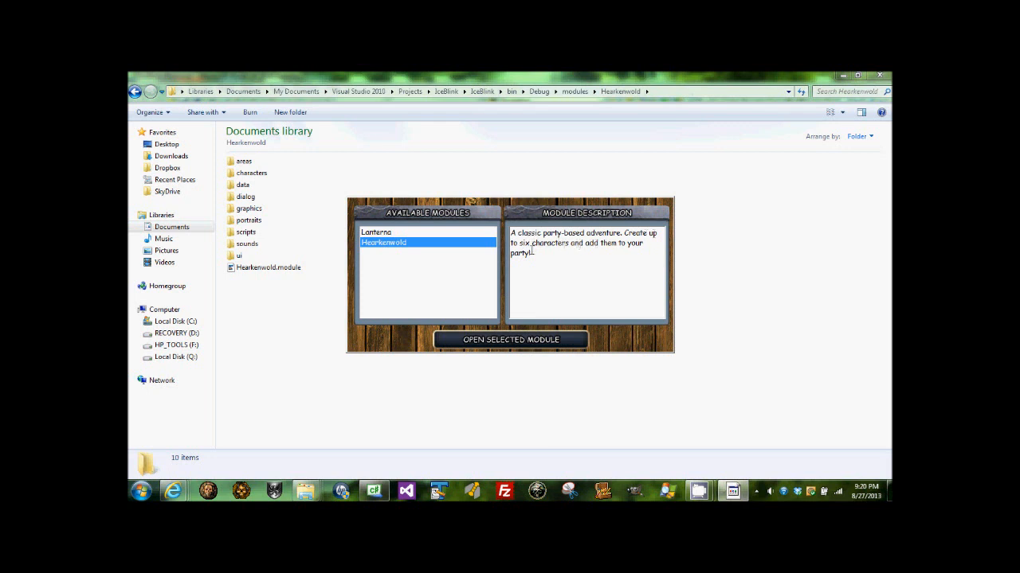
- Load the Hearkenwold adventure module from the module list
left_click(510, 339)
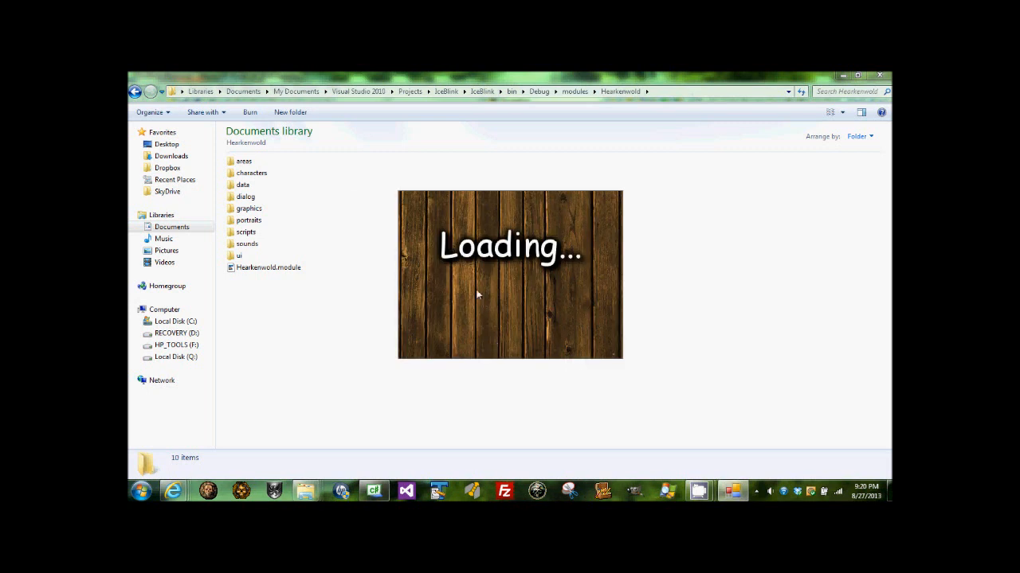
mouse_move(497, 271)
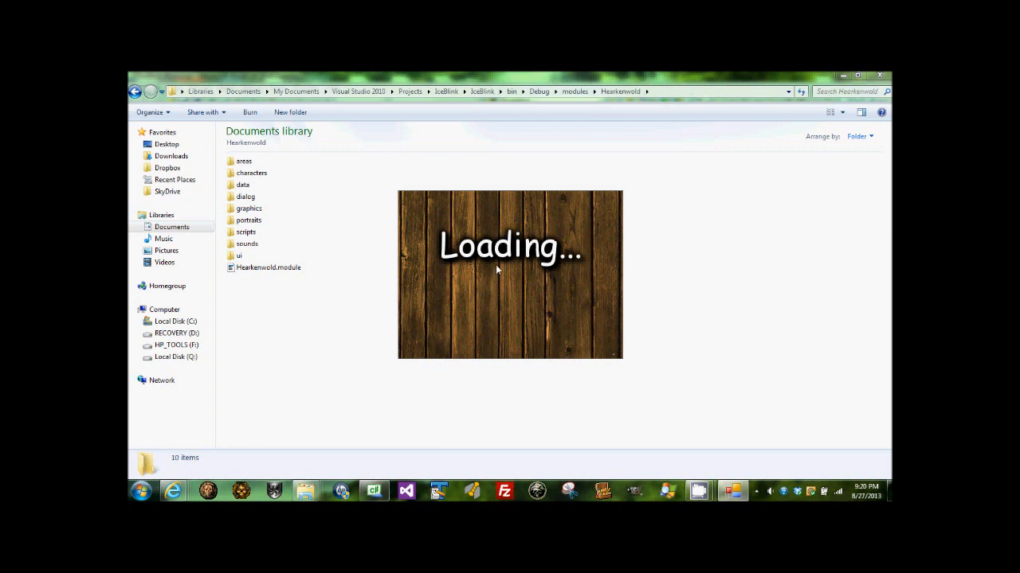
mouse_move(507, 264)
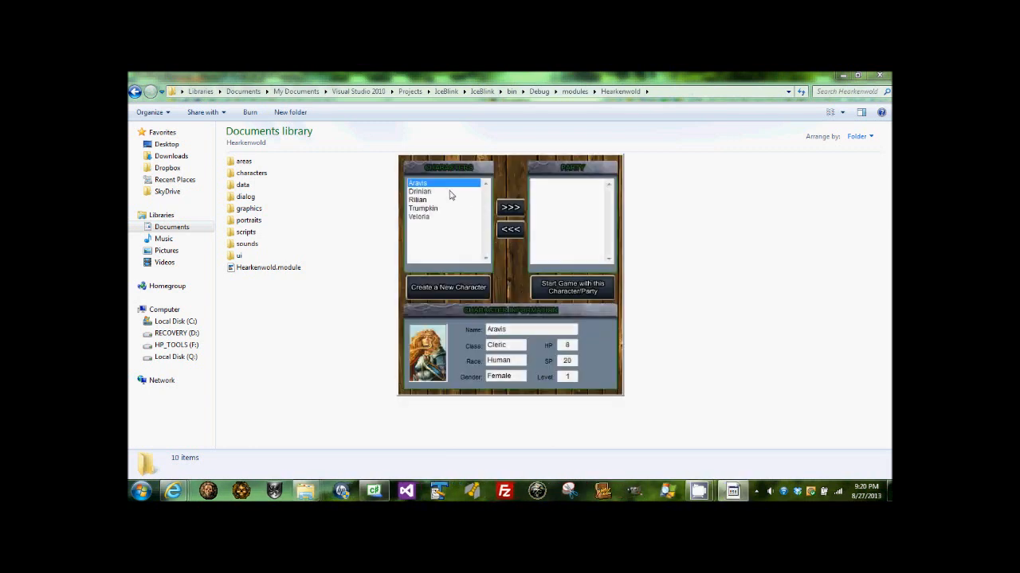
- Preview the archer and wizard premade characters, then begin creating a new character
left_click(418, 201)
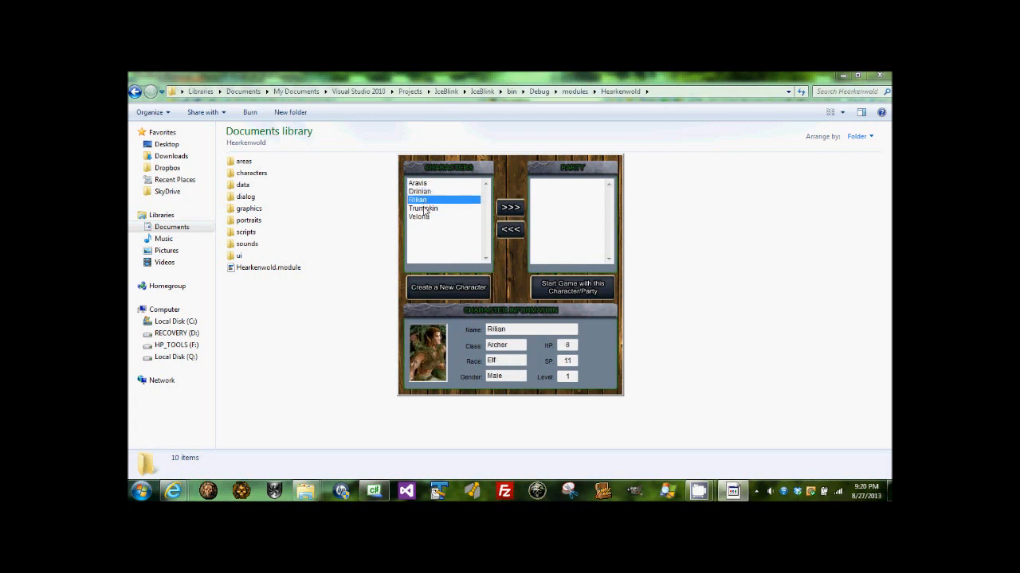
left_click(420, 217)
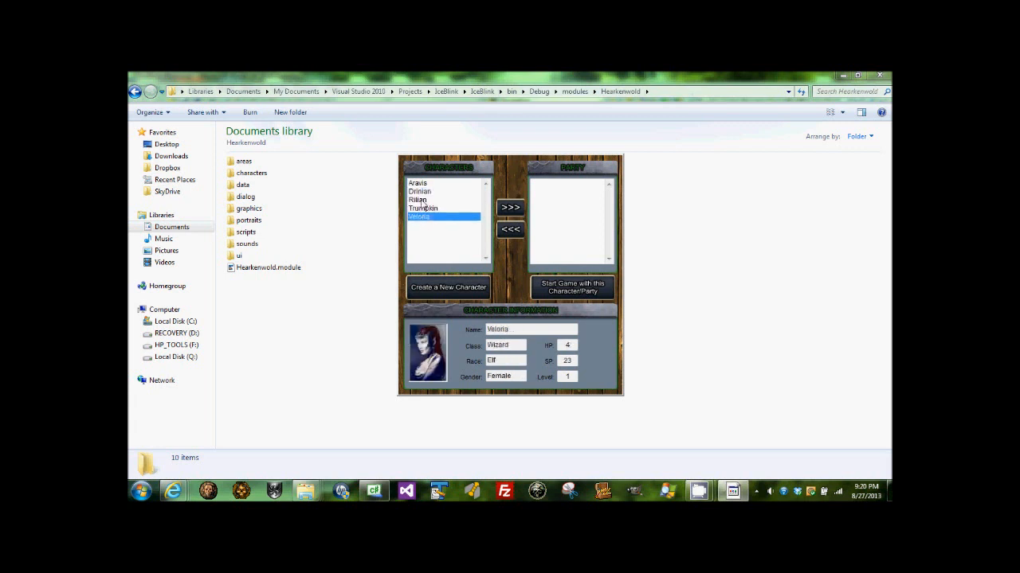
left_click(418, 201)
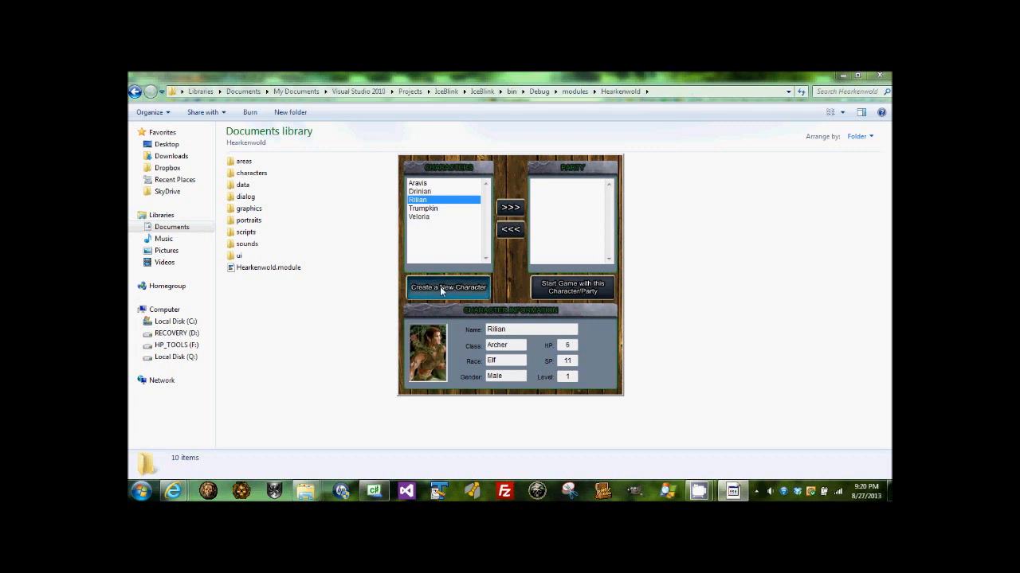
left_click(448, 287)
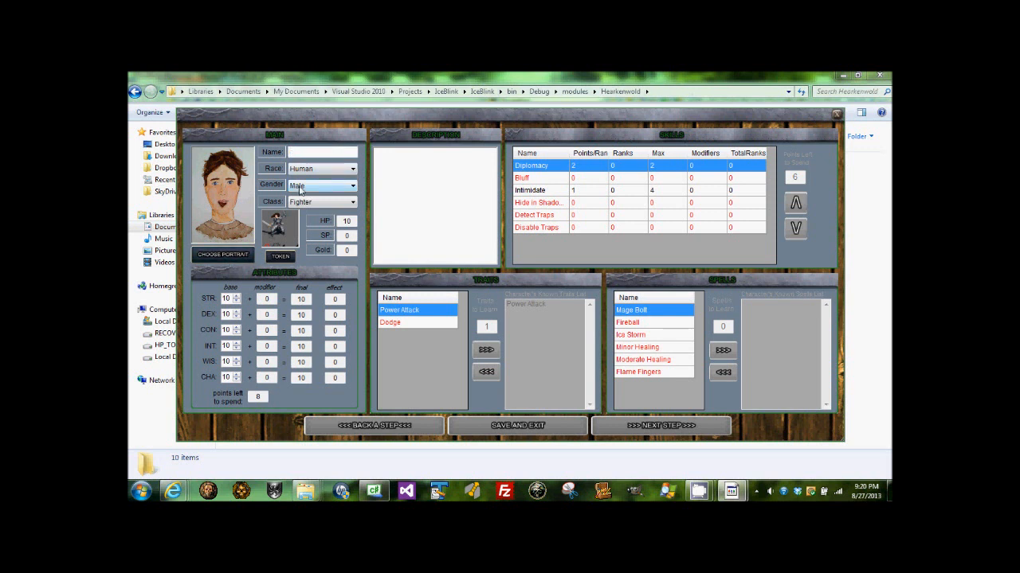
- Enter the new character's name starting with 'Da' in the Name field
left_click(319, 153)
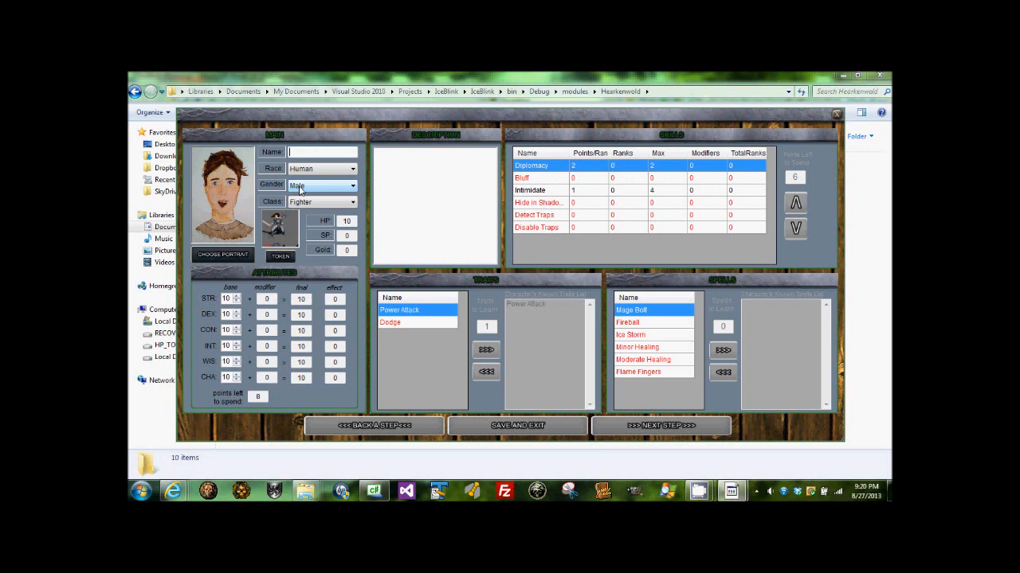
type("D")
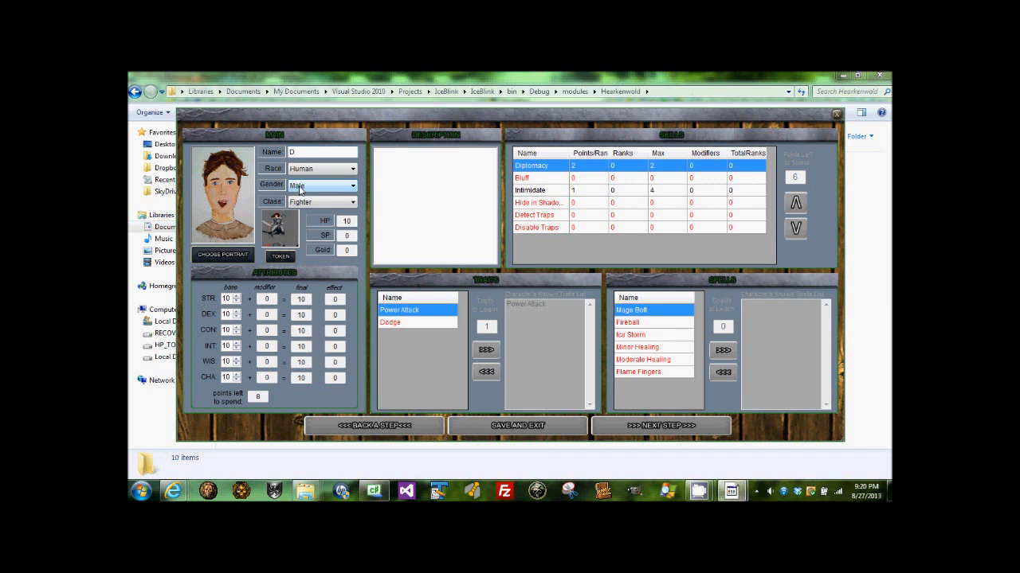
type("arrik")
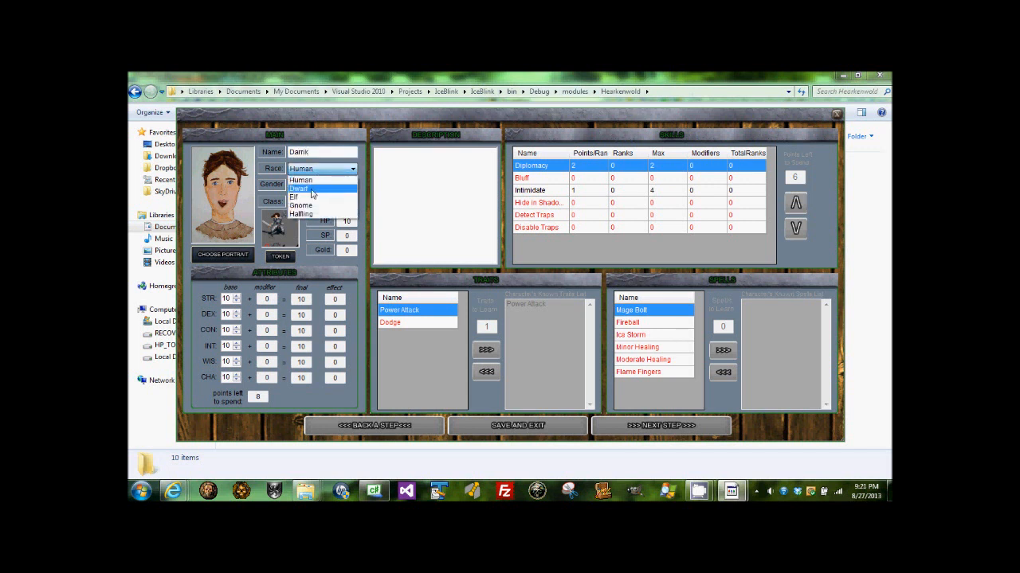
mouse_move(311, 198)
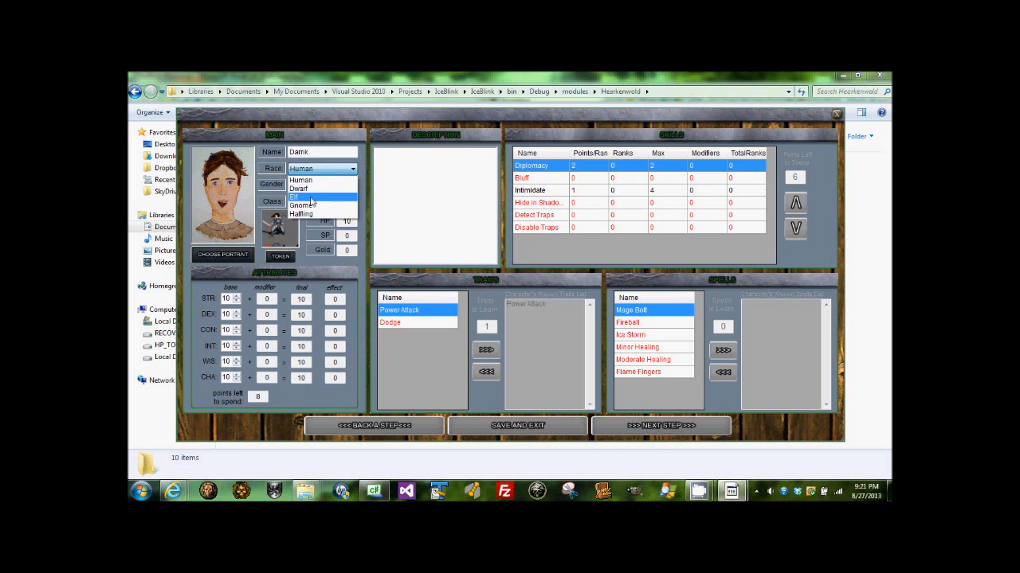
- Make the character a male Elf with the Archer class
left_click(306, 198)
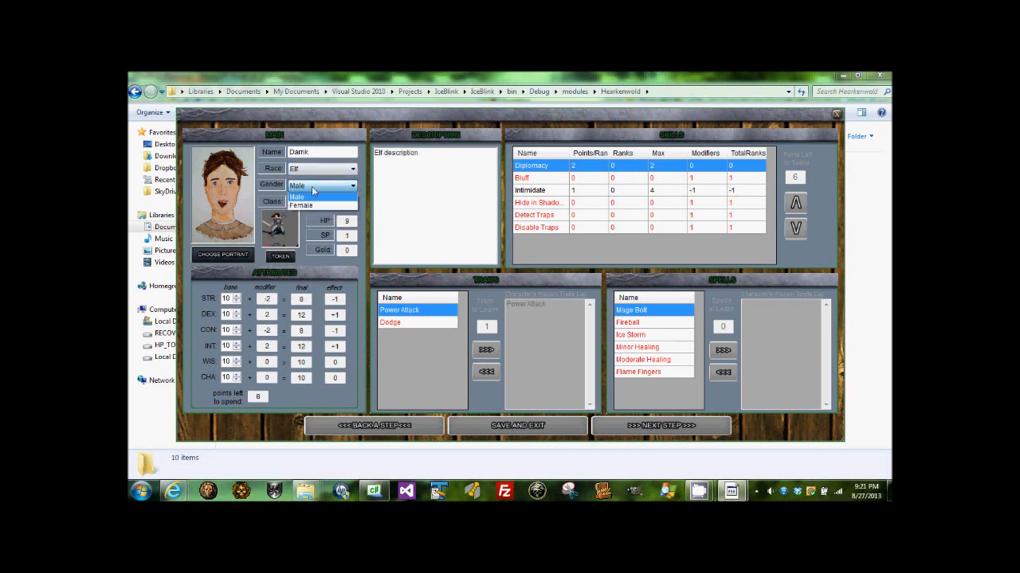
left_click(350, 201)
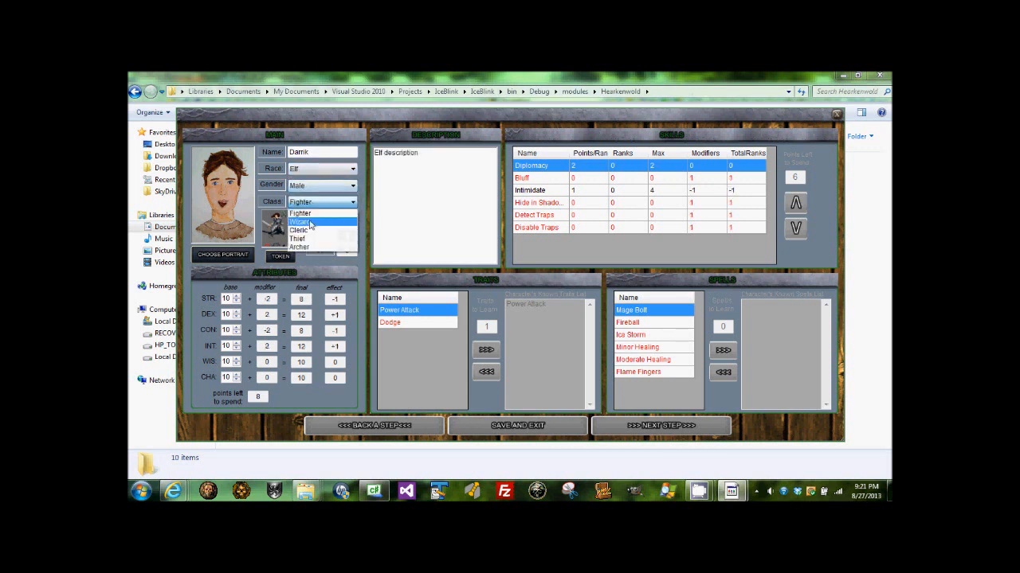
mouse_move(301, 213)
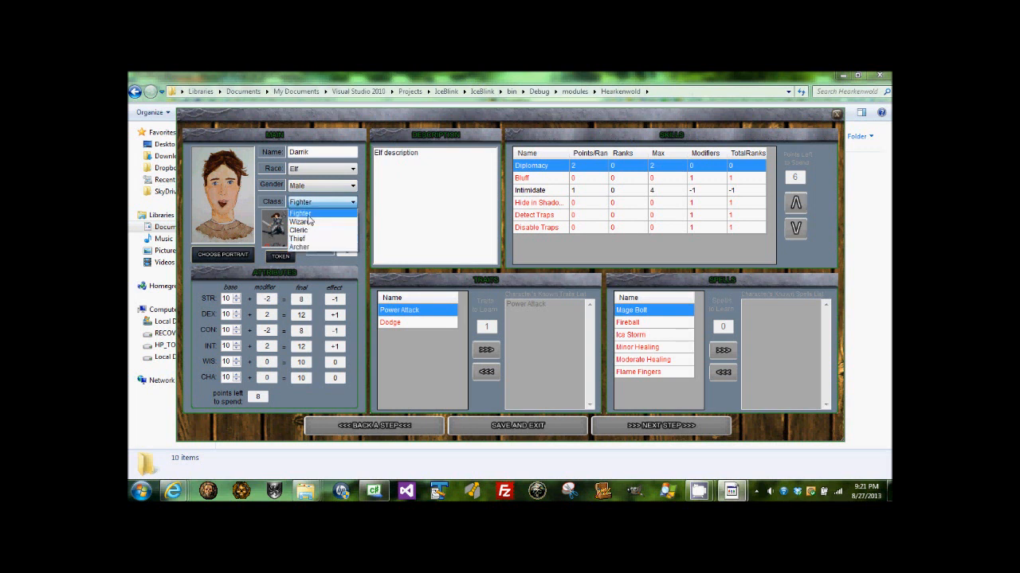
mouse_move(301, 239)
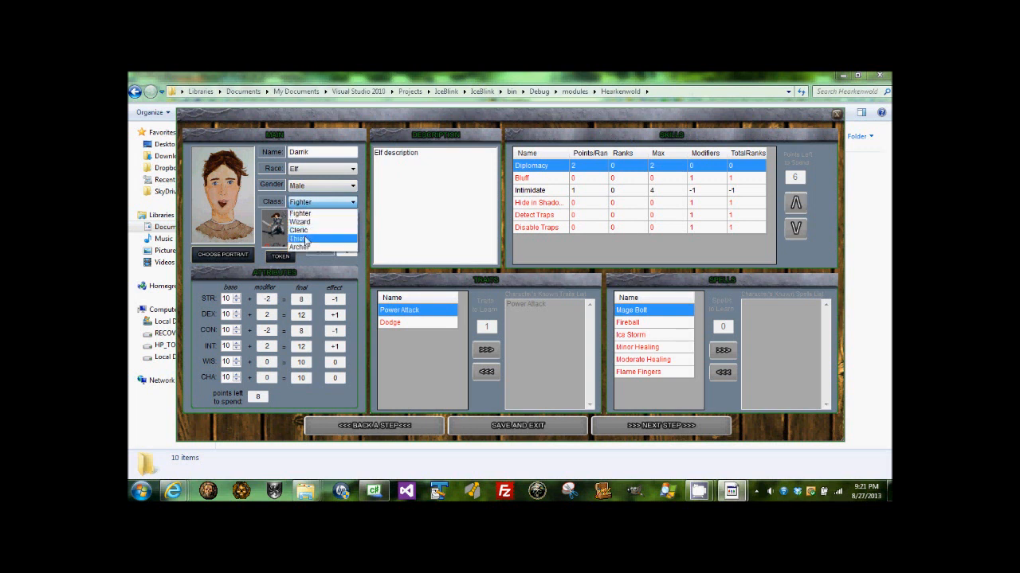
mouse_move(301, 222)
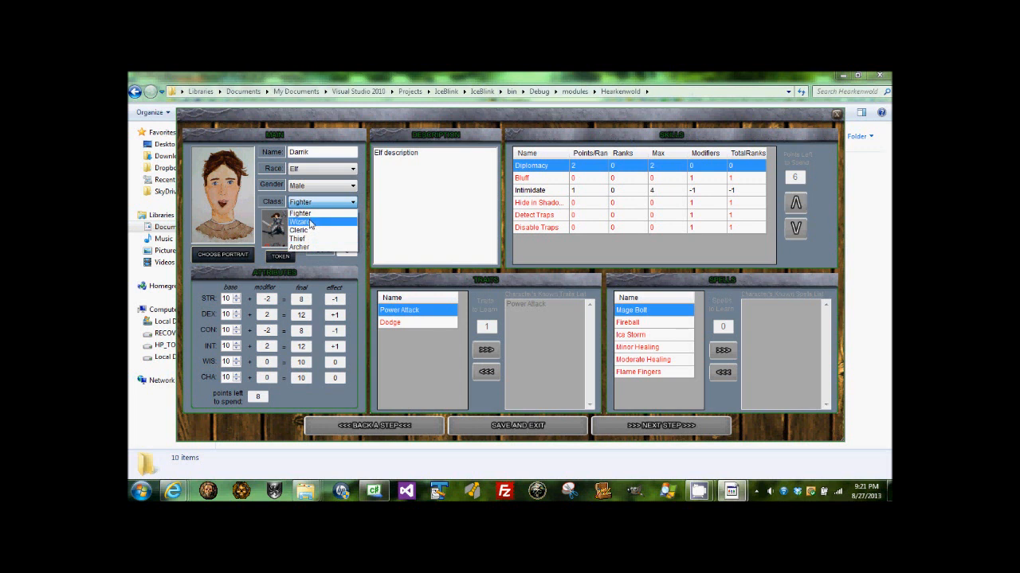
mouse_move(300, 247)
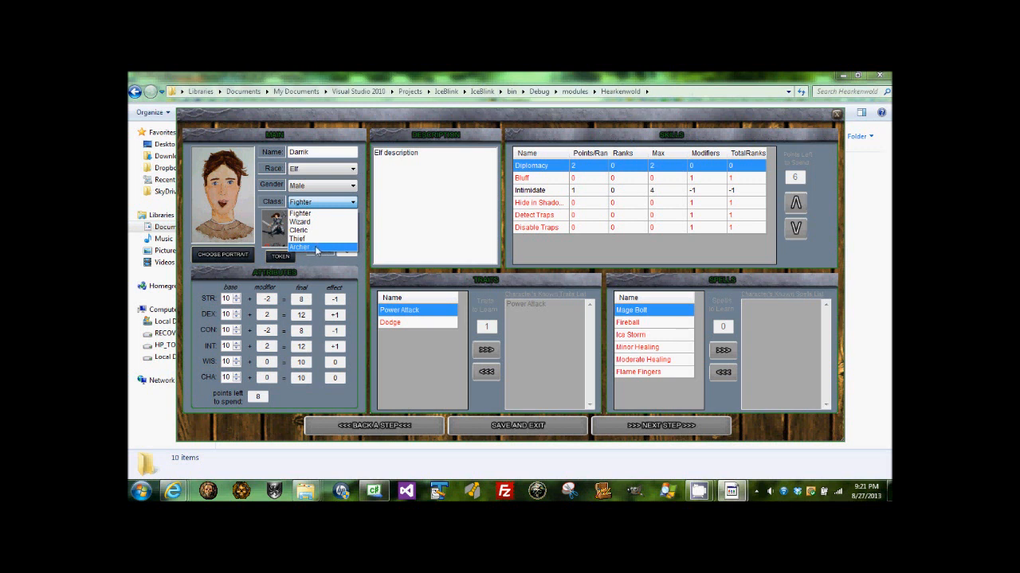
left_click(300, 247)
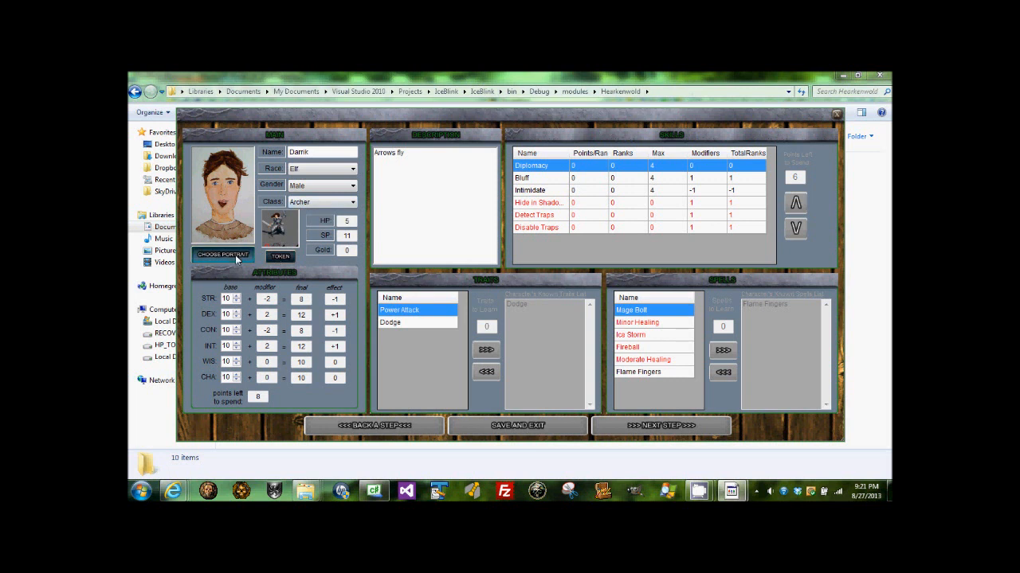
- Give the character the forest archer portrait from the portrait list
left_click(223, 255)
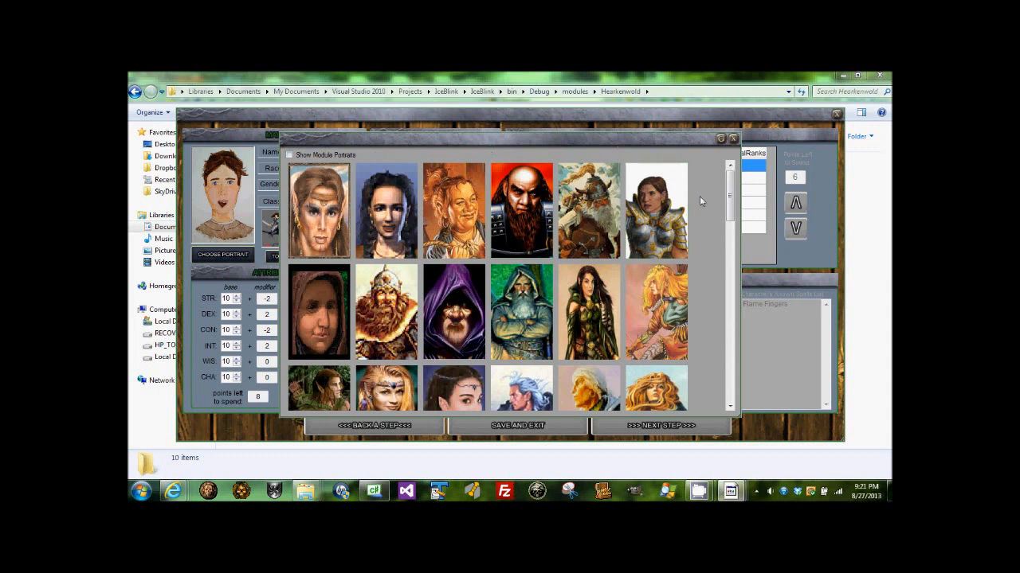
scroll("down", 3)
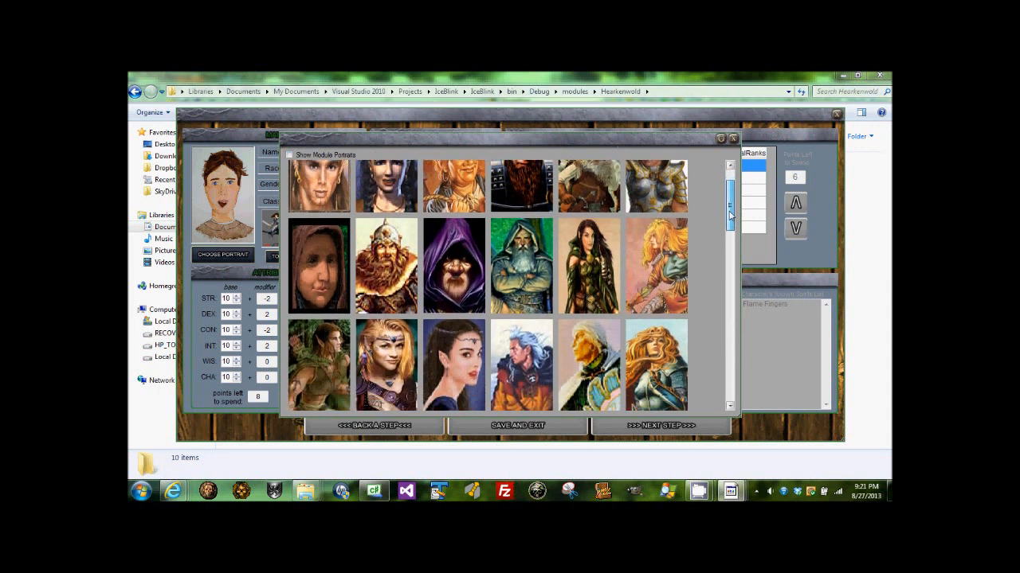
scroll("down", 3)
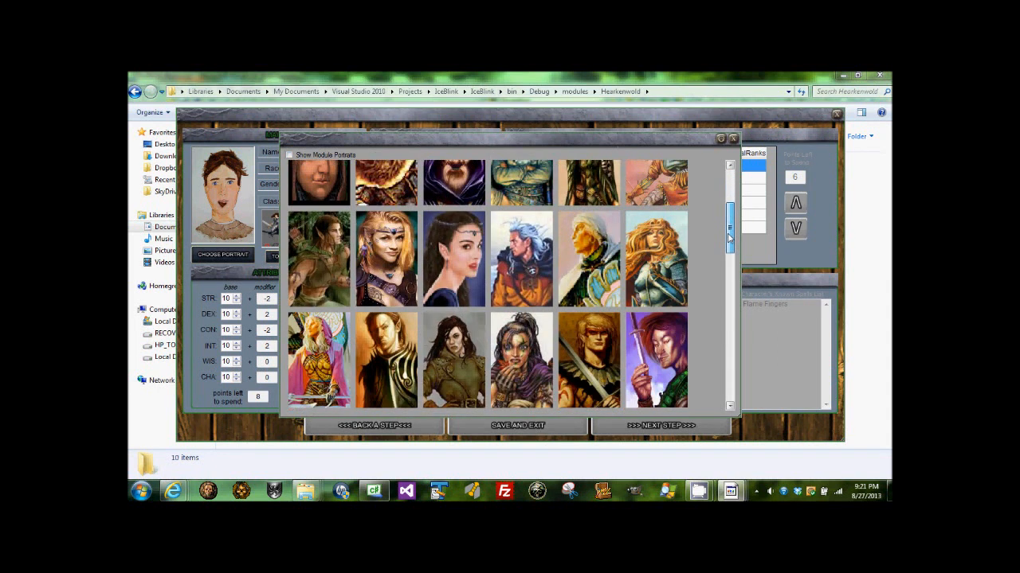
scroll("down", 3)
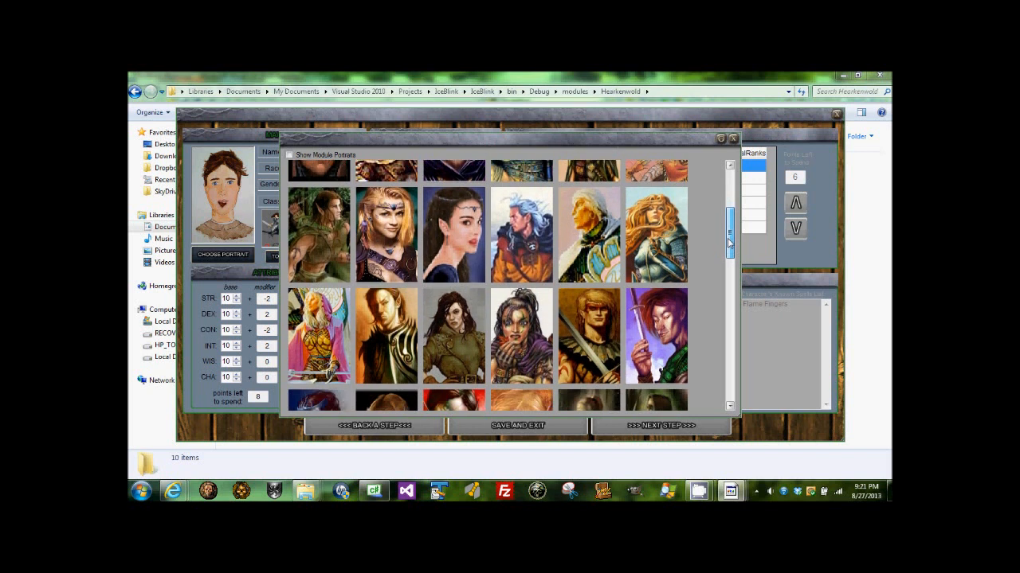
scroll("down", 3)
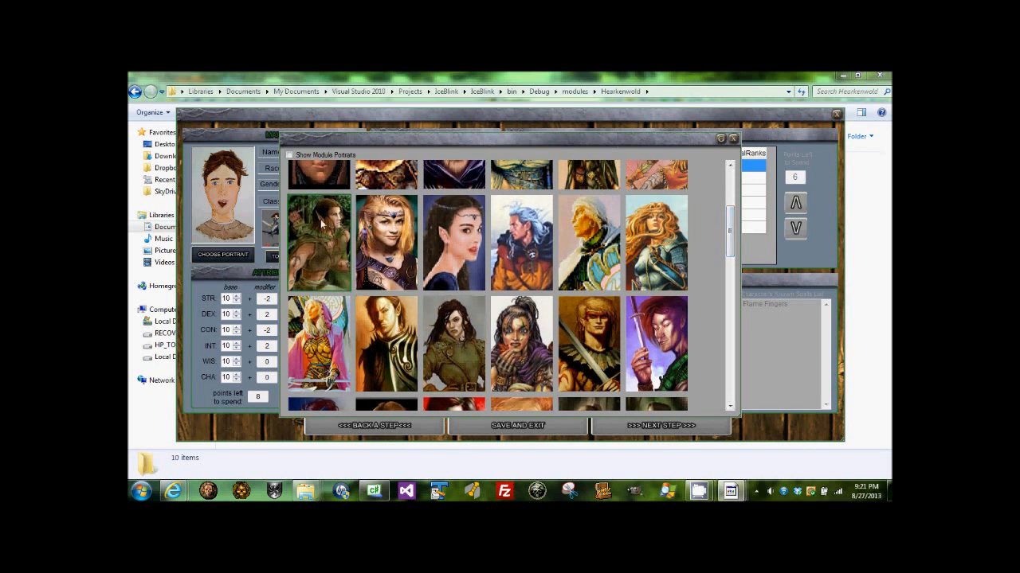
left_click(319, 242)
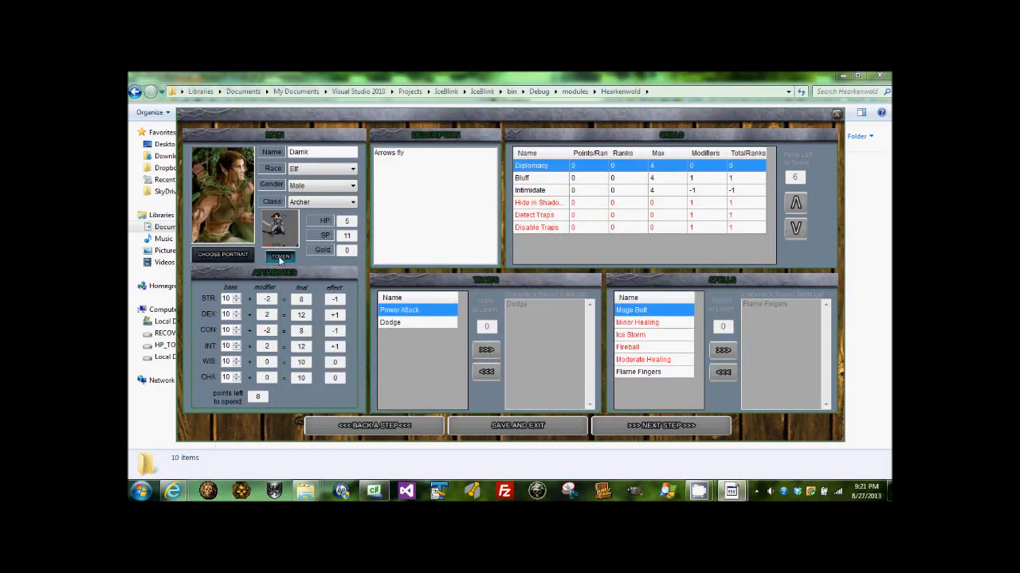
- Choose a matching sprite token for the character
left_click(281, 255)
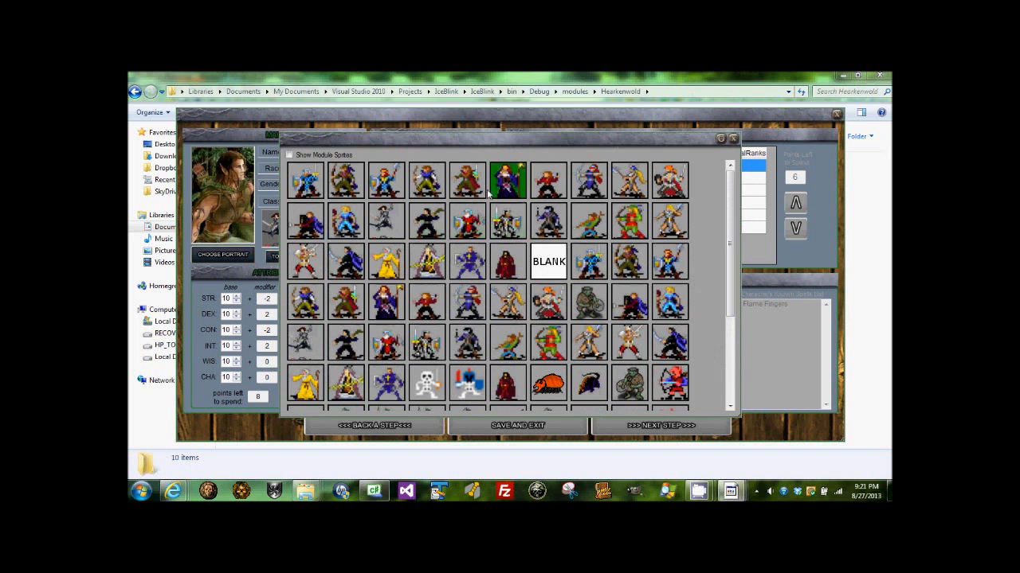
left_click(344, 180)
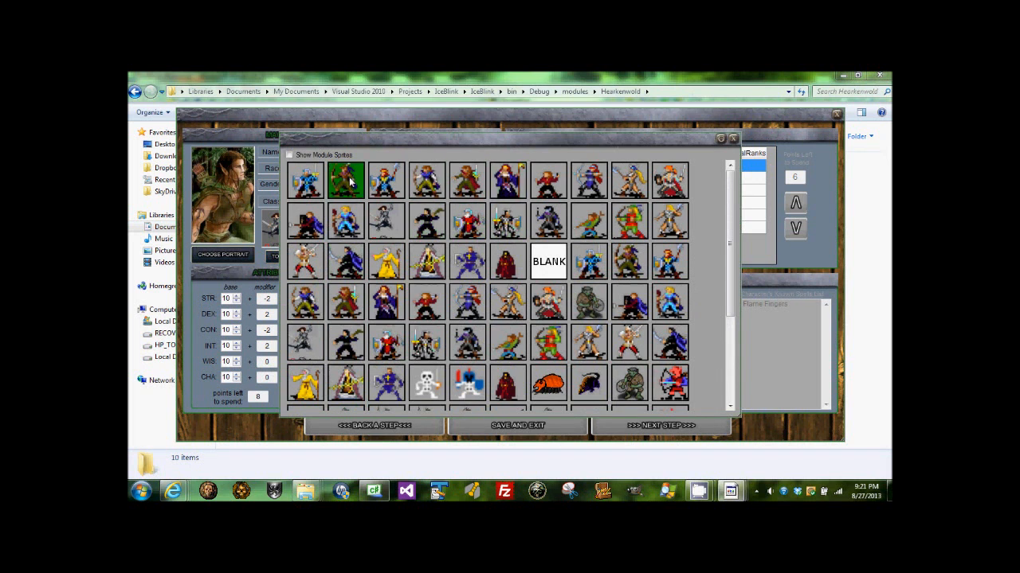
left_click(344, 181)
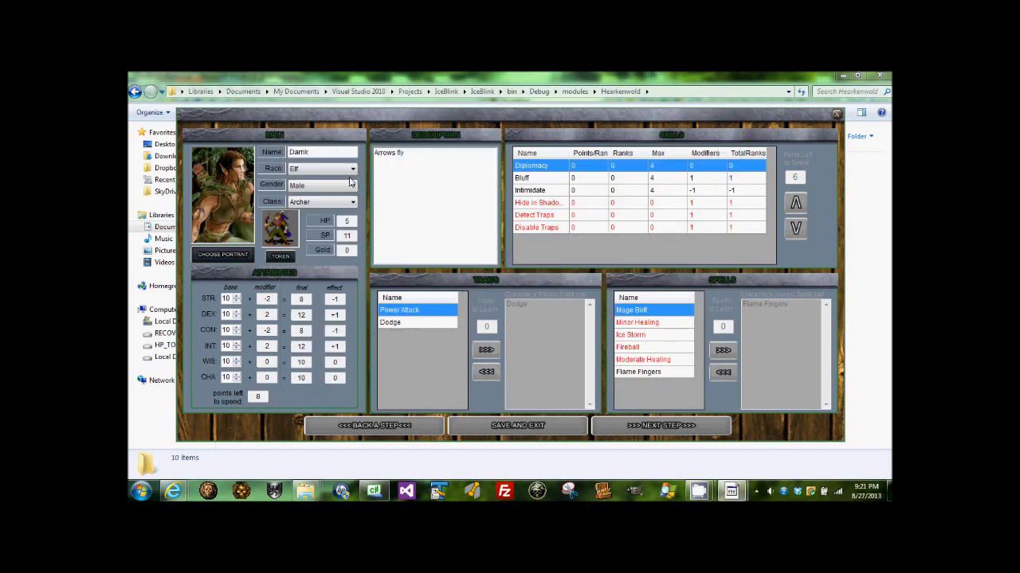
mouse_move(353, 232)
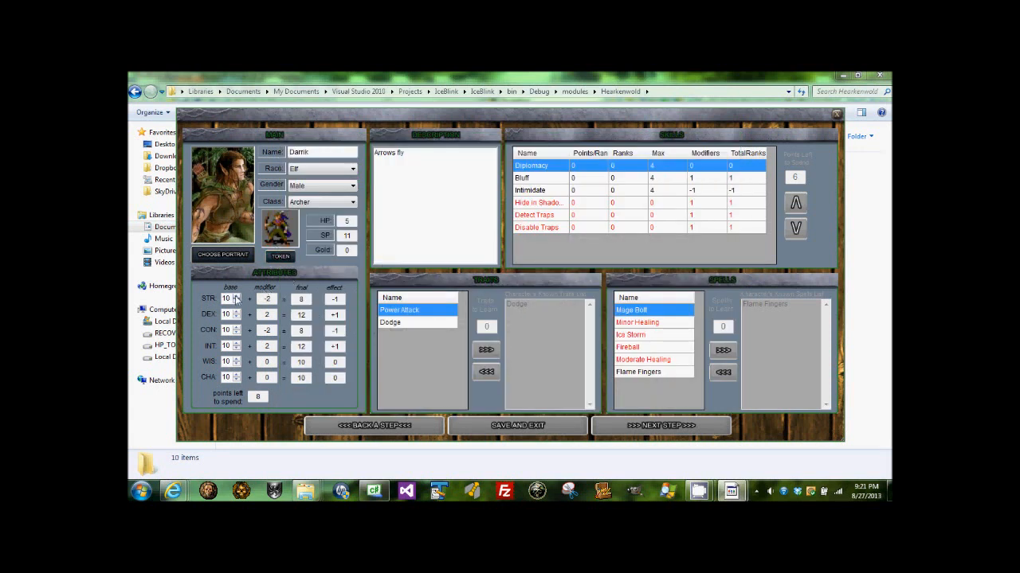
- Raise Darnk's strength score and finish attributes to move on to skills
left_click(236, 311)
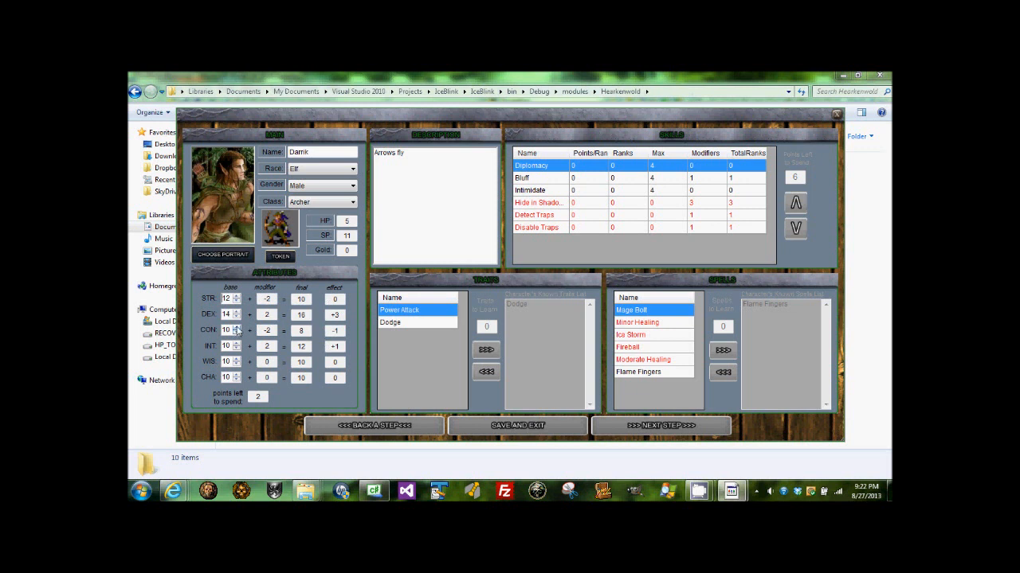
left_click(237, 328)
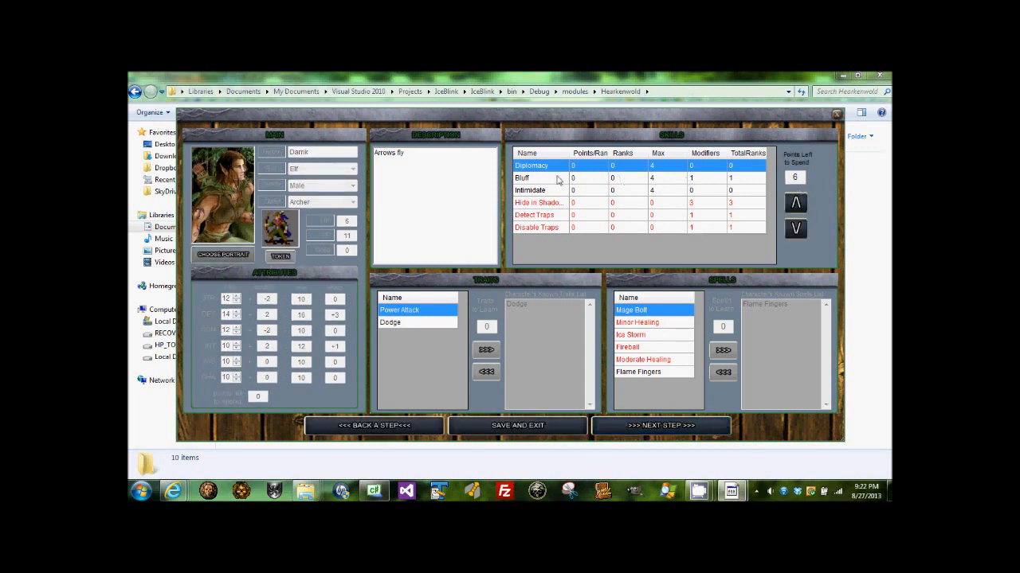
- Spend the skill points adding ranks to Diplomacy and Bluff
left_click(538, 203)
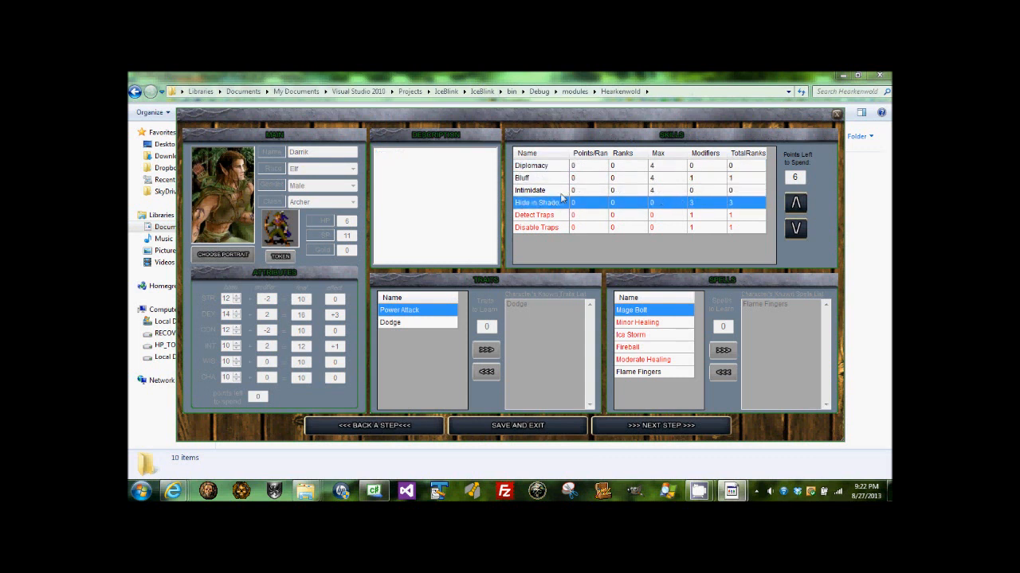
left_click(532, 164)
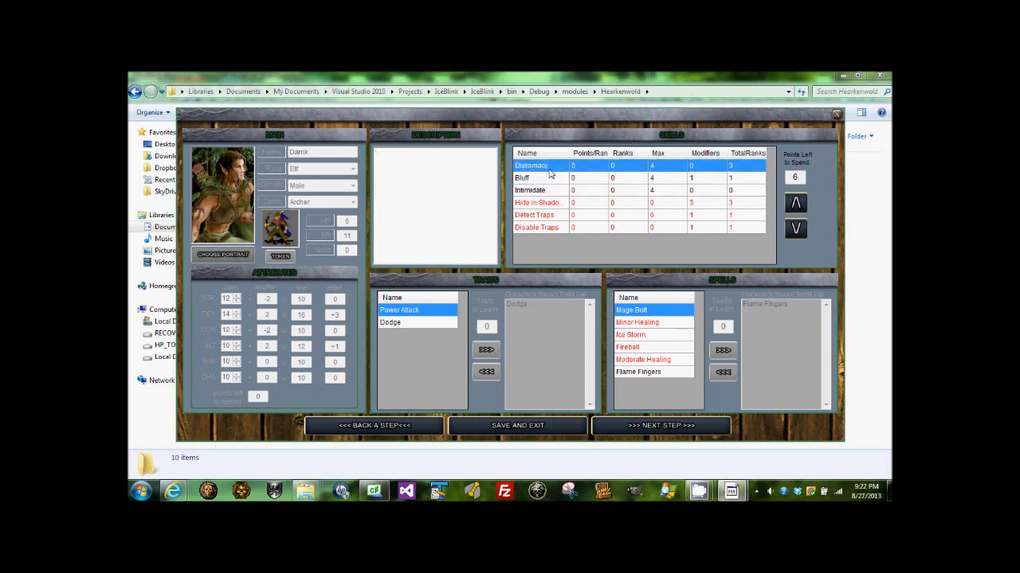
left_click(793, 203)
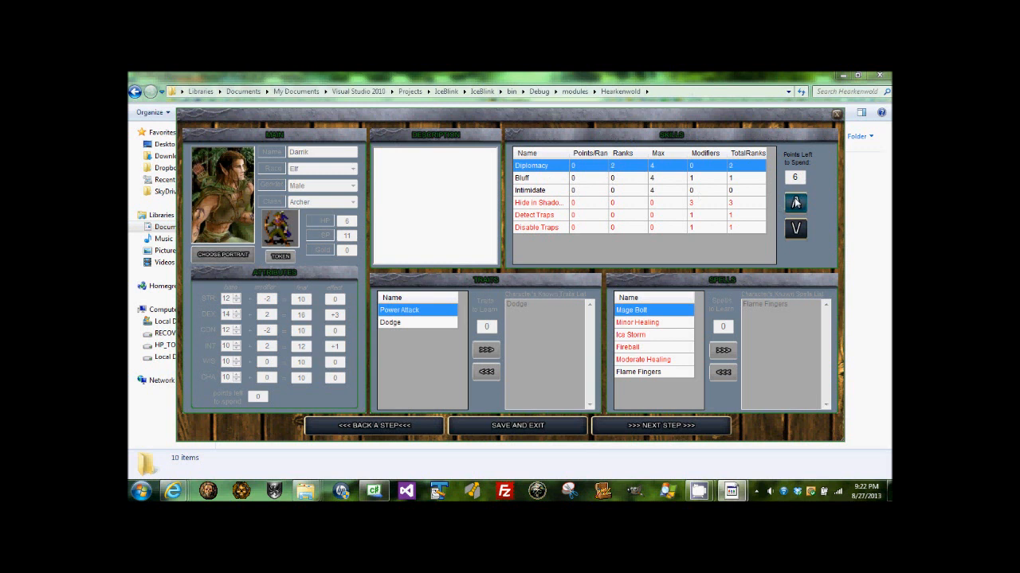
left_click(795, 202)
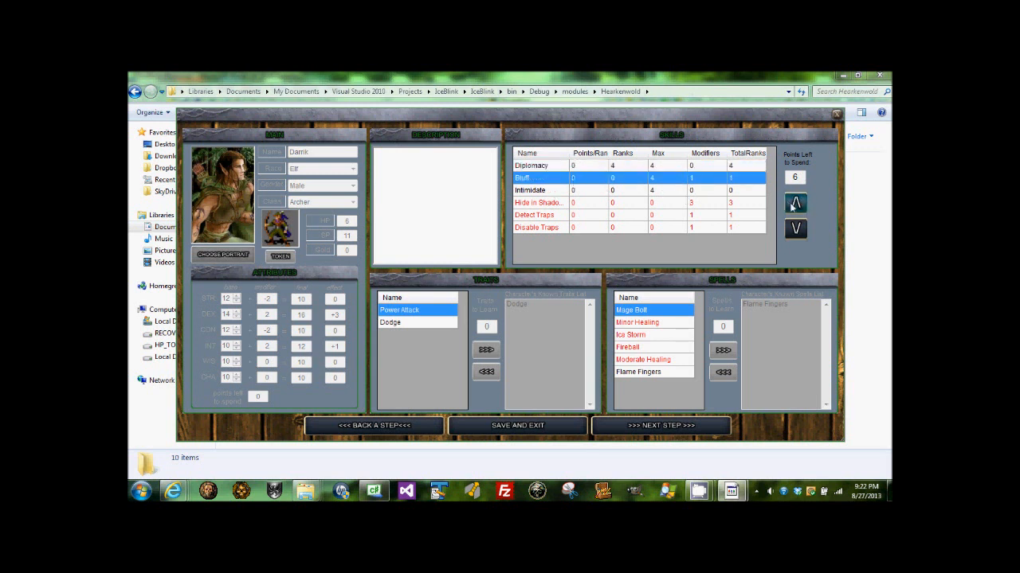
left_click(793, 229)
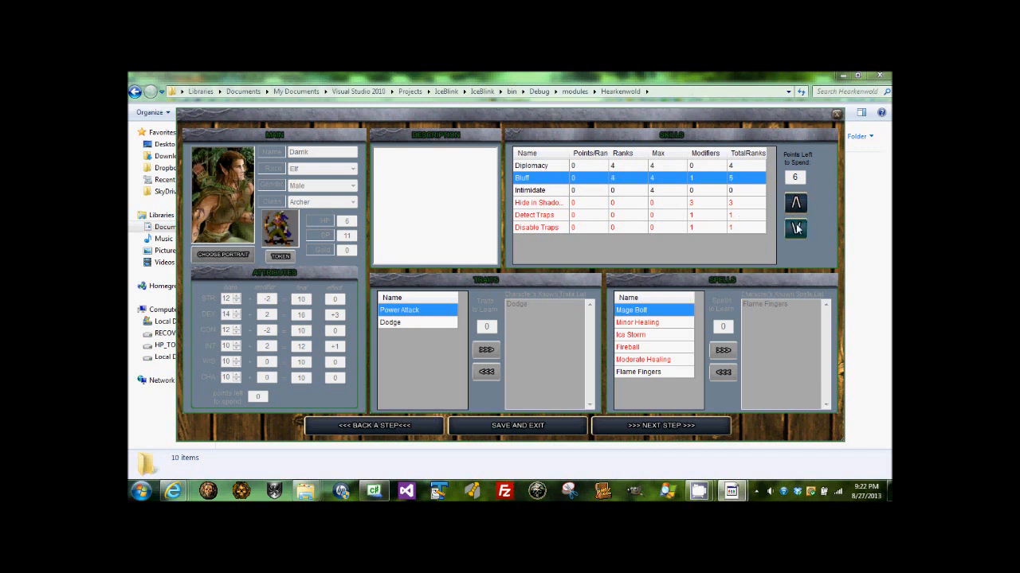
left_click(794, 229)
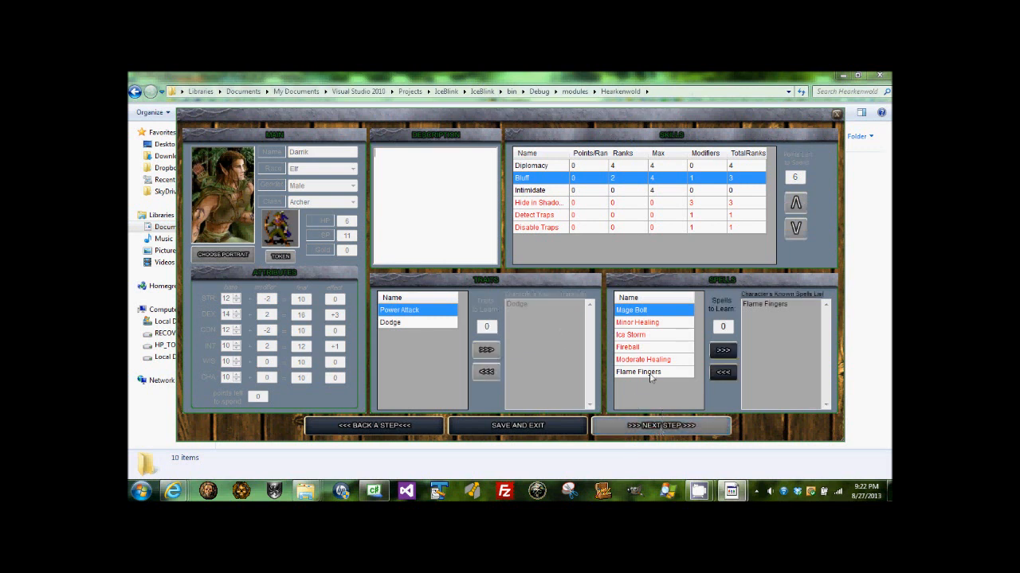
- Review the details of the Flame Fingers spell Darnk knows
left_click(638, 373)
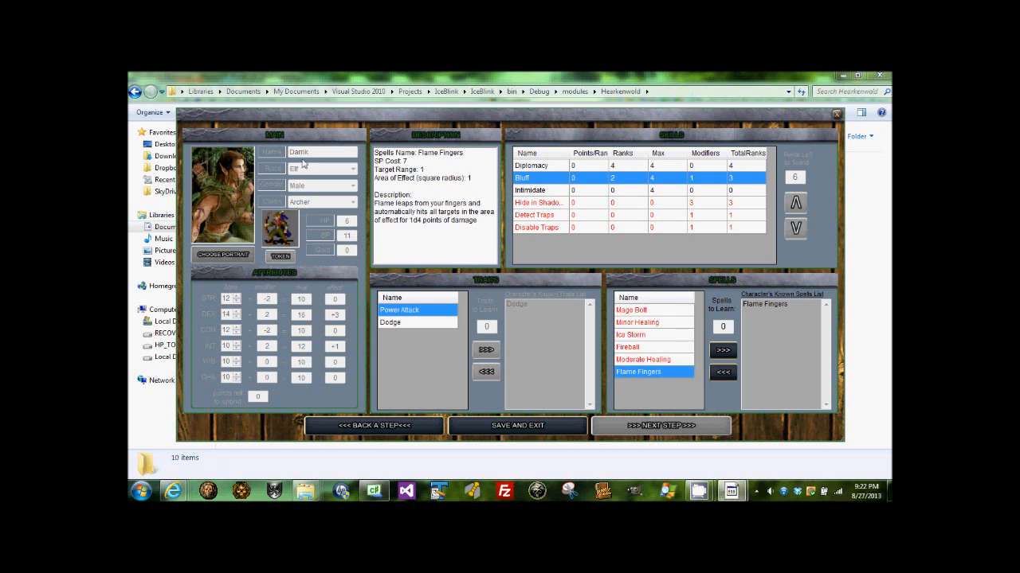
mouse_move(325, 243)
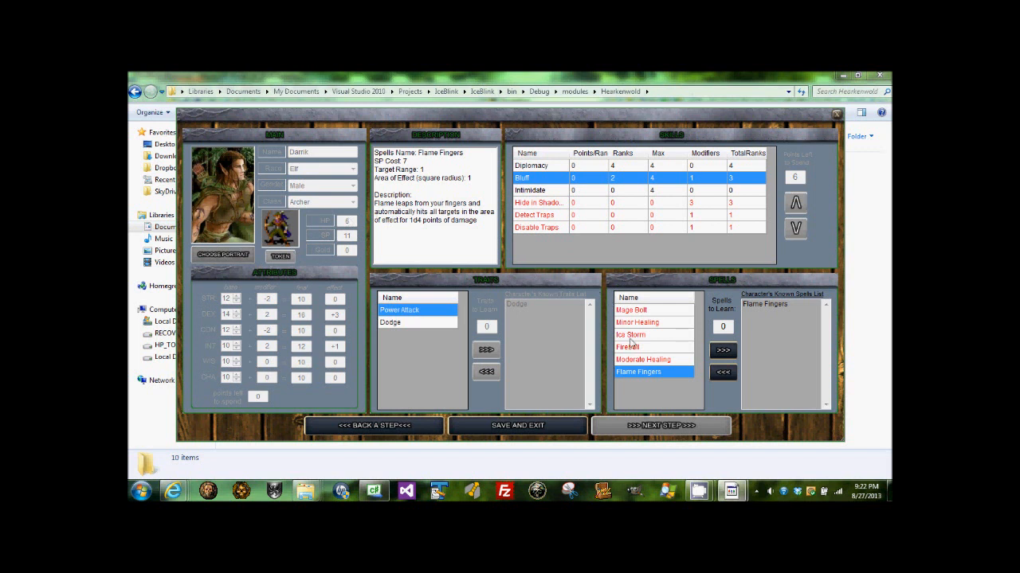
left_click(637, 372)
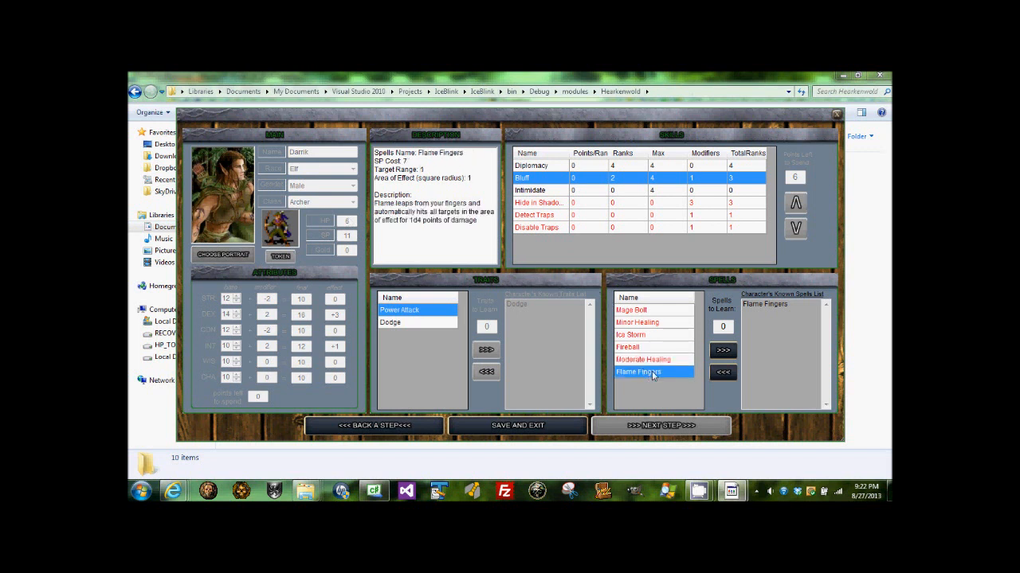
mouse_move(654, 374)
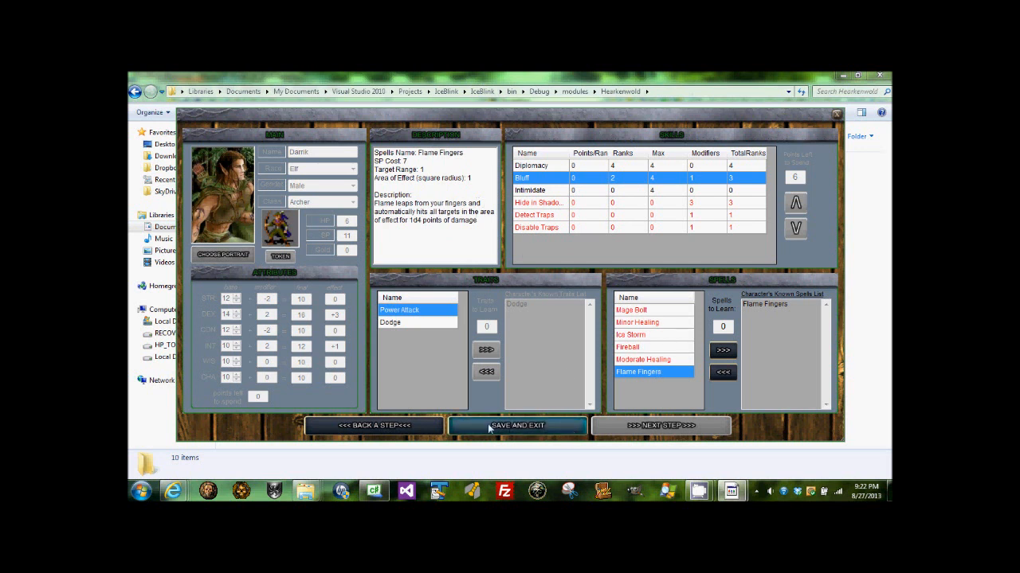
mouse_move(497, 433)
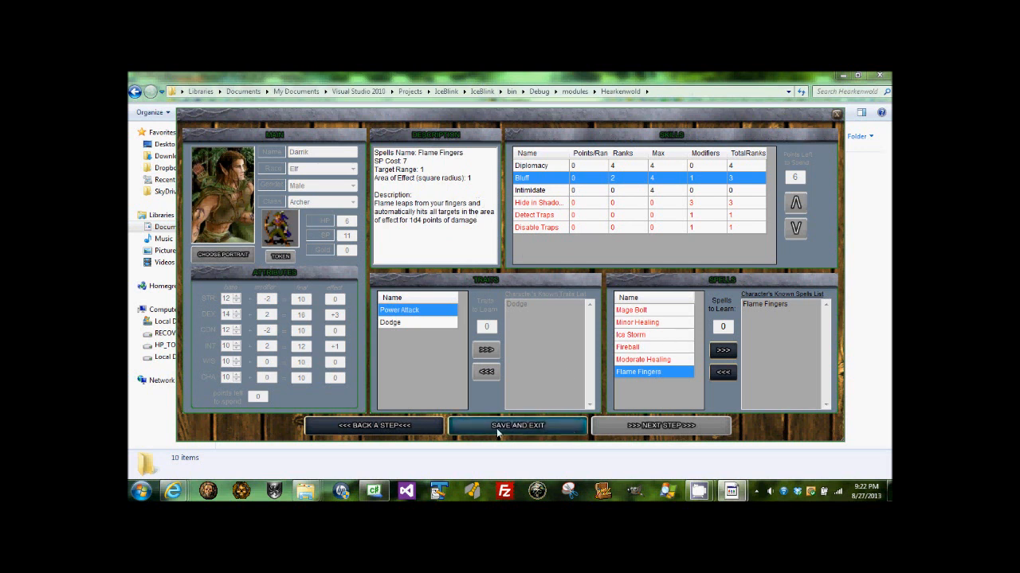
- Save the new character, exit creation and view Darnk's summary in the roster
left_click(516, 426)
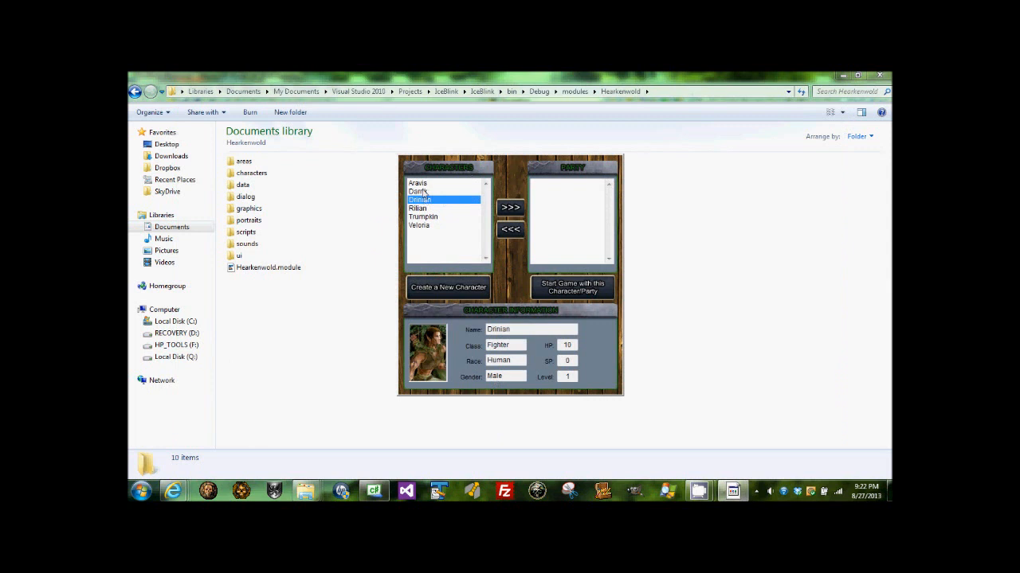
left_click(417, 191)
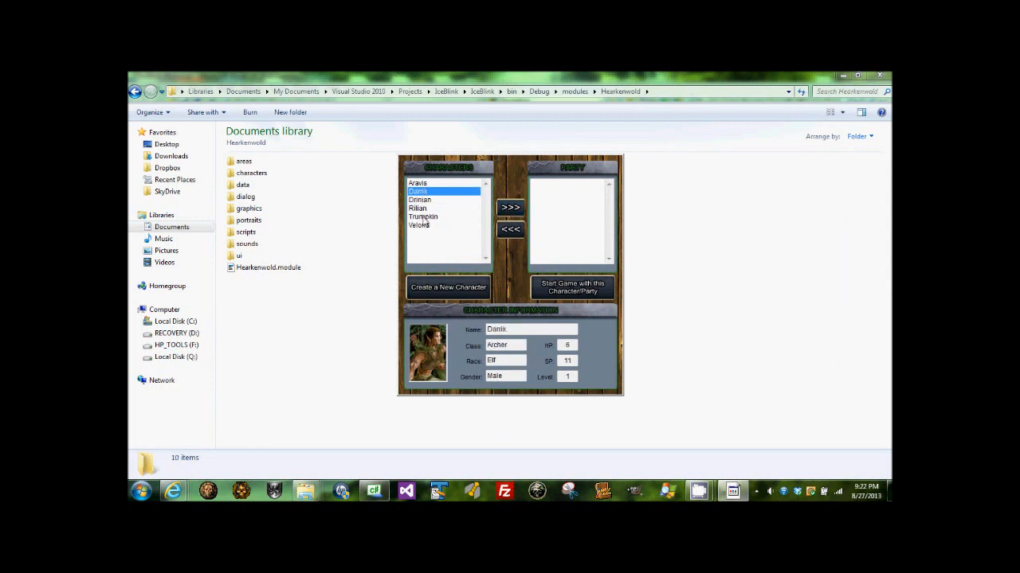
- Add Trumplin, Darnk, the cleric and the elf wizard to the party and start the game
left_click(510, 207)
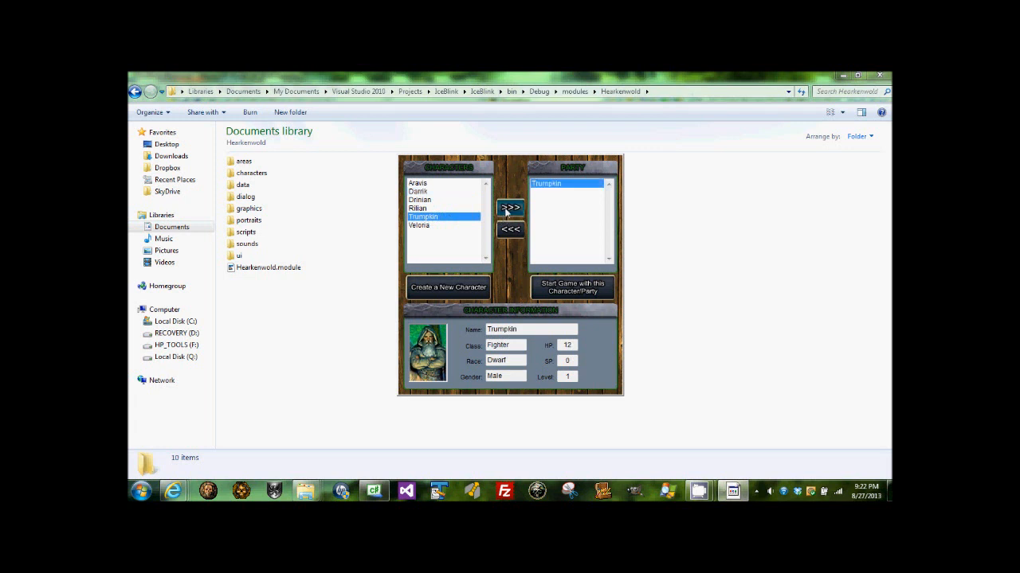
left_click(417, 191)
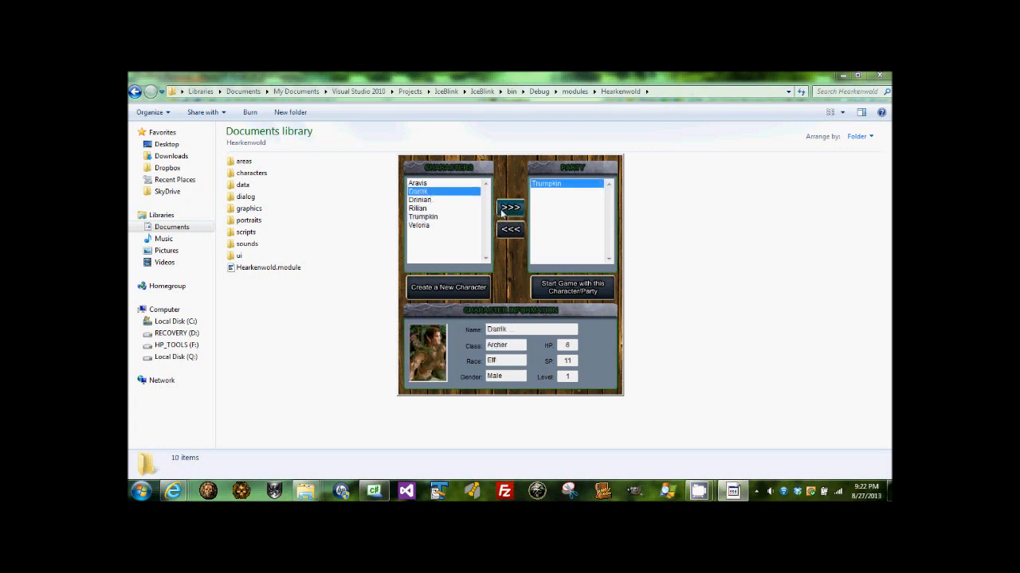
left_click(509, 207)
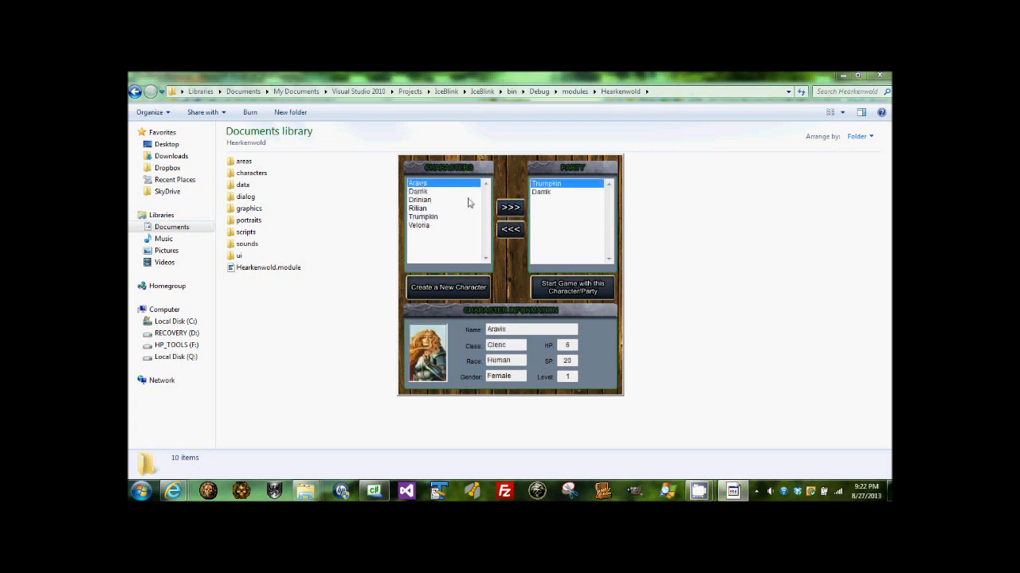
left_click(510, 207)
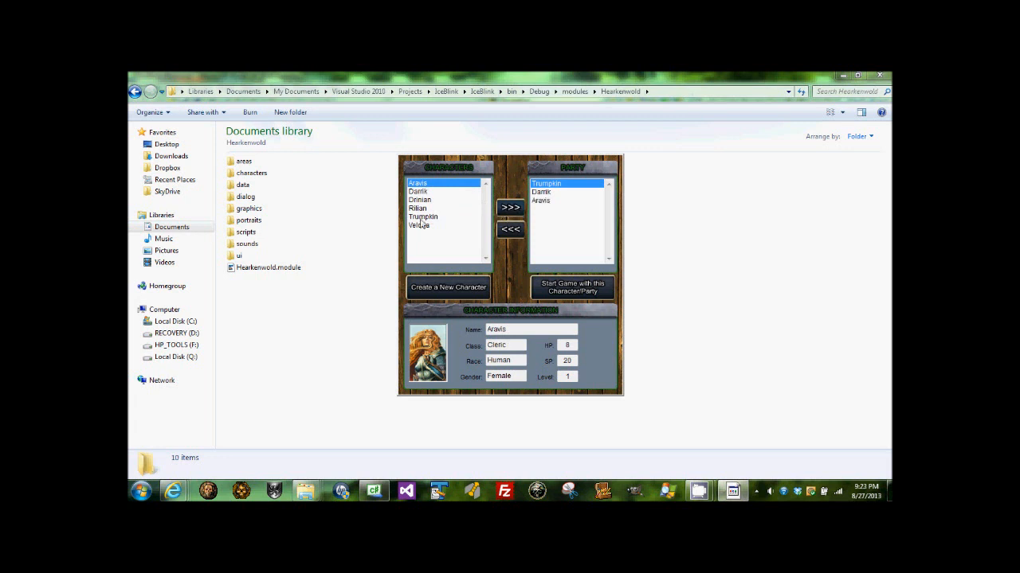
left_click(417, 224)
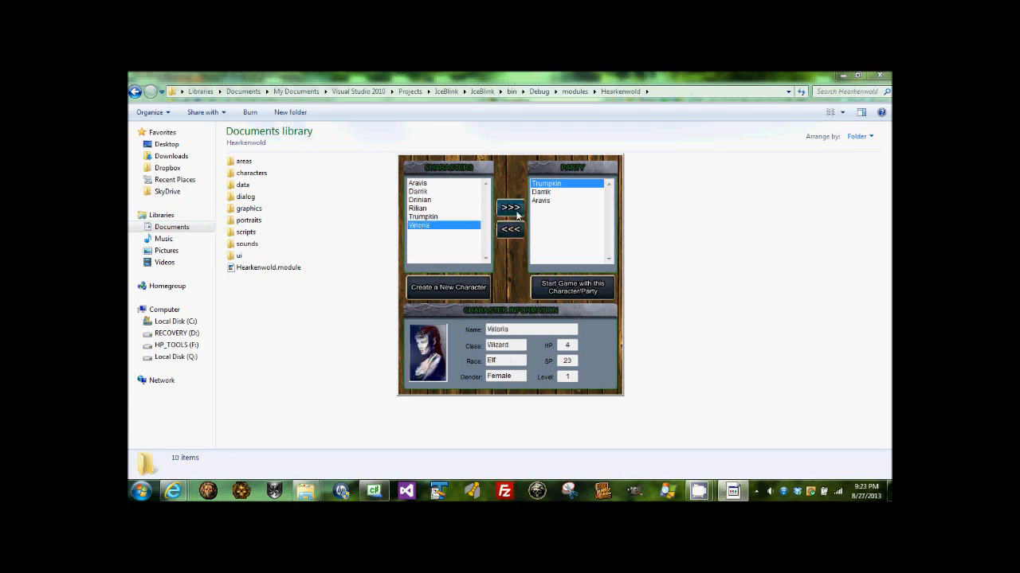
left_click(510, 207)
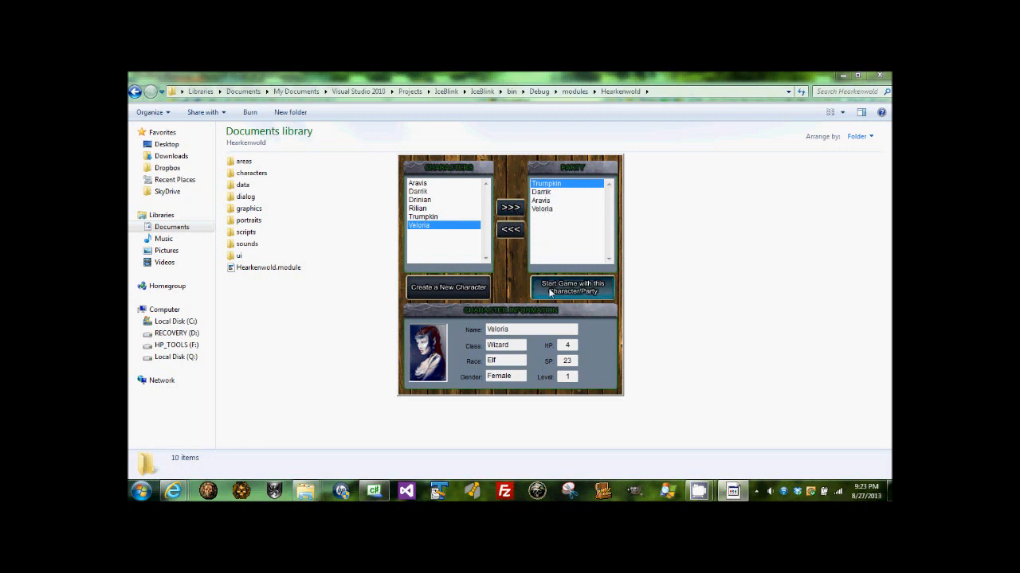
left_click(572, 287)
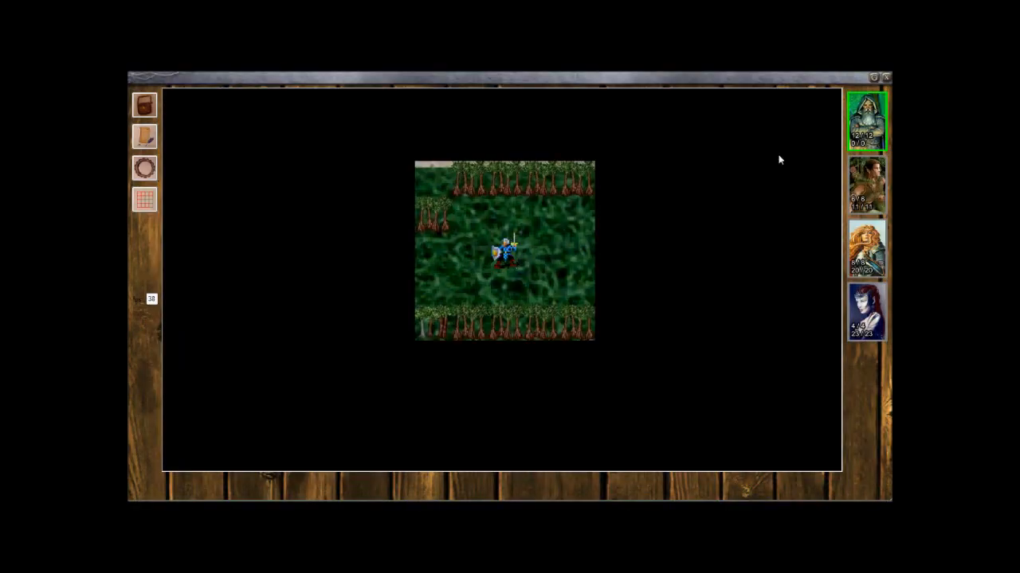
mouse_move(864, 188)
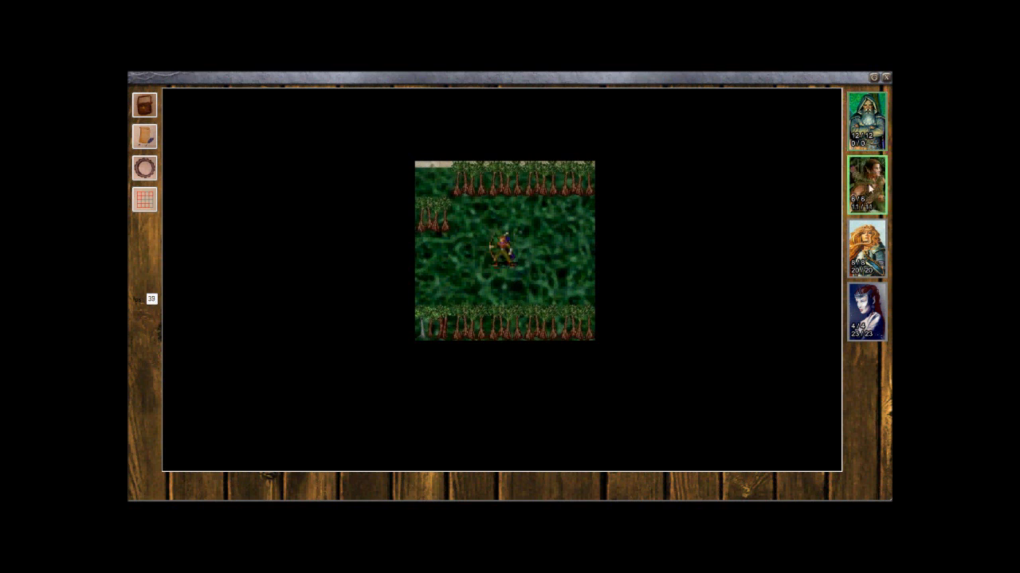
- Review Darnk's in-game character sheet traits and Flame Fingers spell, then close it
left_click(863, 121)
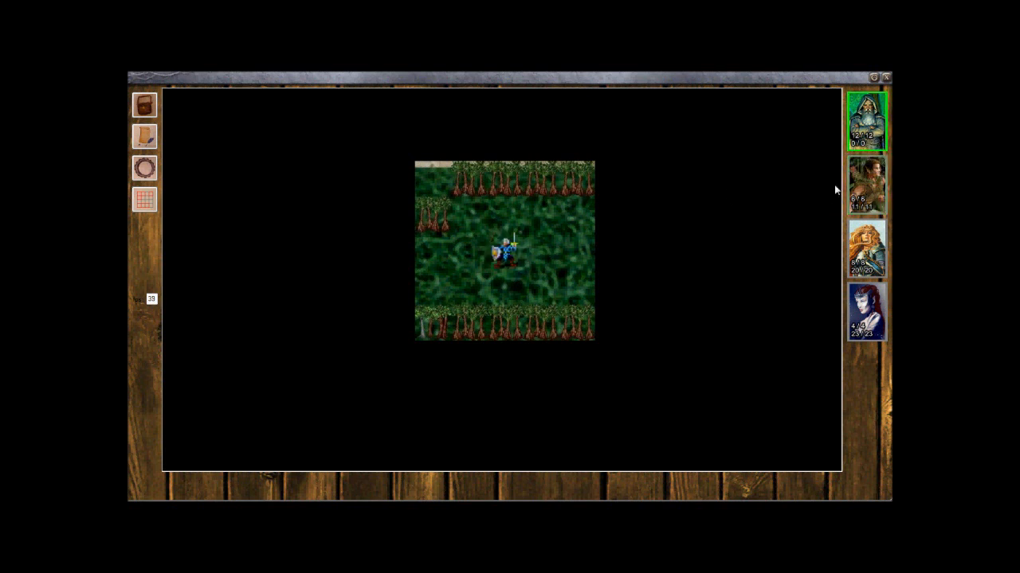
mouse_move(580, 220)
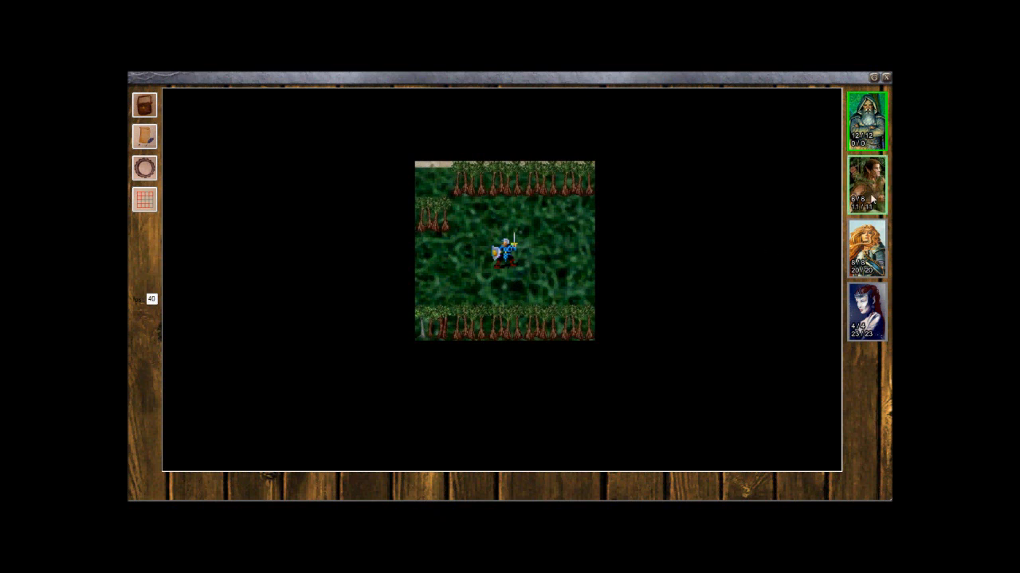
left_click(865, 184)
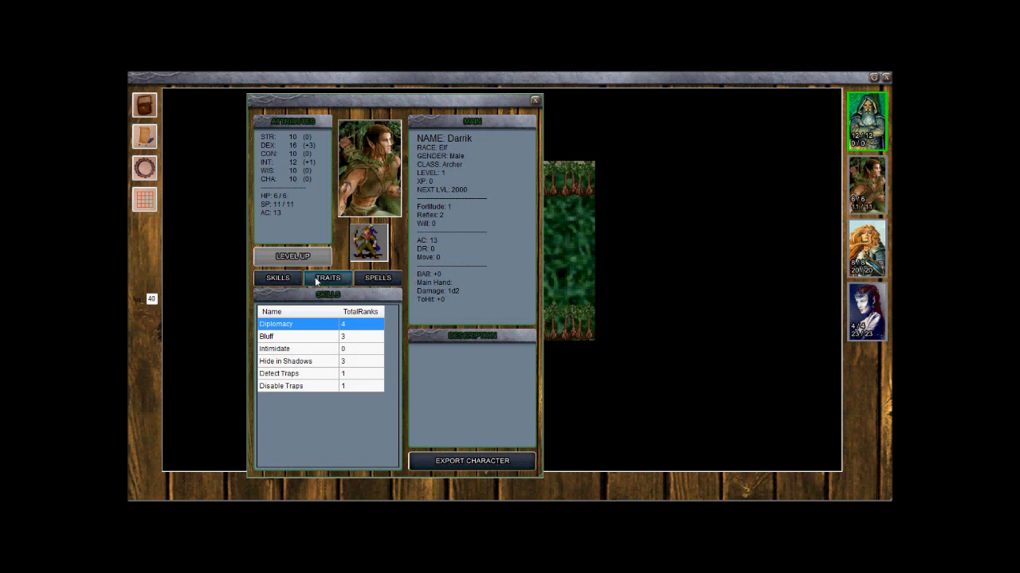
left_click(327, 278)
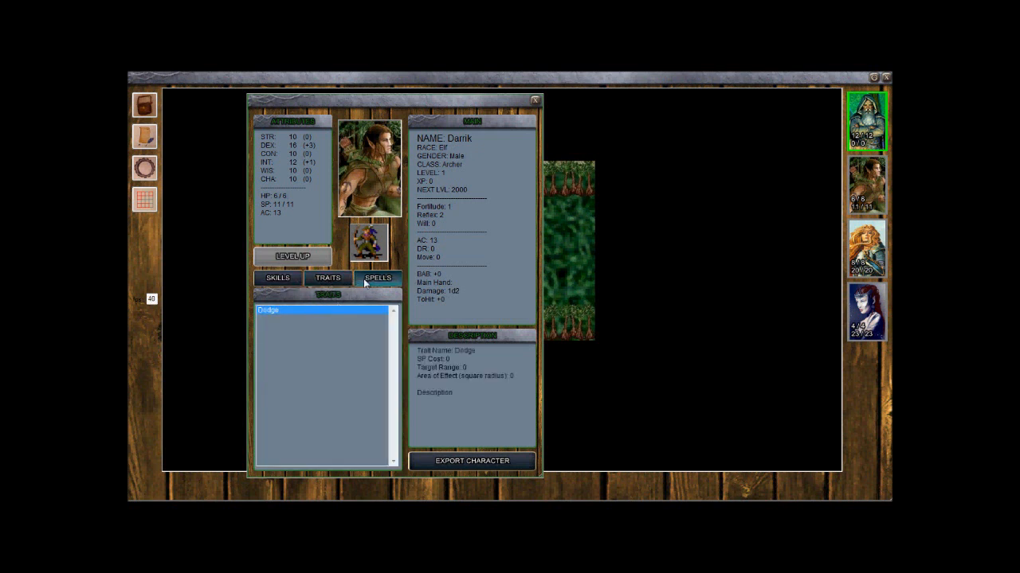
left_click(376, 277)
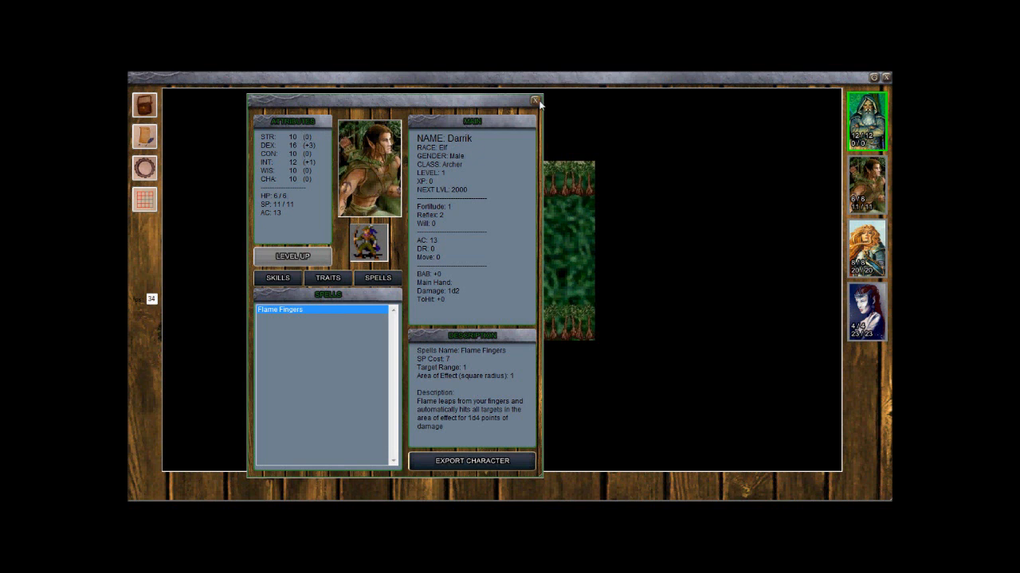
left_click(537, 102)
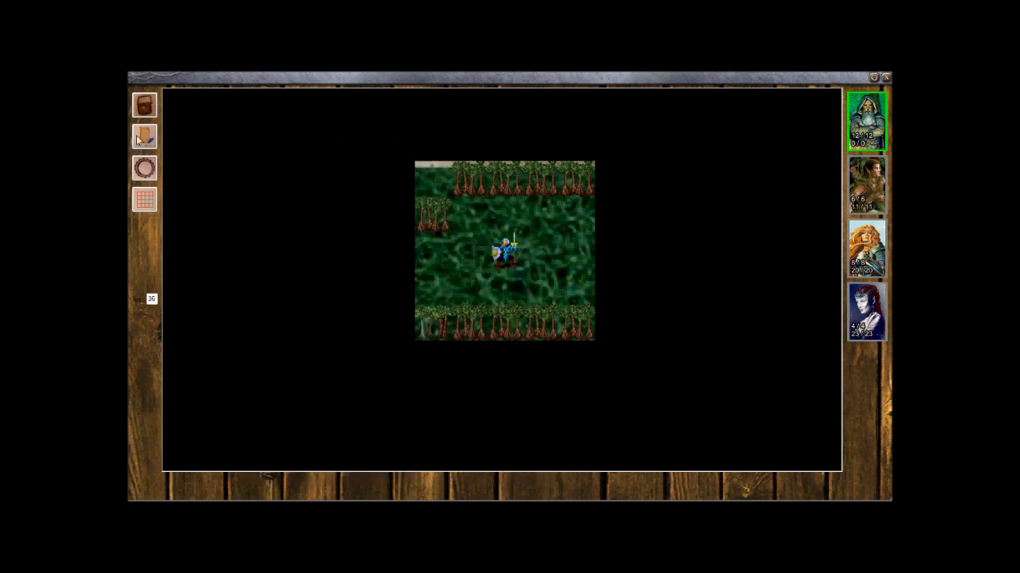
mouse_move(390, 253)
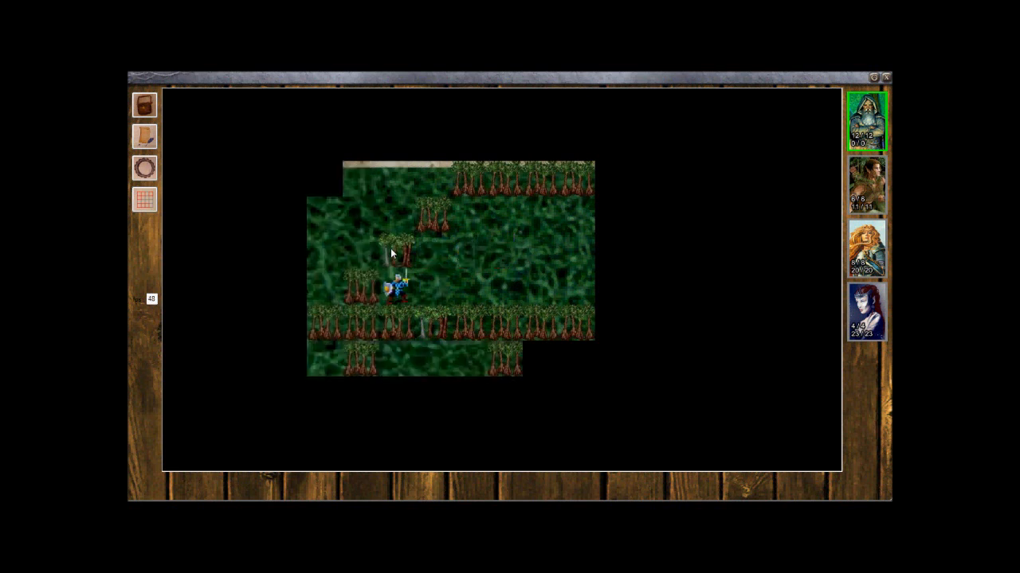
- Walk to the forest exit and continue through the Castle Hearkenwold arrival story into the castle
left_click(465, 252)
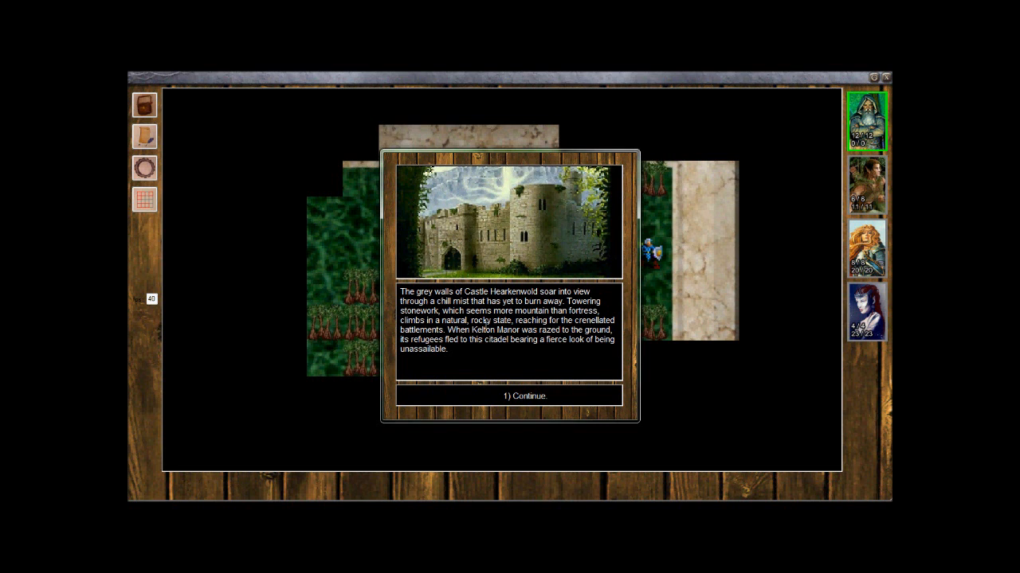
mouse_move(486, 334)
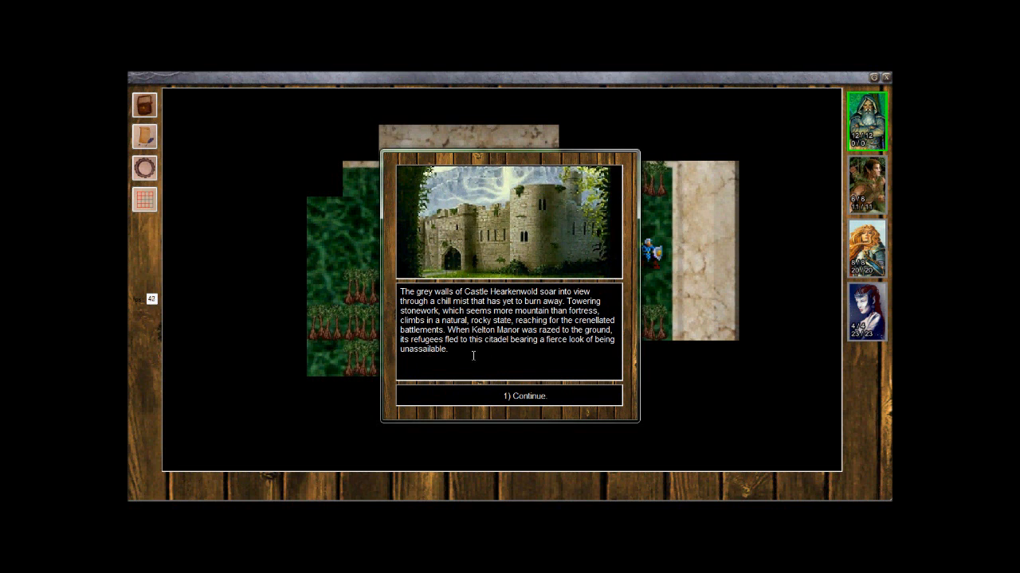
left_click(525, 395)
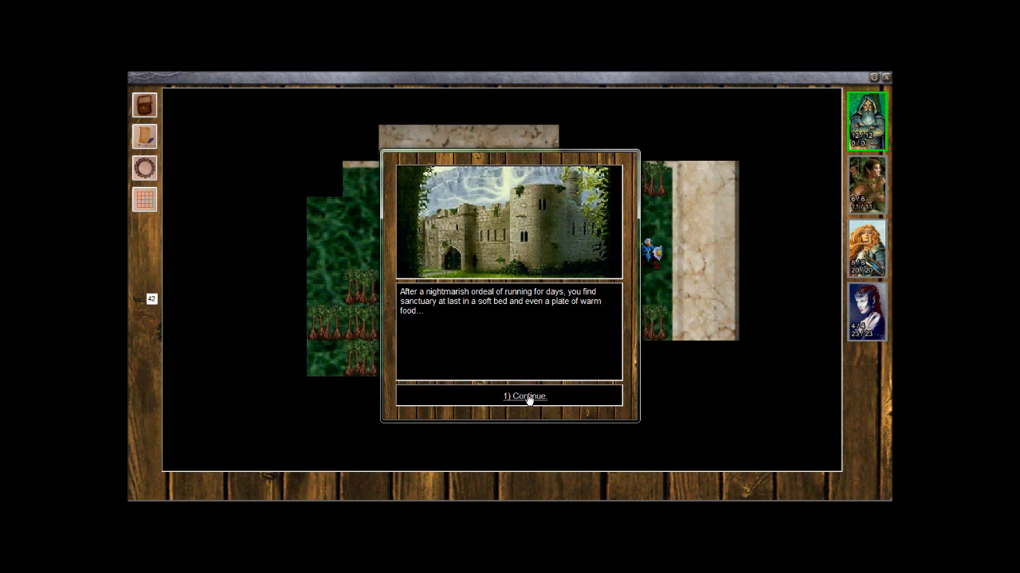
left_click(524, 395)
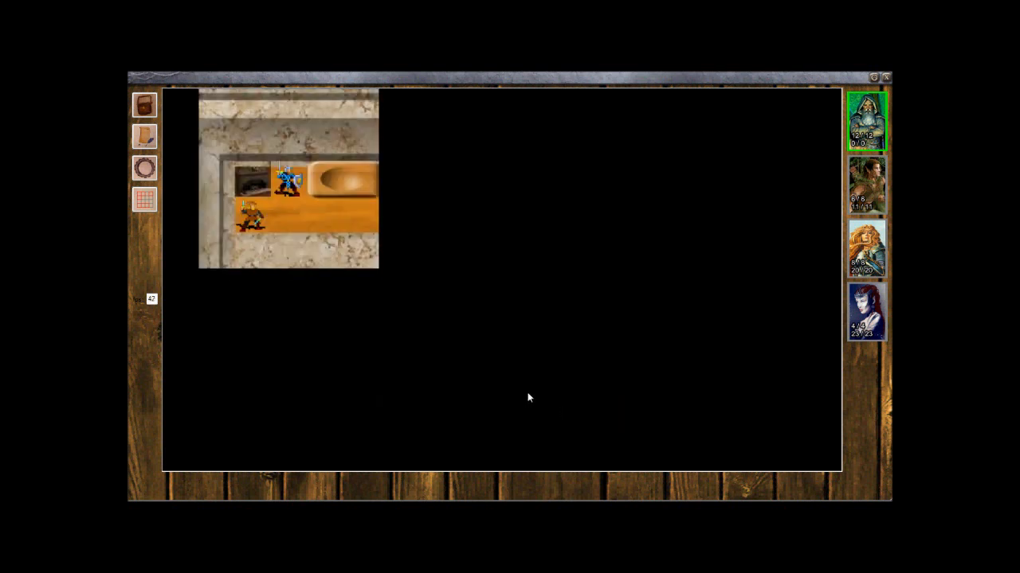
mouse_move(509, 397)
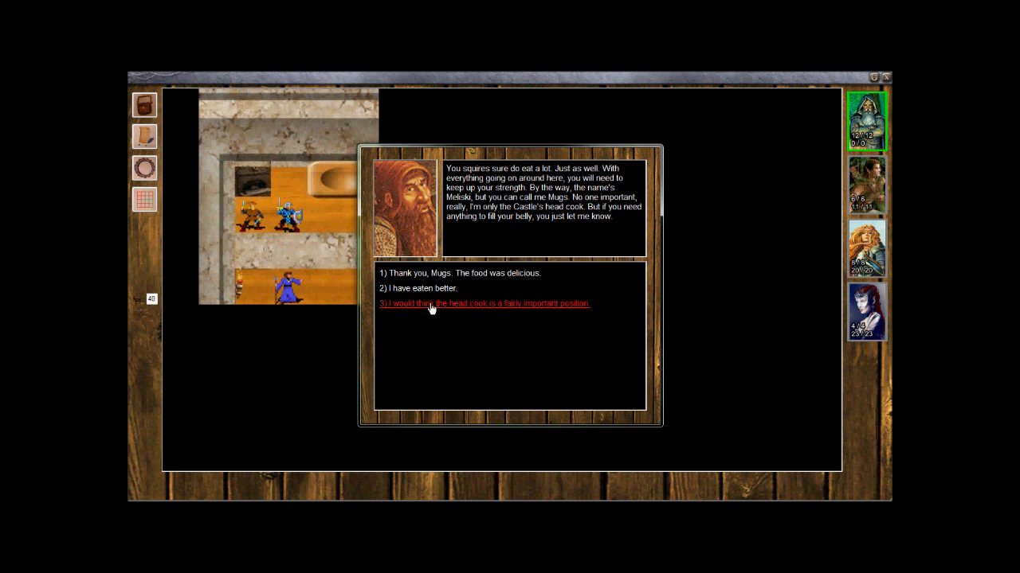
- Tell Mugs the head cook he seems important and promise to bring cookable food
left_click(484, 302)
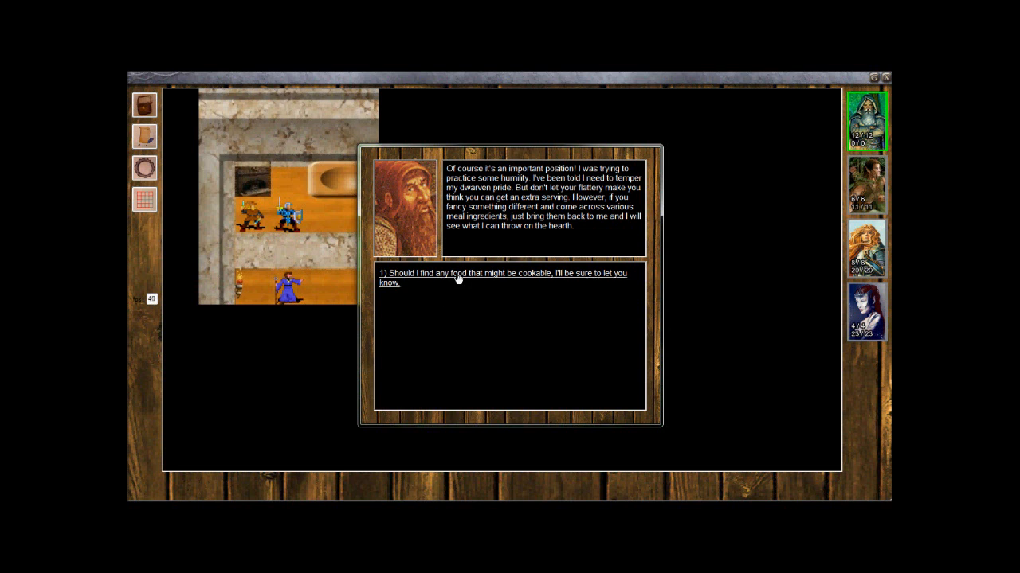
mouse_move(496, 280)
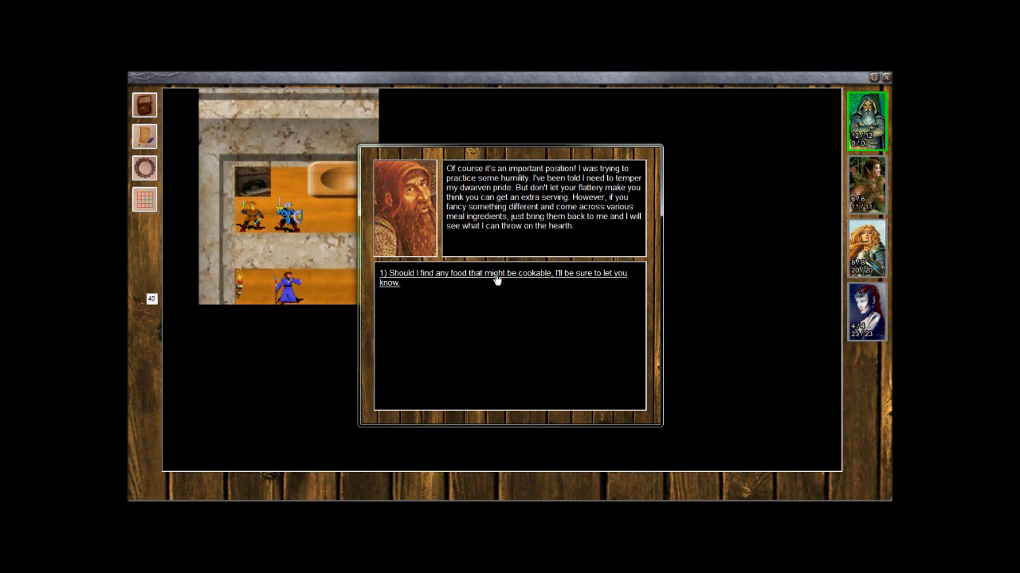
left_click(501, 277)
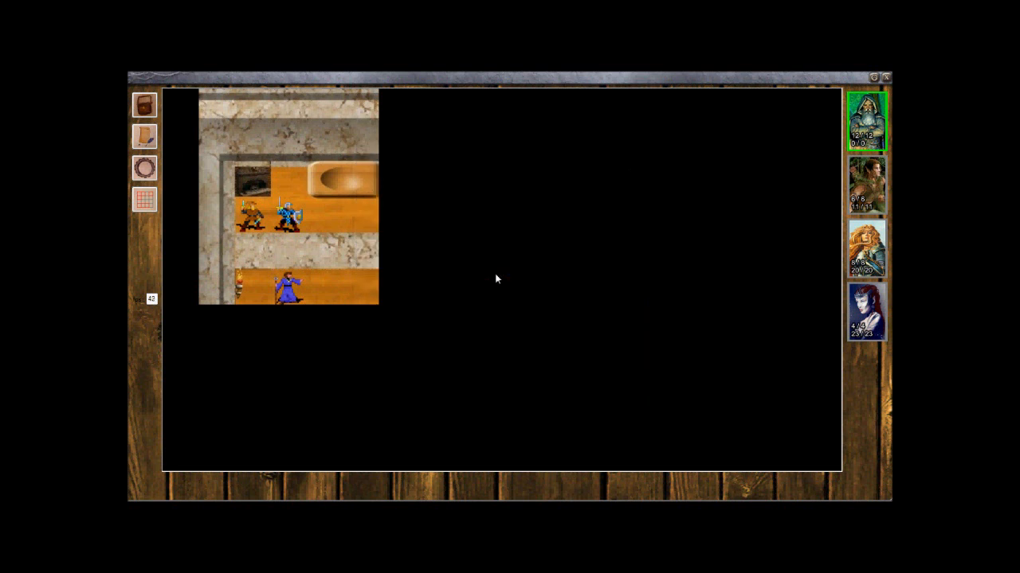
mouse_move(297, 204)
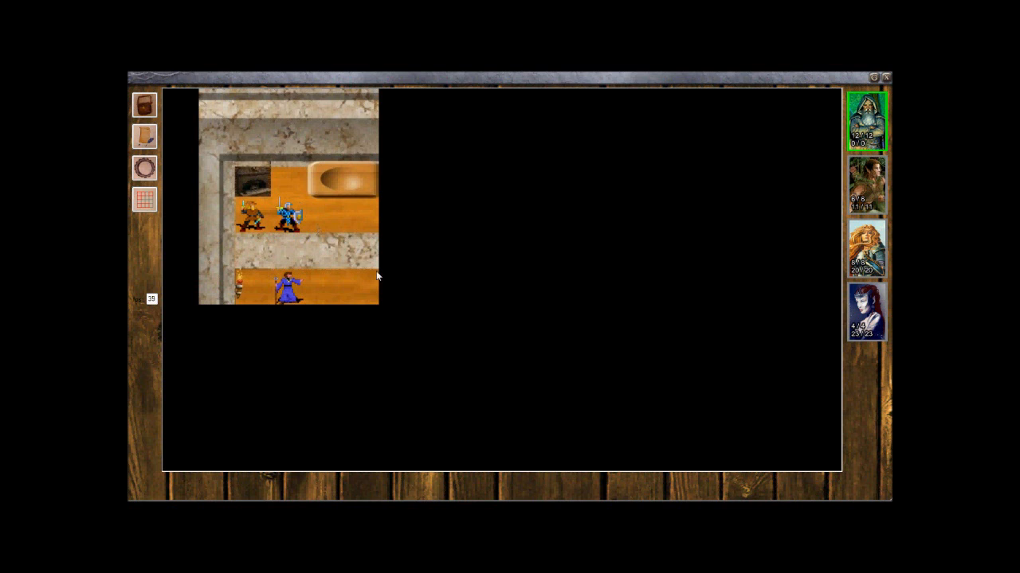
mouse_move(427, 315)
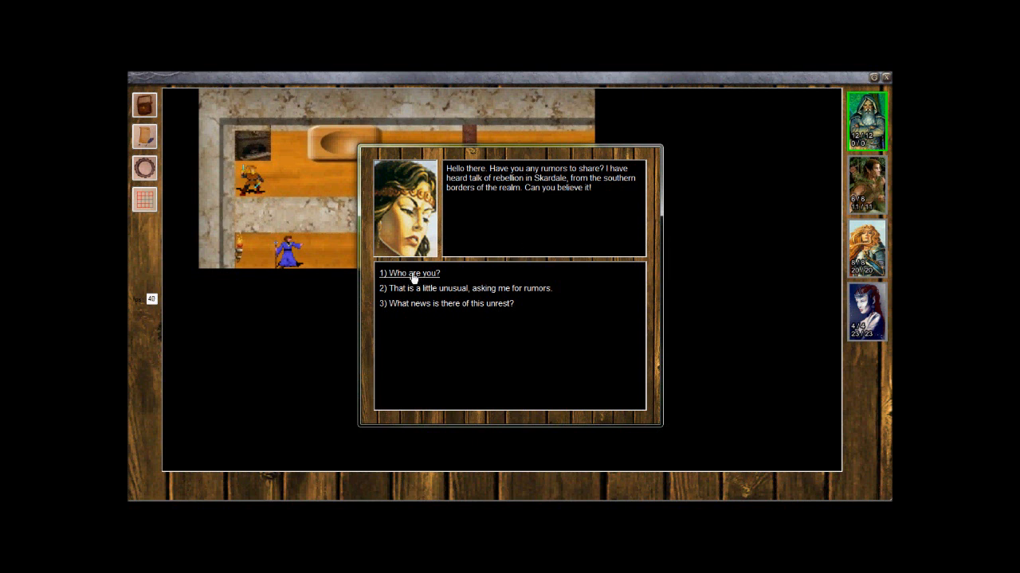
- Ask Abigail Enthess who she is, then say you're delighted to meet her, ending the talk
left_click(411, 274)
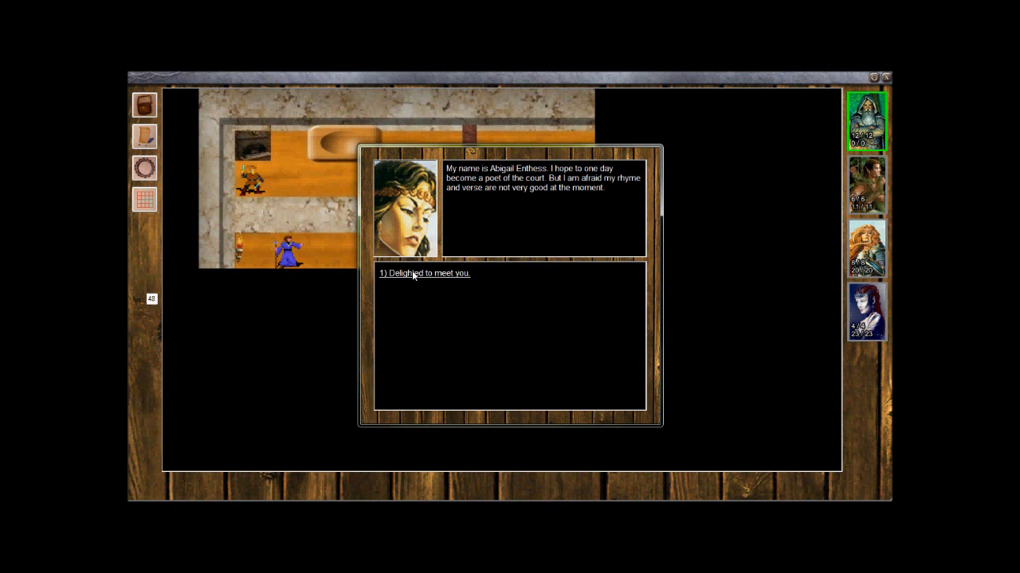
mouse_move(443, 277)
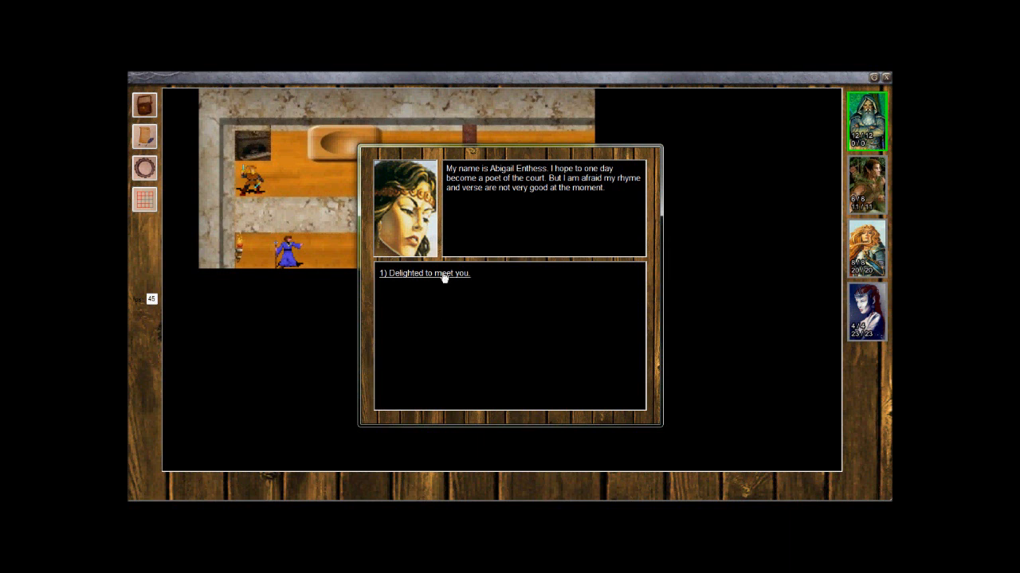
left_click(424, 274)
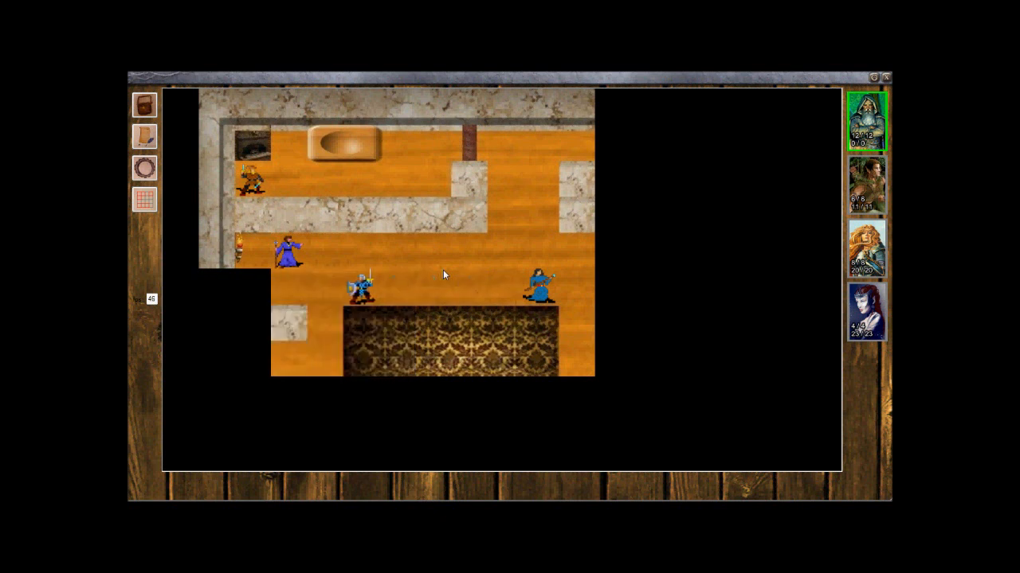
- Approach Abbot Thespar Wordsmith, ask who he is, and promise to stay out of trouble
left_click(541, 287)
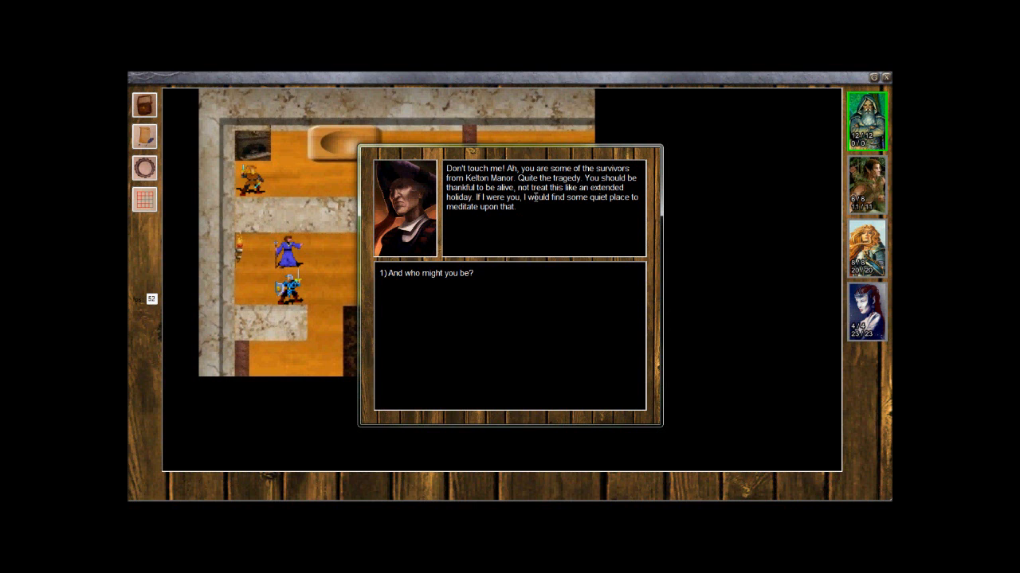
mouse_move(535, 206)
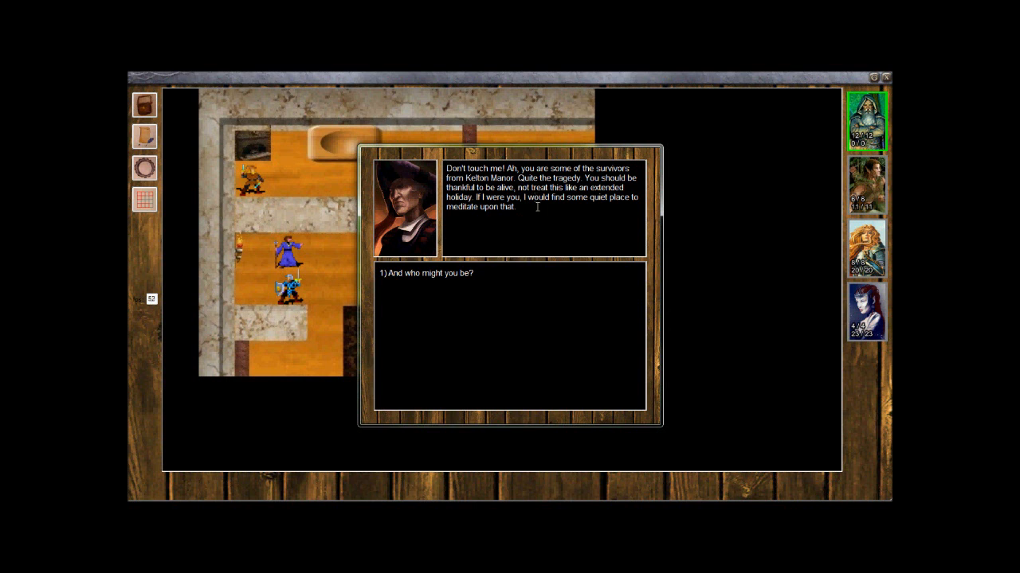
mouse_move(430, 274)
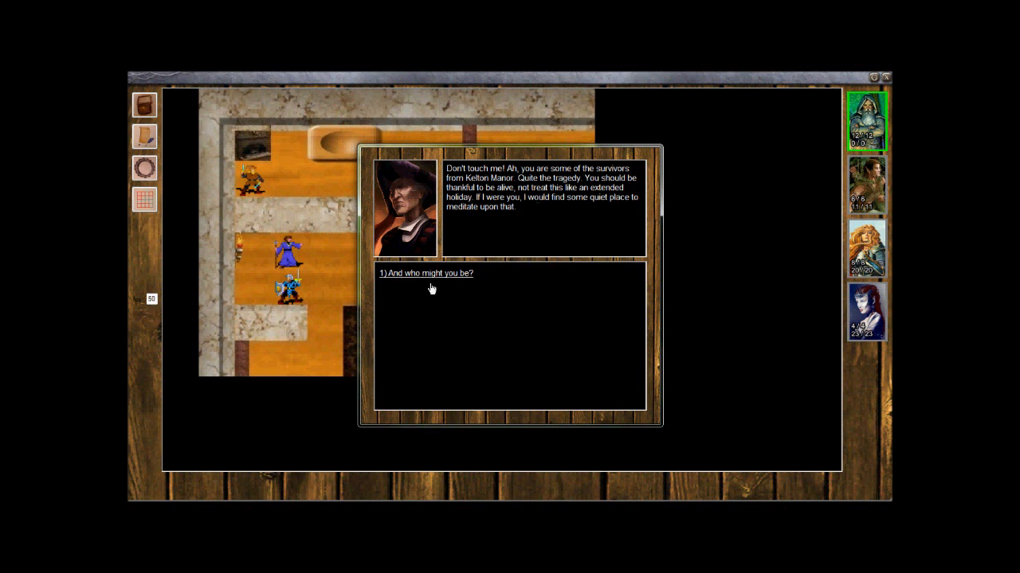
mouse_move(430, 284)
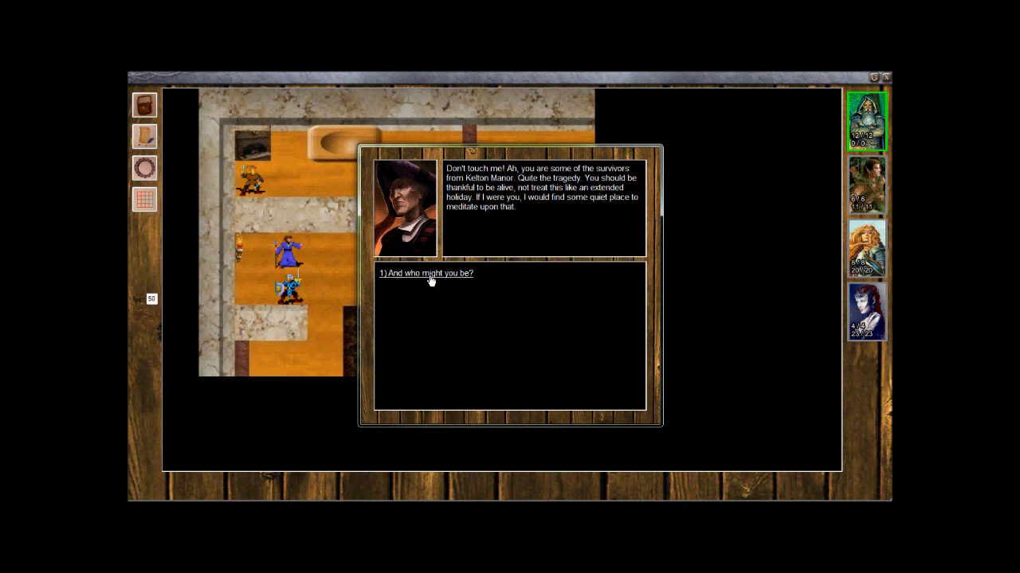
left_click(427, 274)
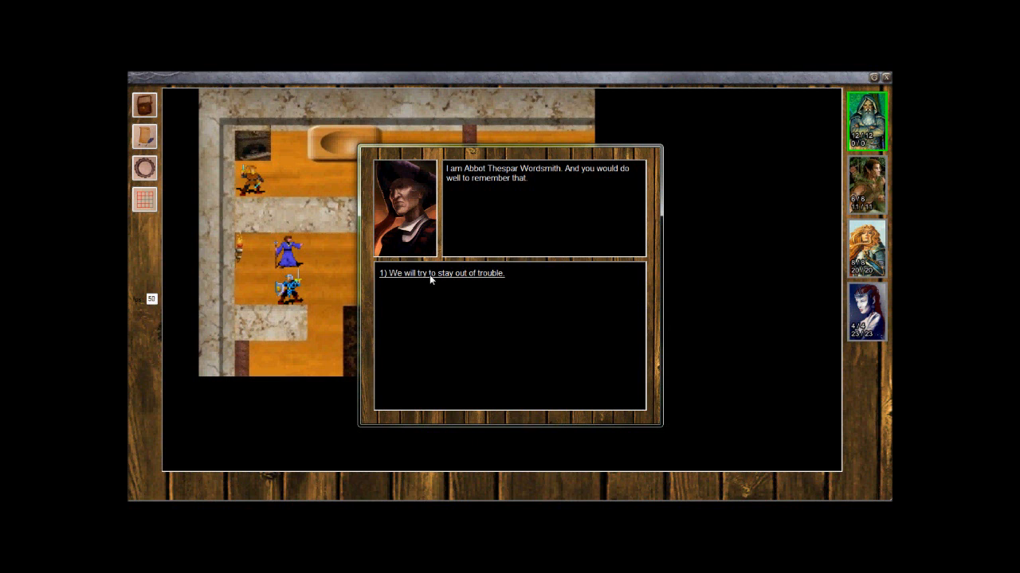
mouse_move(440, 280)
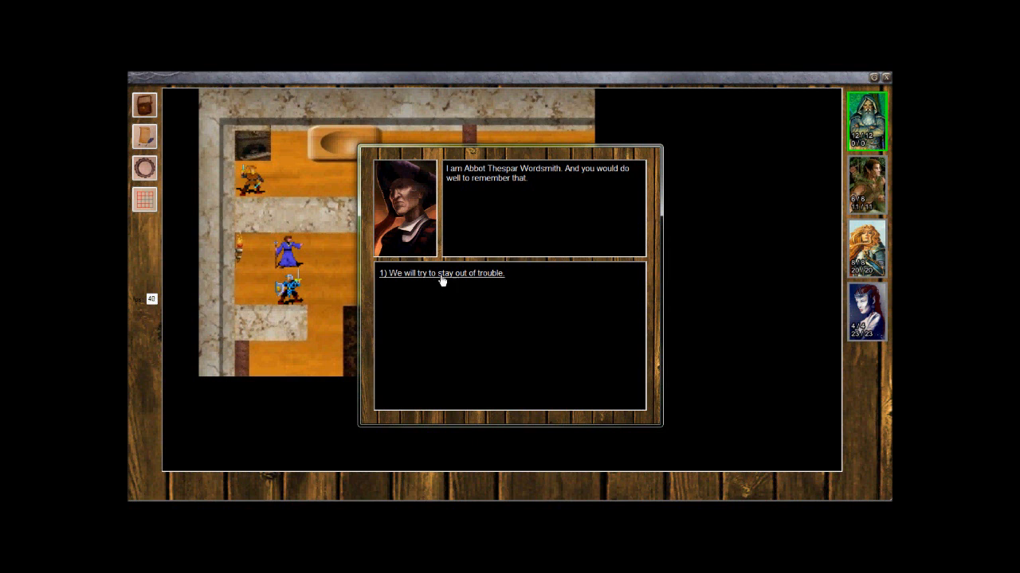
left_click(442, 274)
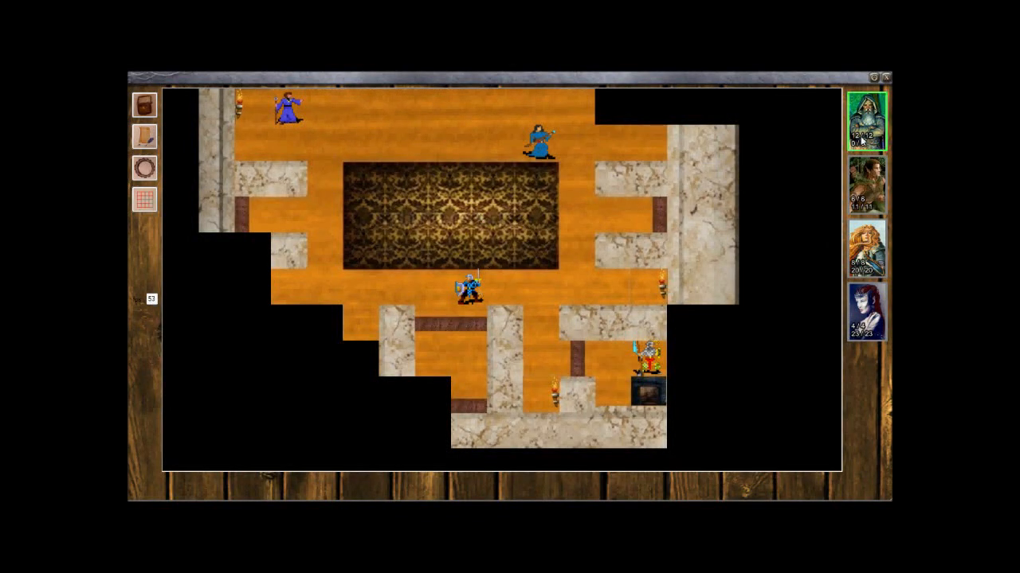
- Review the party's character sheets, read Veloria's Mage Bolt description, and close the sheets
left_click(864, 125)
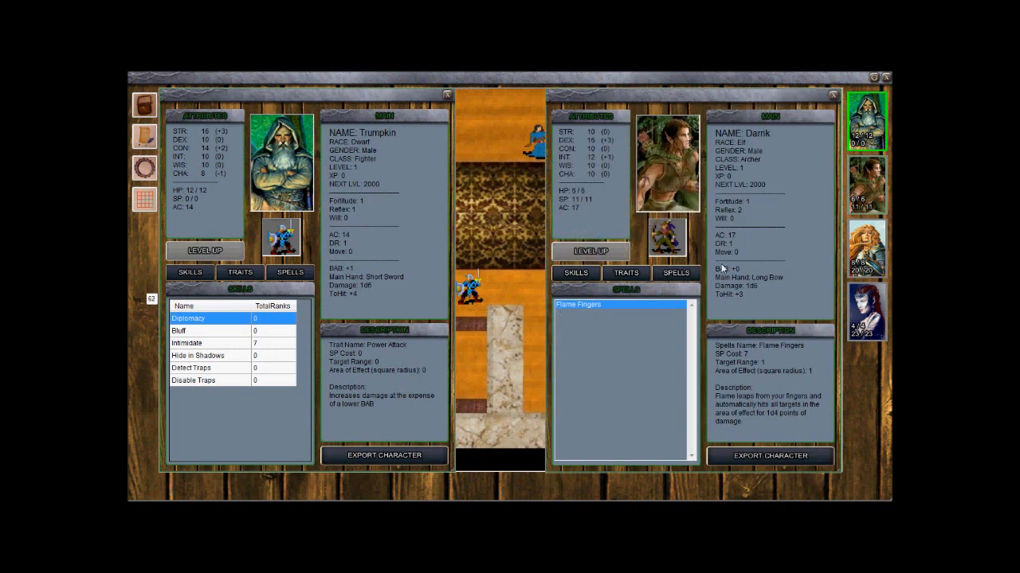
mouse_move(746, 151)
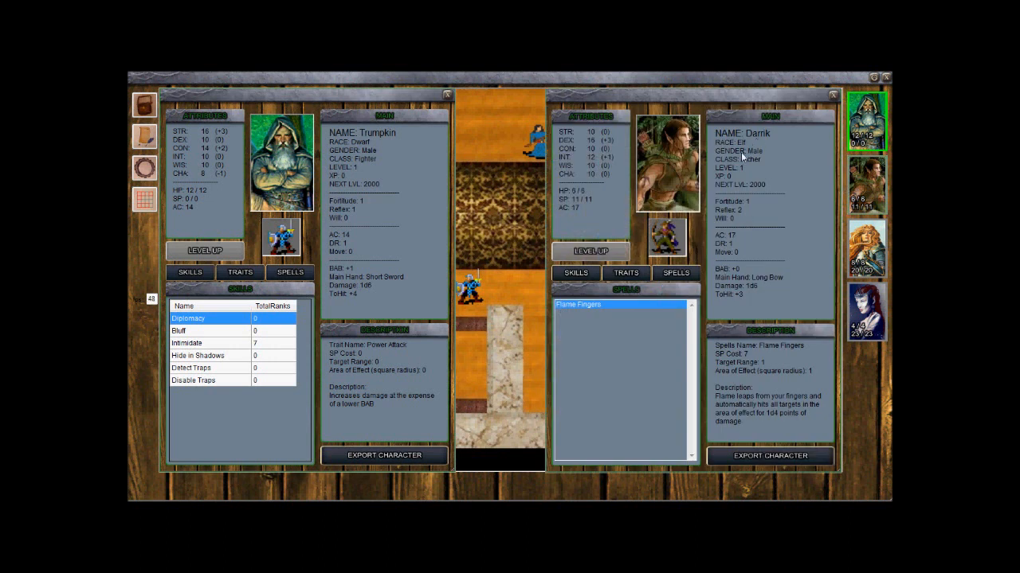
mouse_move(777, 280)
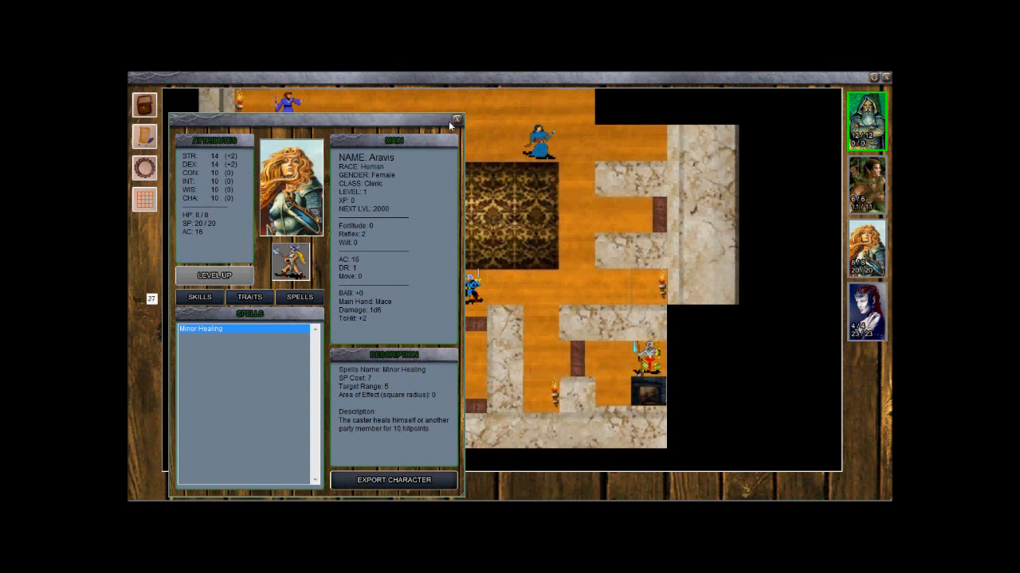
left_click(456, 118)
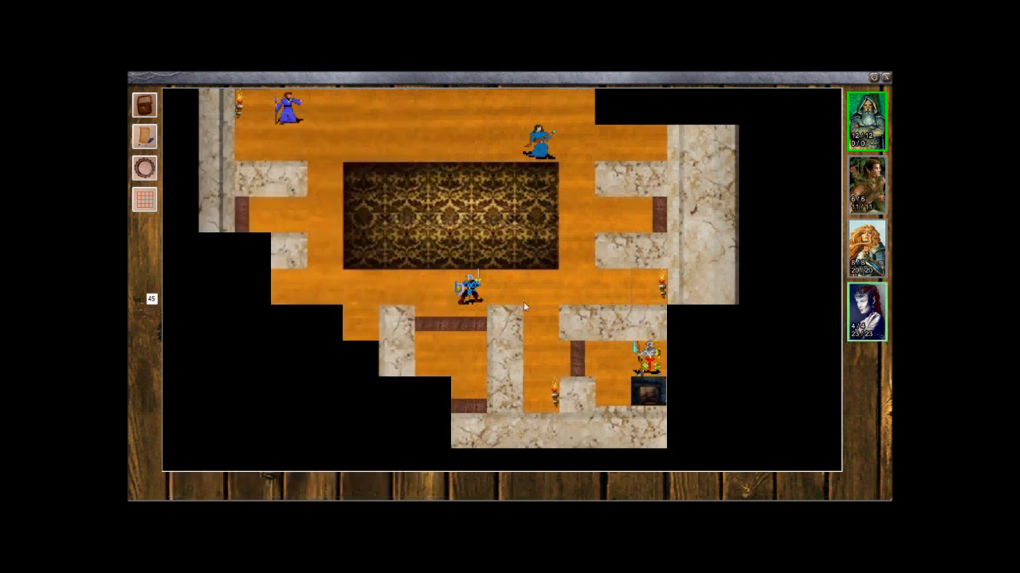
left_click(867, 315)
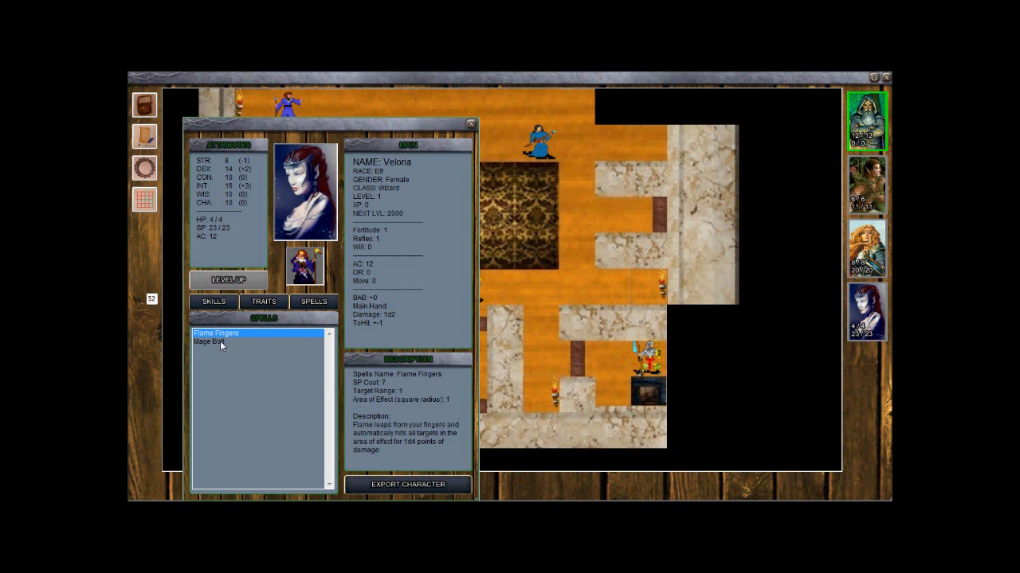
left_click(209, 341)
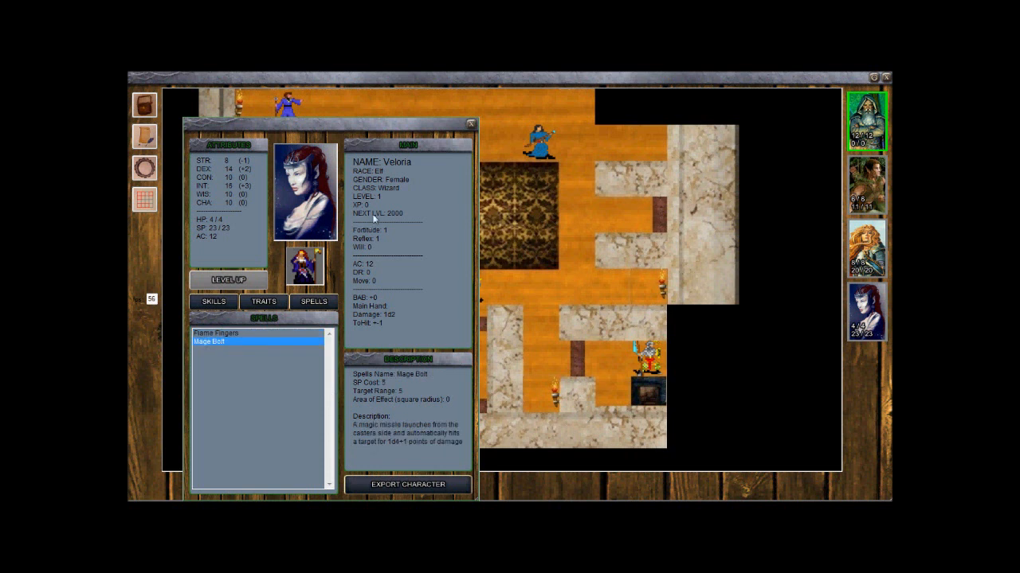
left_click(470, 123)
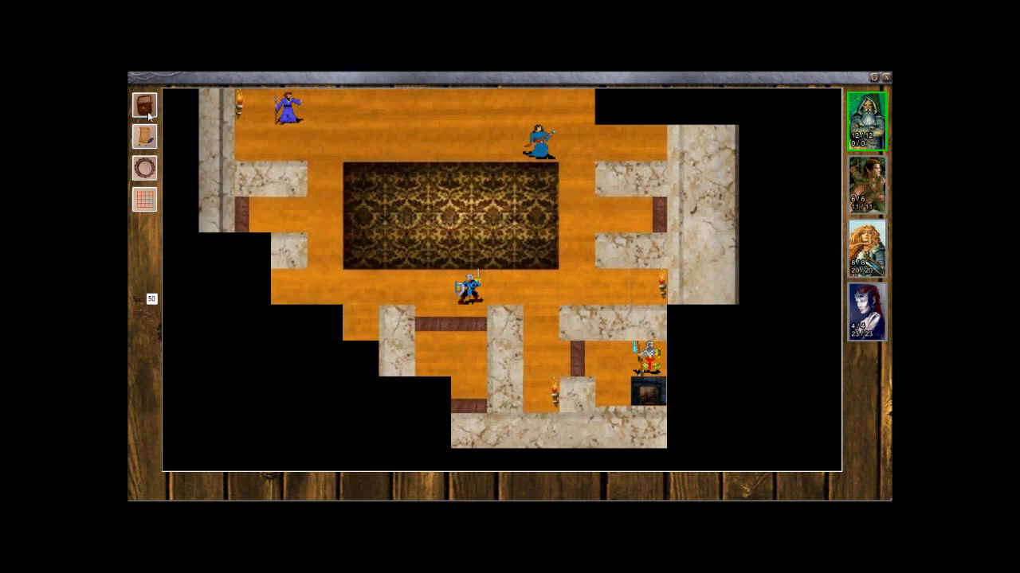
- View the party inventory, check another member's equipment slots, and close it
left_click(145, 105)
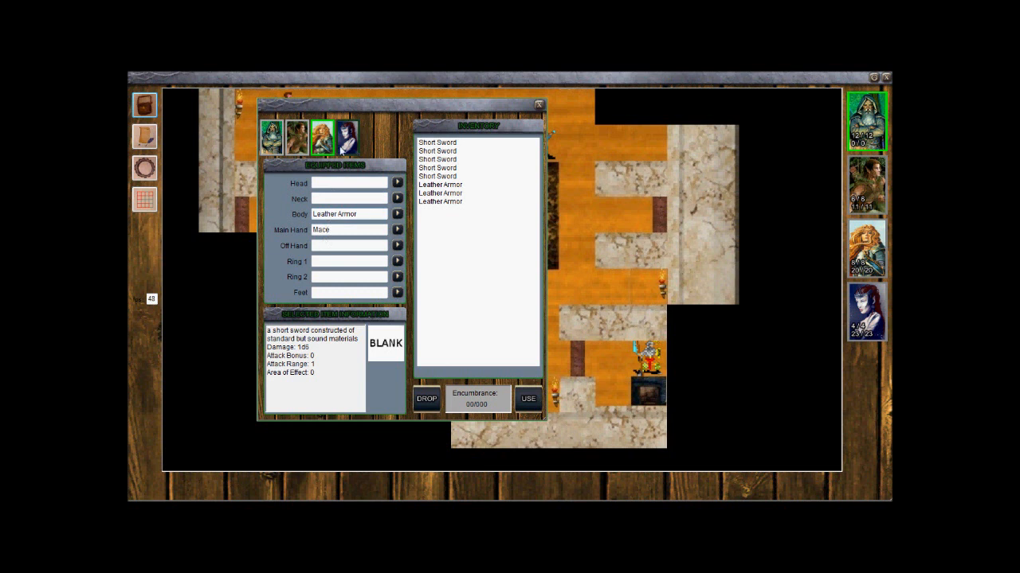
left_click(344, 134)
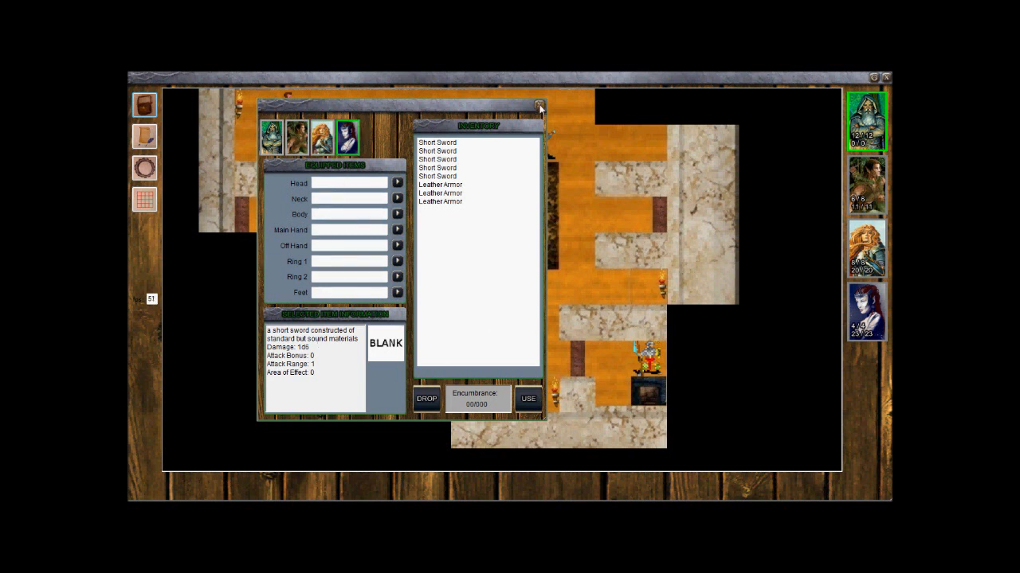
left_click(539, 107)
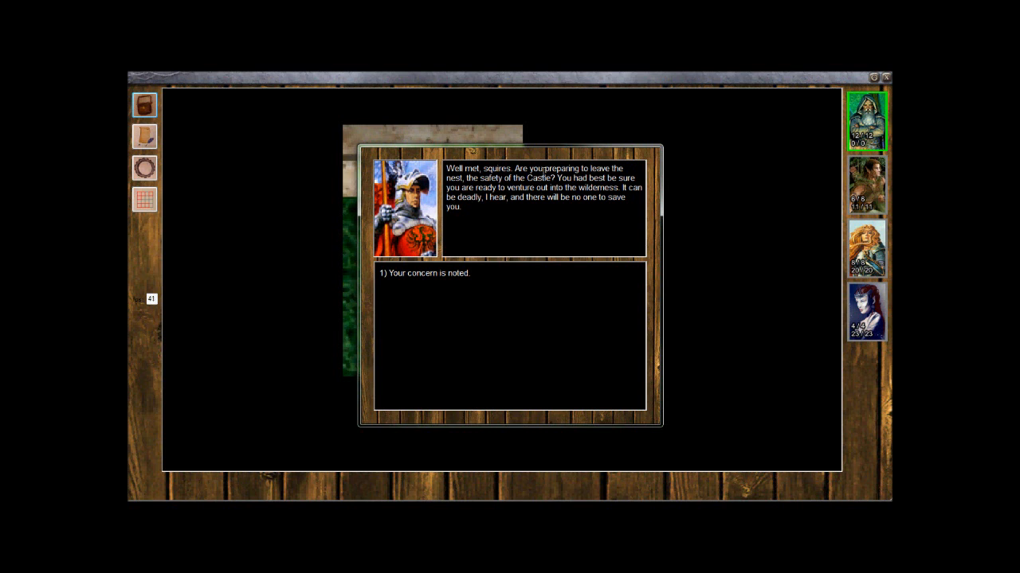
mouse_move(537, 205)
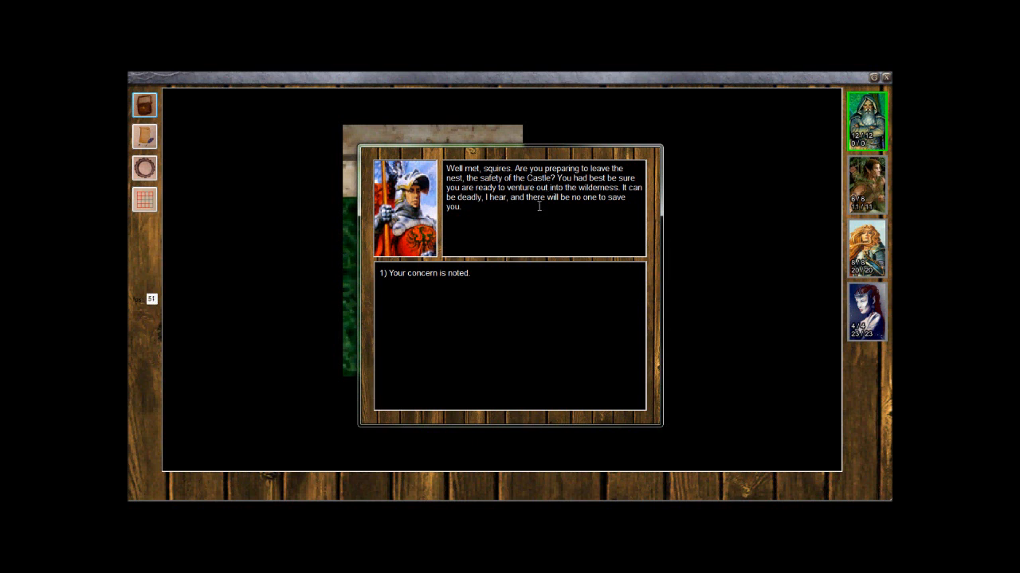
mouse_move(465, 277)
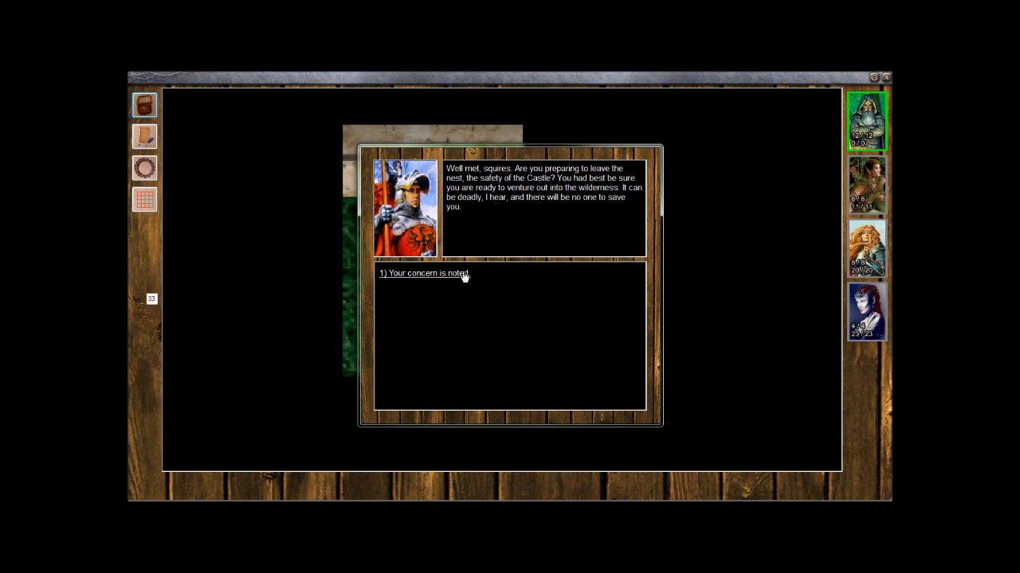
mouse_move(424, 279)
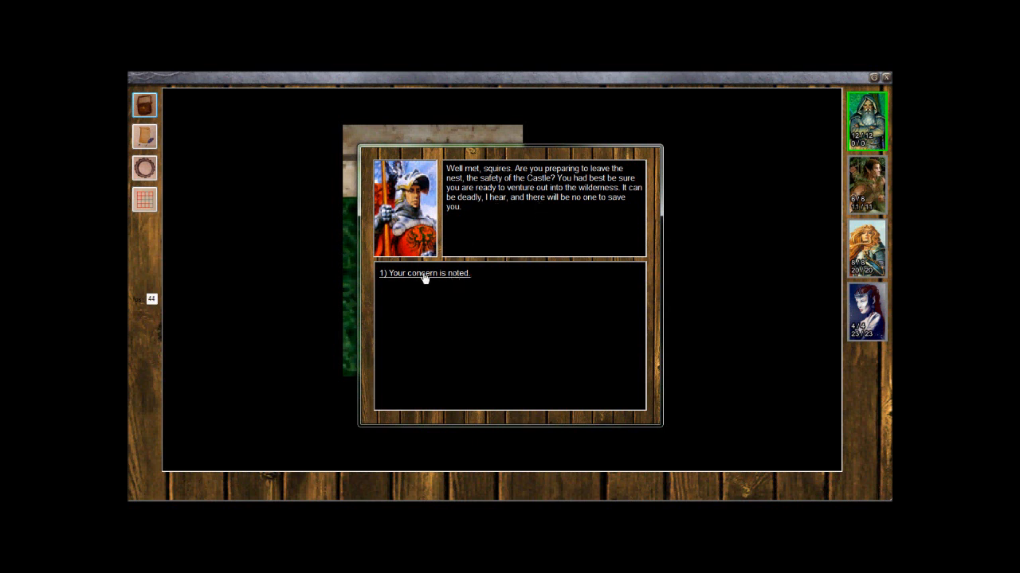
- Reply 'Your concern is noted' to the knight's wilderness warning and leave the castle
left_click(423, 274)
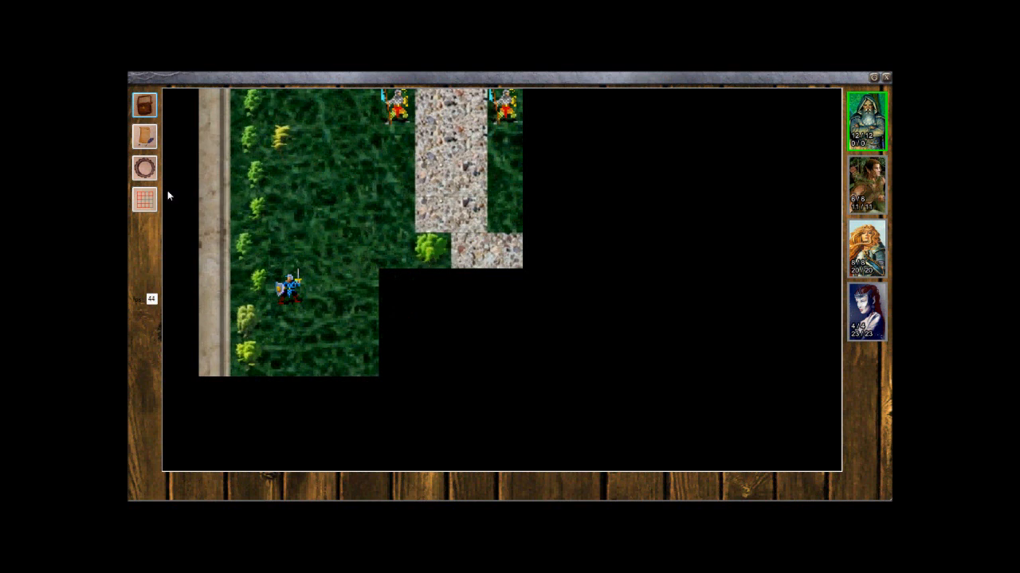
left_click(145, 199)
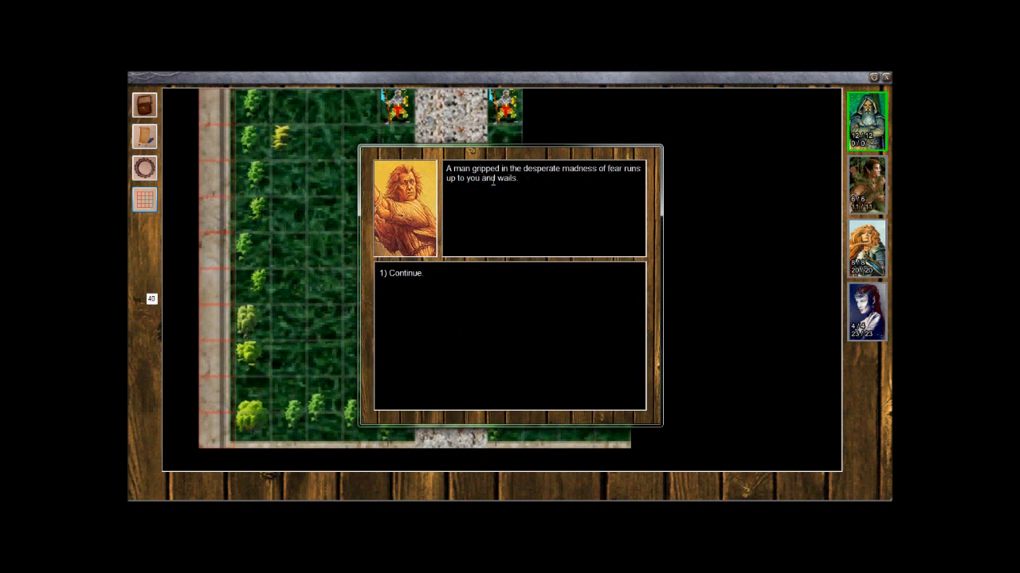
- Continue the frightened man's story and tell him you are sorry for his loss
left_click(404, 272)
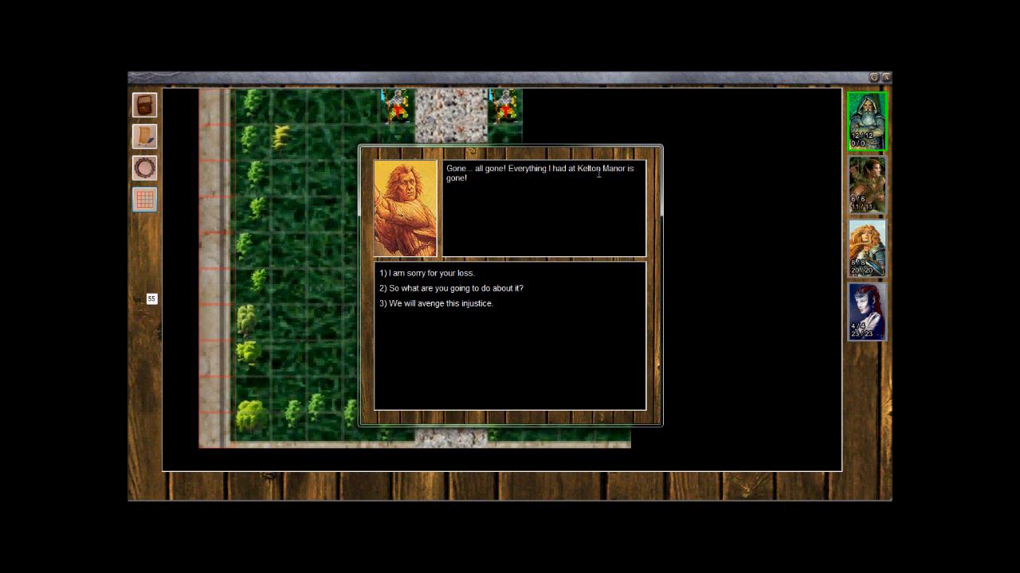
mouse_move(436, 288)
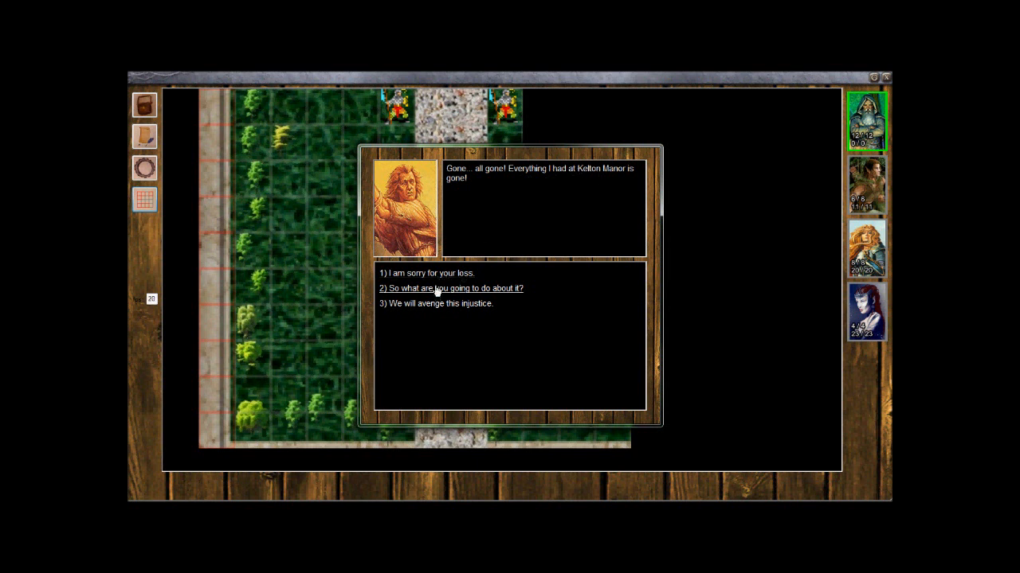
mouse_move(435, 309)
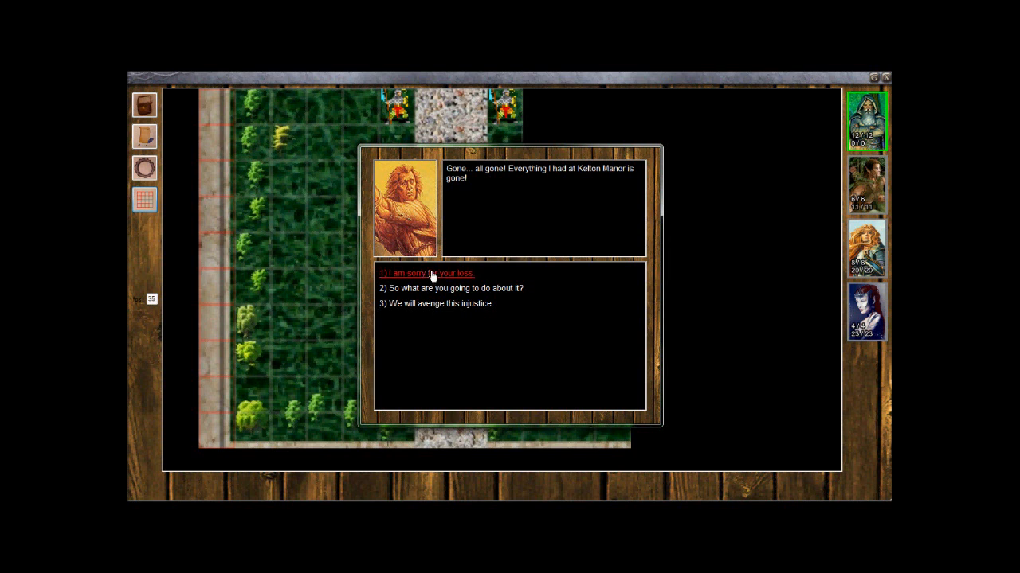
left_click(427, 274)
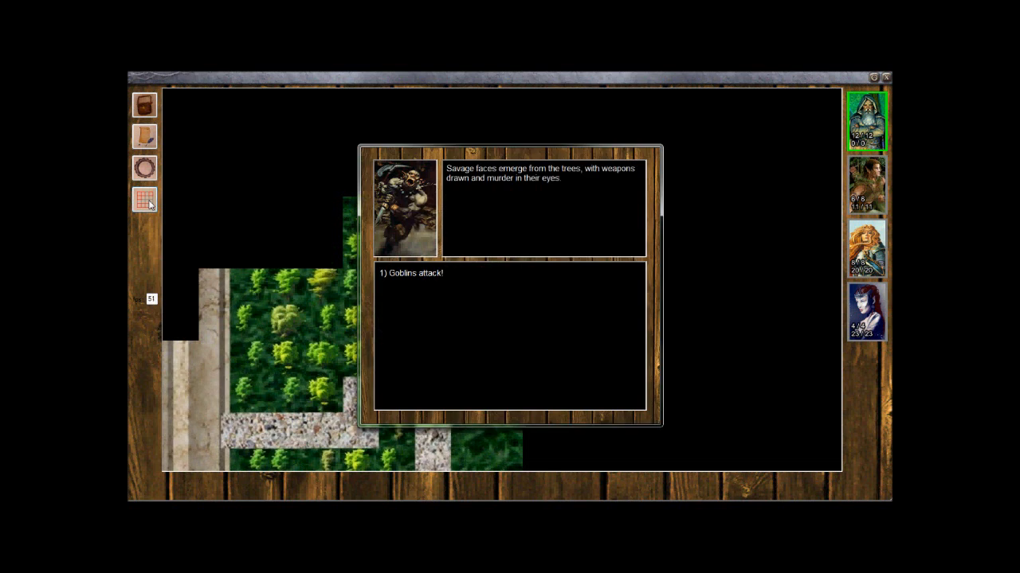
mouse_move(204, 179)
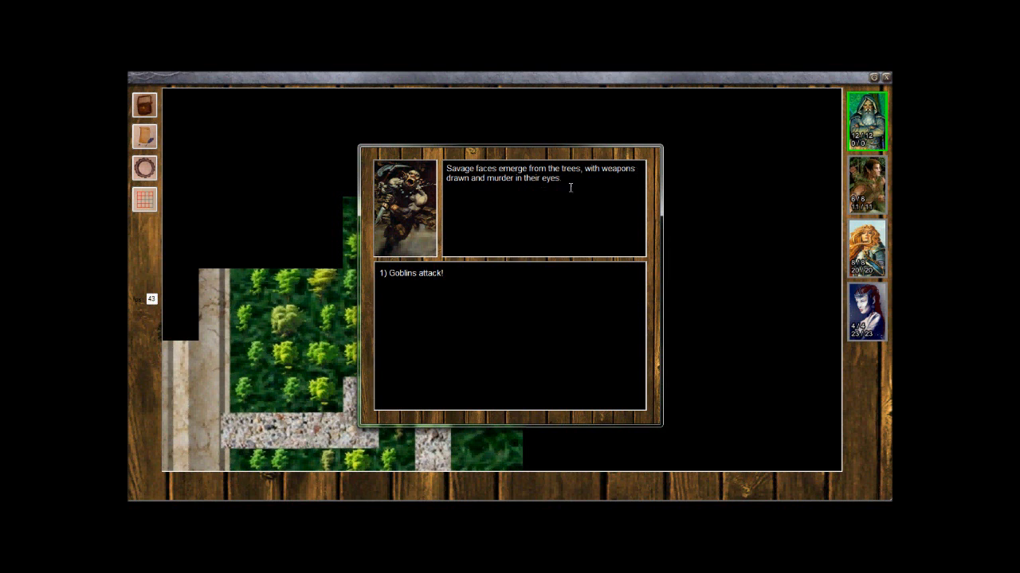
mouse_move(476, 210)
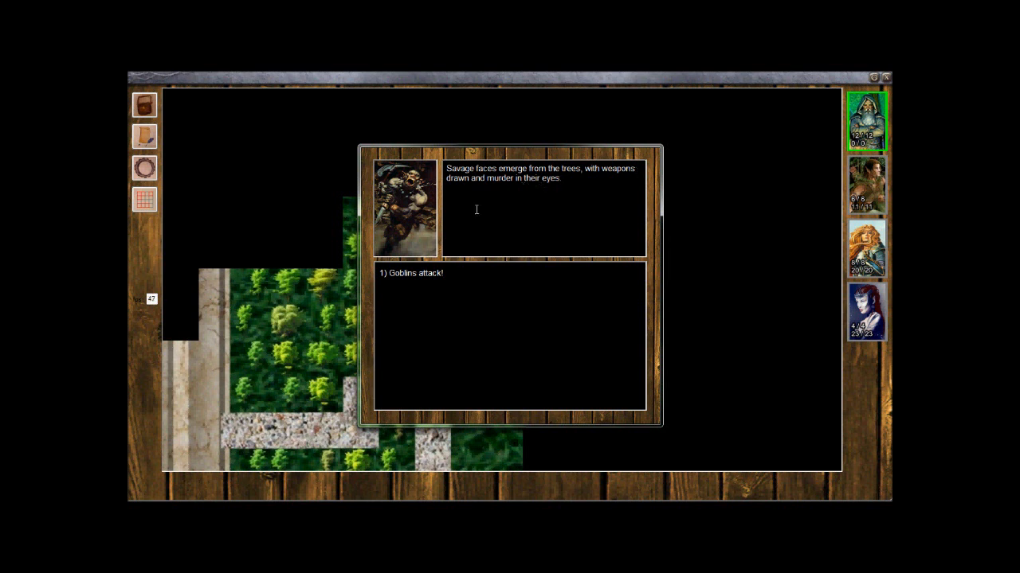
mouse_move(411, 274)
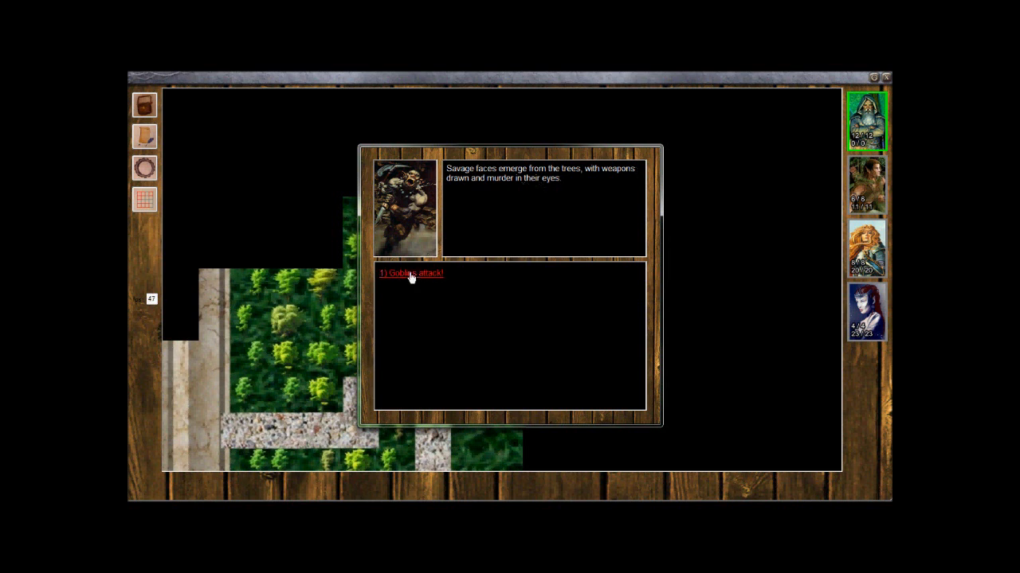
- Accept the 'Goblins attack!' ambush and enter combat on the forest map
left_click(411, 274)
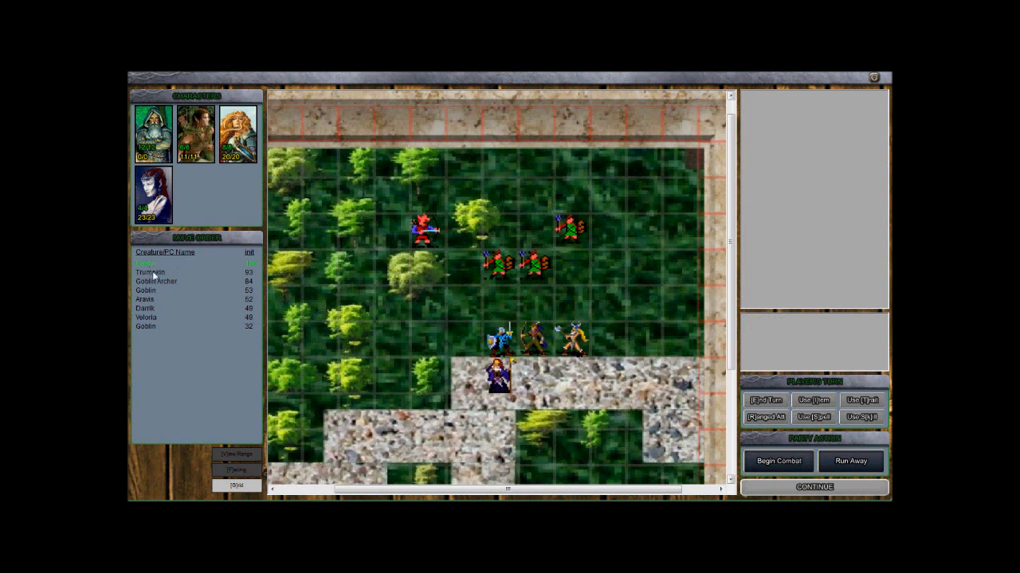
mouse_move(147, 309)
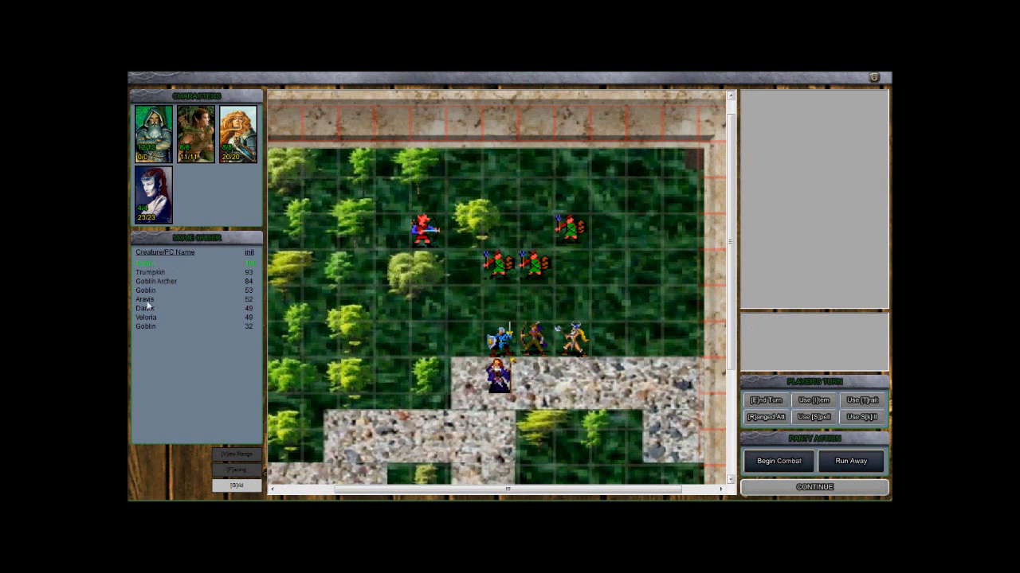
mouse_move(158, 158)
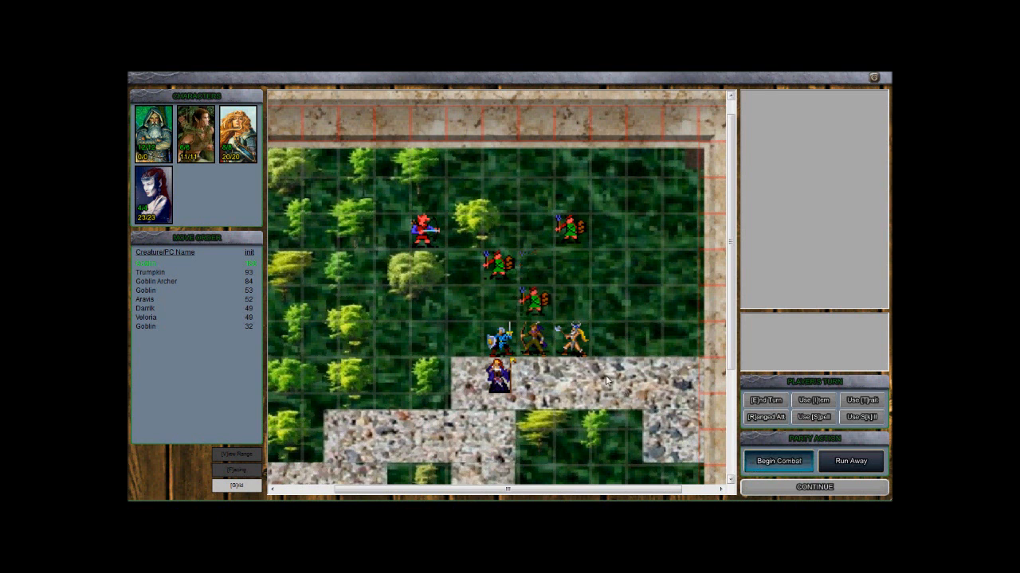
- Begin combat so round 1 against the goblins gets underway
left_click(777, 461)
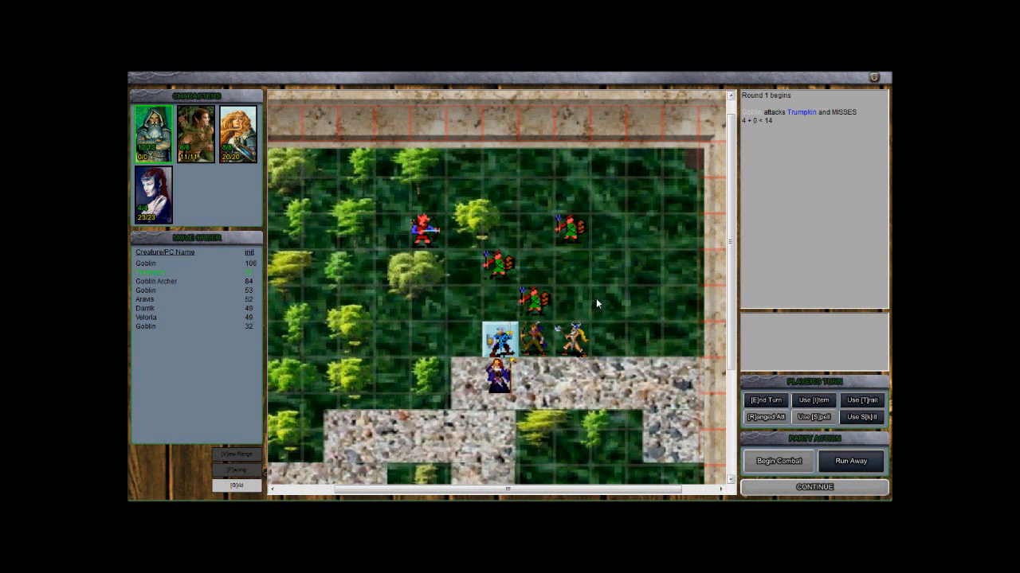
mouse_move(511, 319)
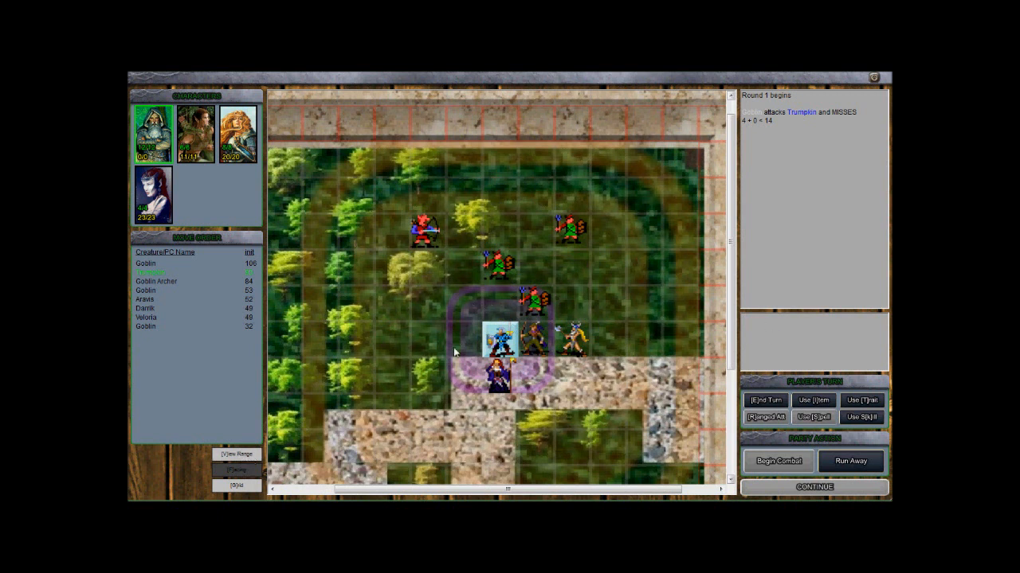
mouse_move(494, 303)
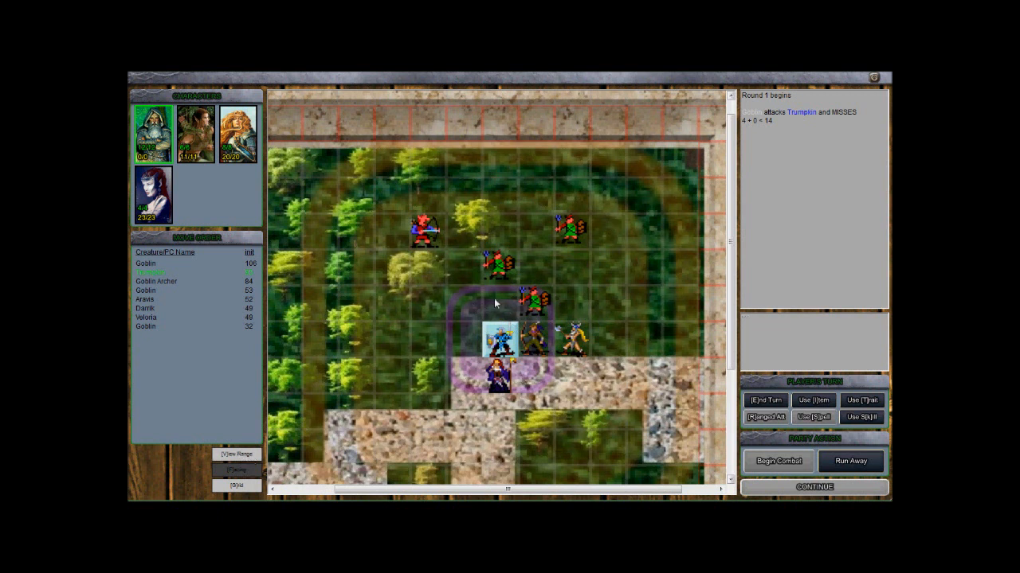
mouse_move(315, 421)
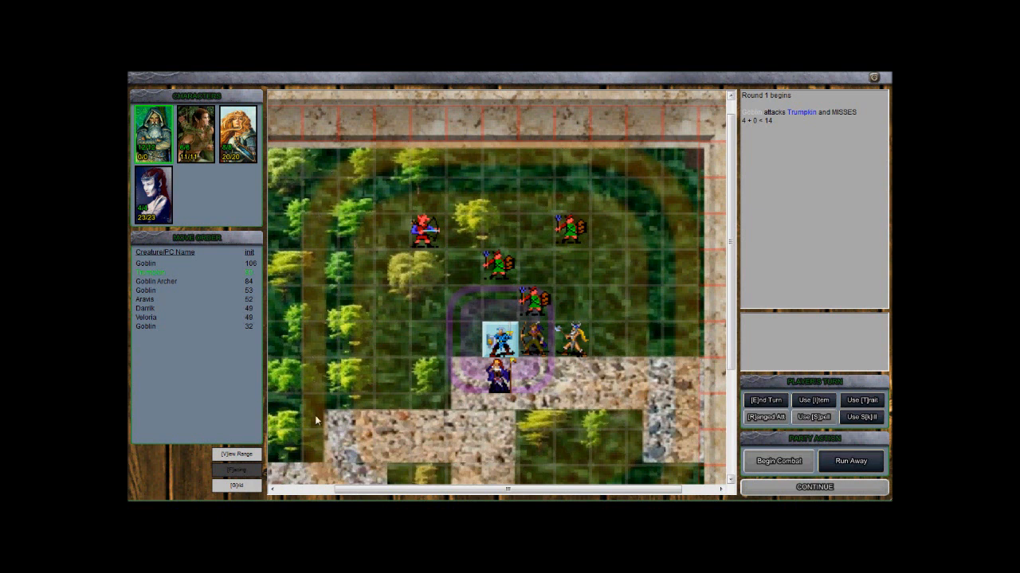
mouse_move(647, 177)
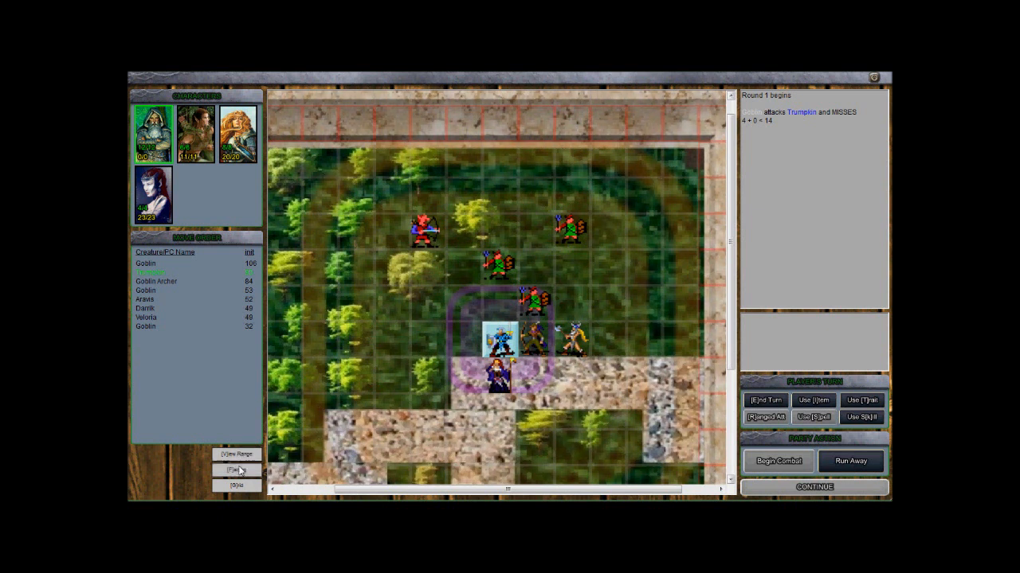
left_click(235, 469)
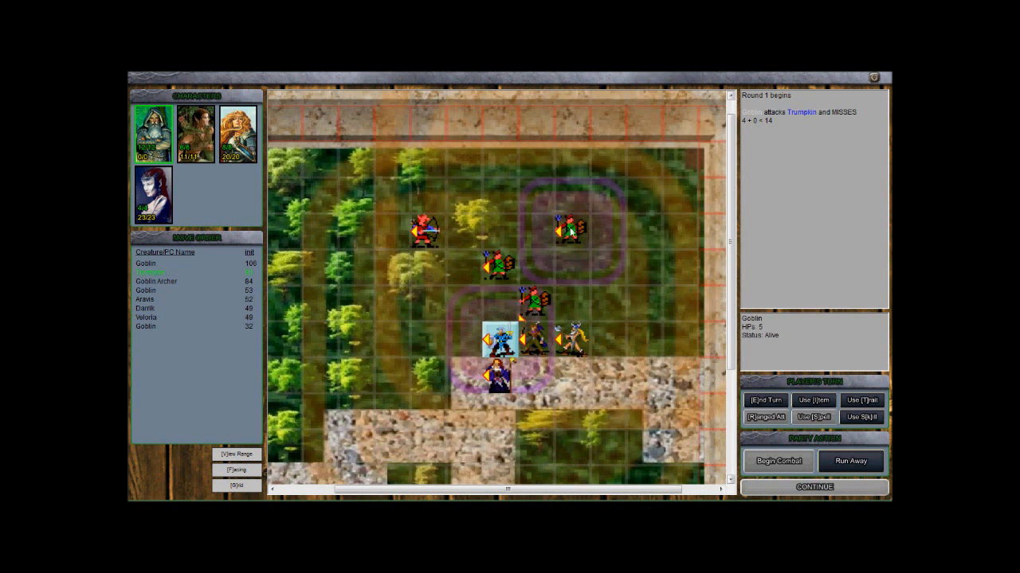
mouse_move(573, 239)
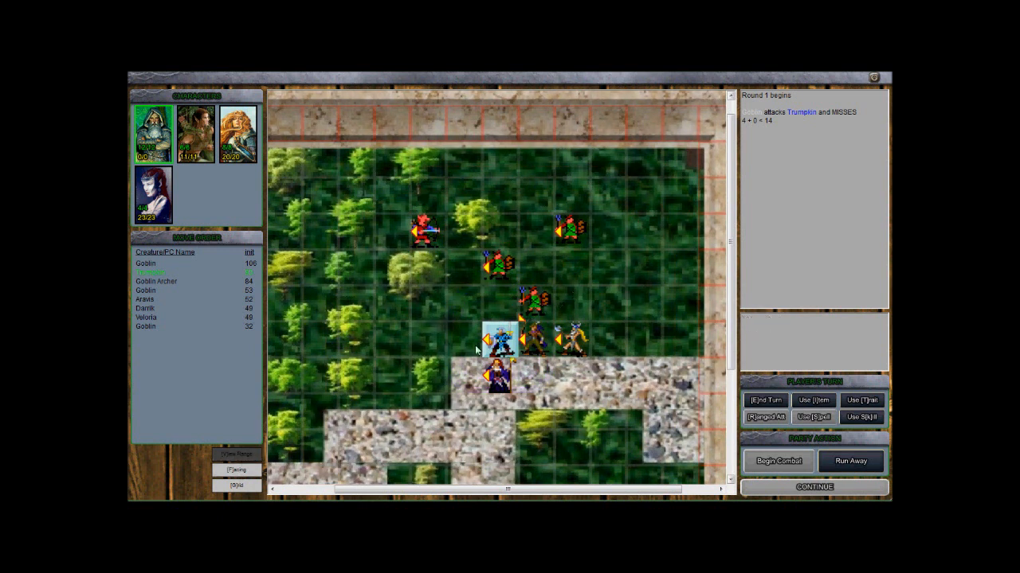
mouse_move(538, 368)
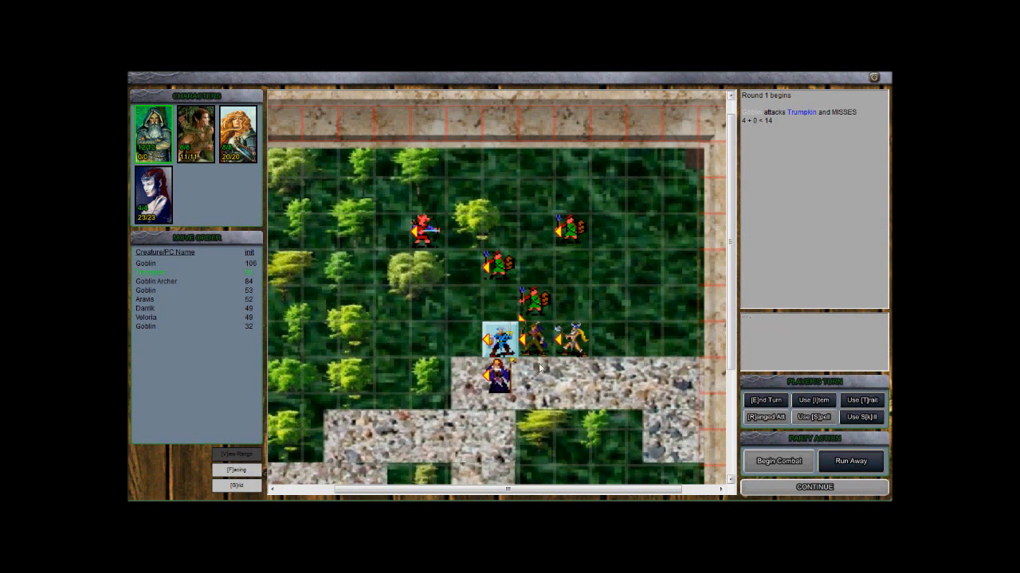
mouse_move(577, 319)
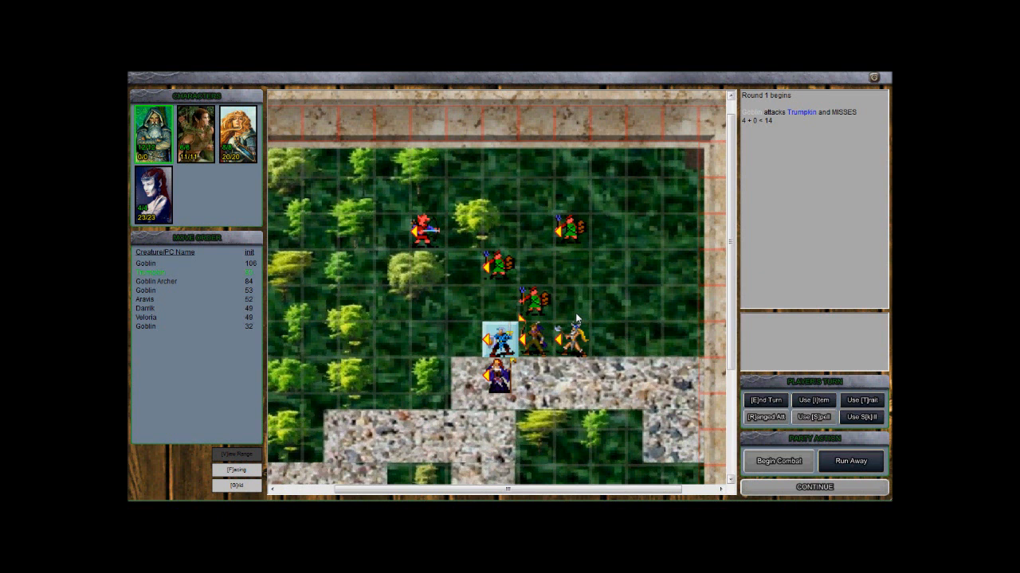
mouse_move(581, 226)
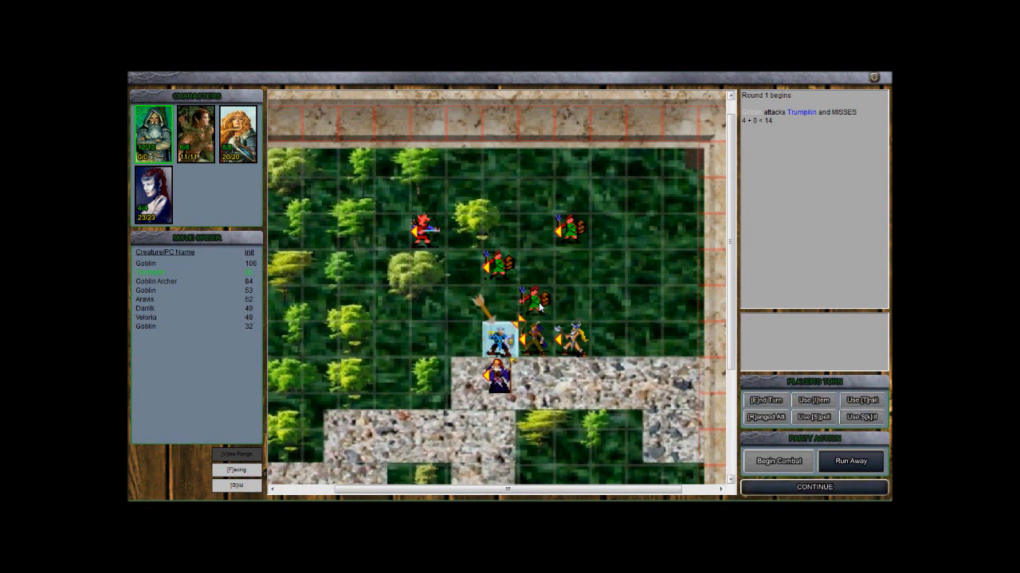
- Attack the adjacent goblin and let the round's hits resolve
left_click(812, 487)
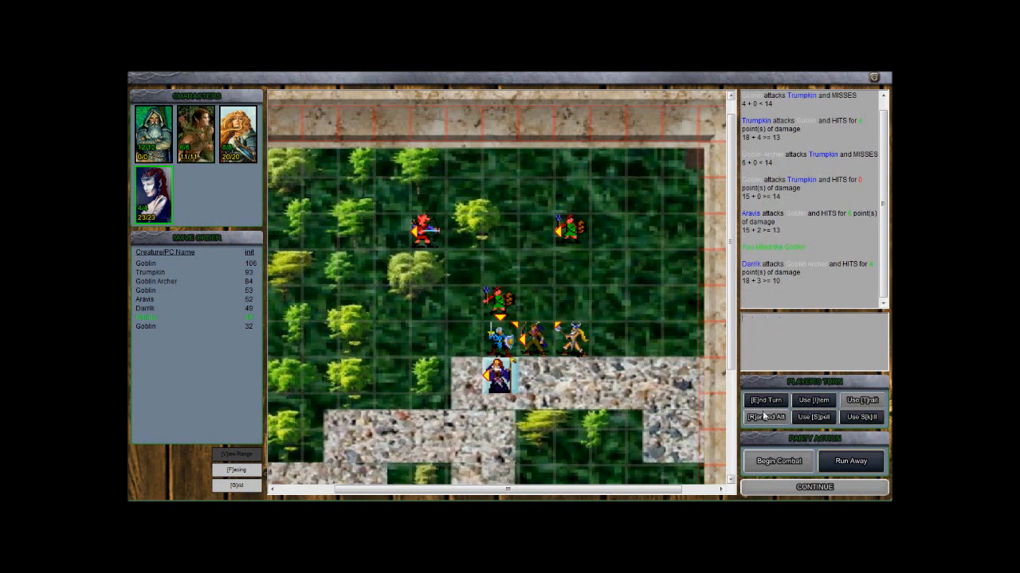
- Cast Veloria's Mage Bolt at a goblin, carrying the fight into round 2
left_click(813, 417)
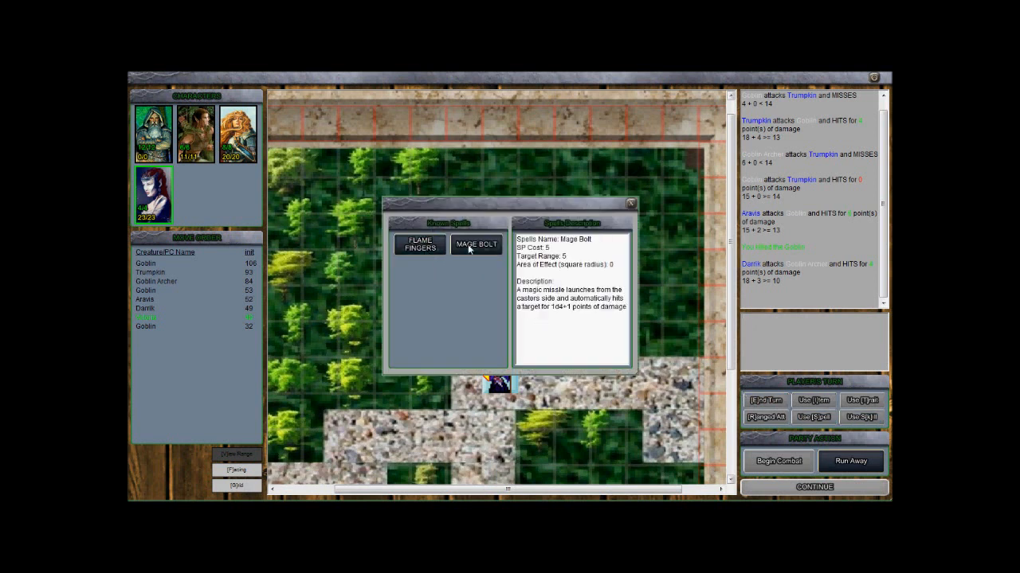
left_click(475, 246)
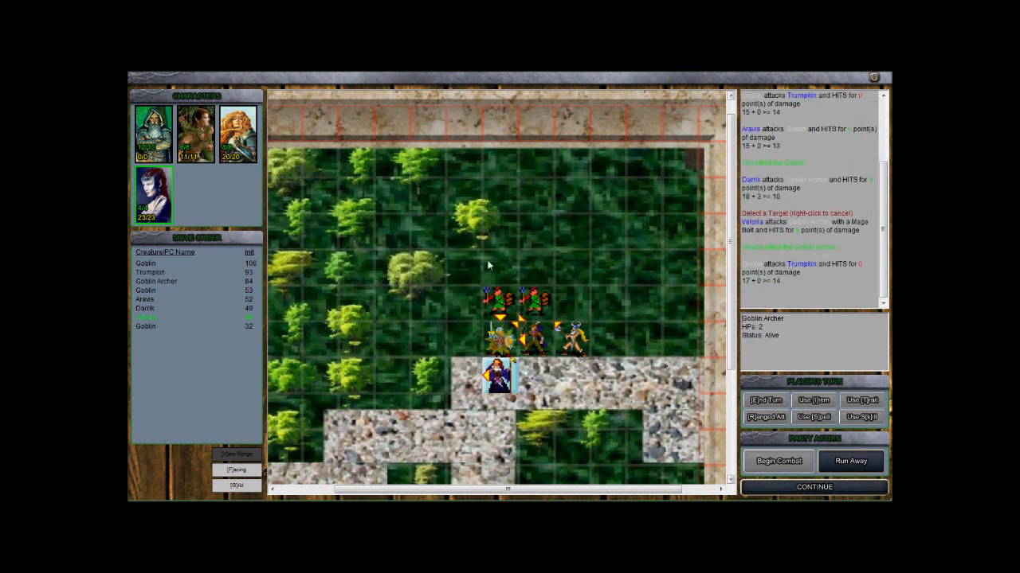
left_click(813, 487)
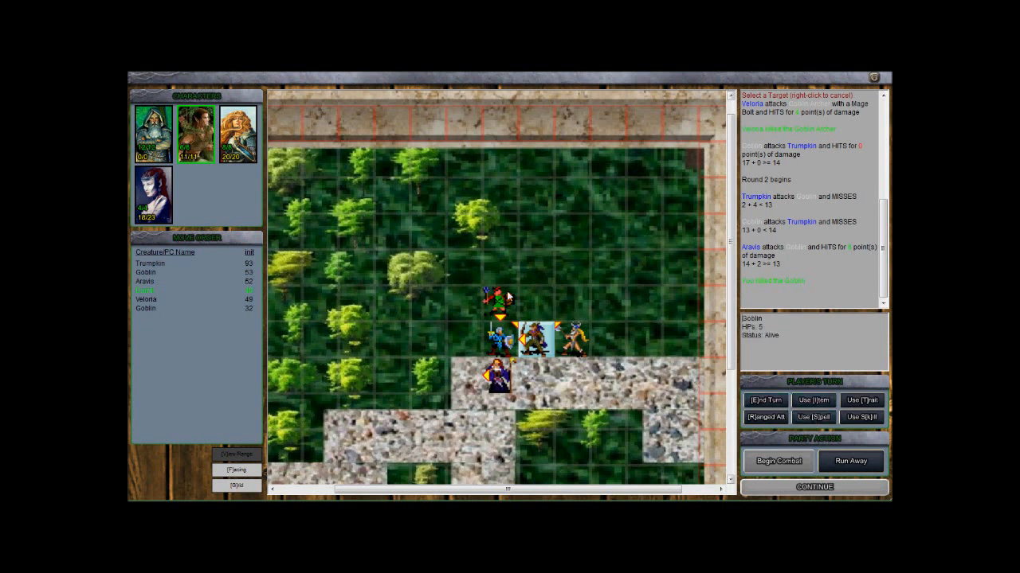
mouse_move(529, 302)
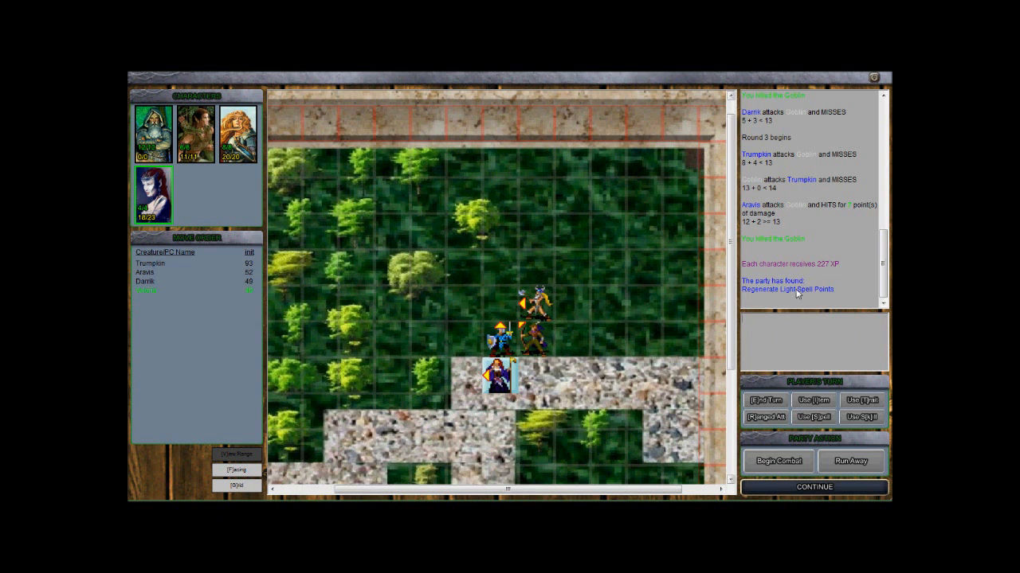
mouse_move(783, 295)
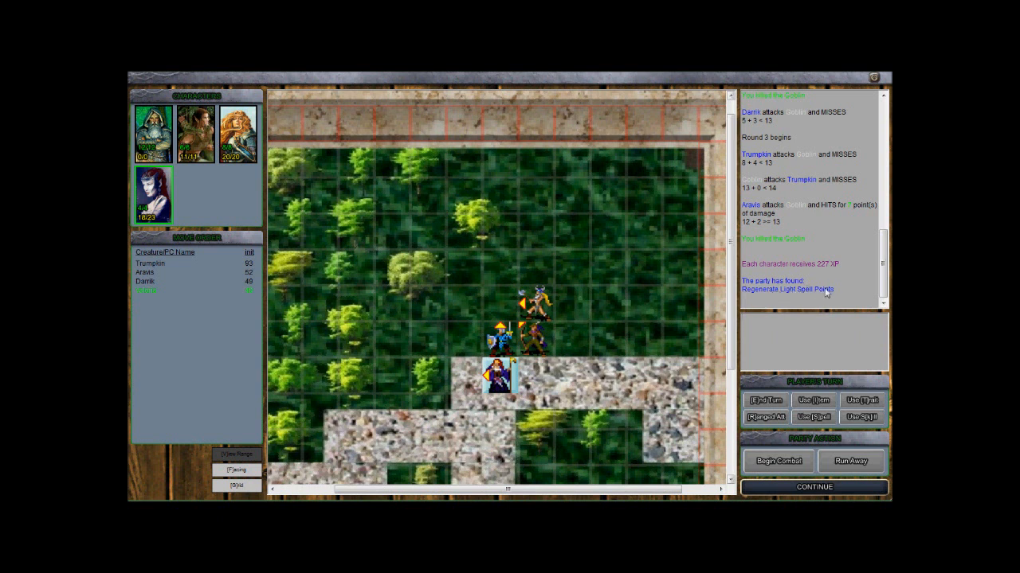
mouse_move(810, 293)
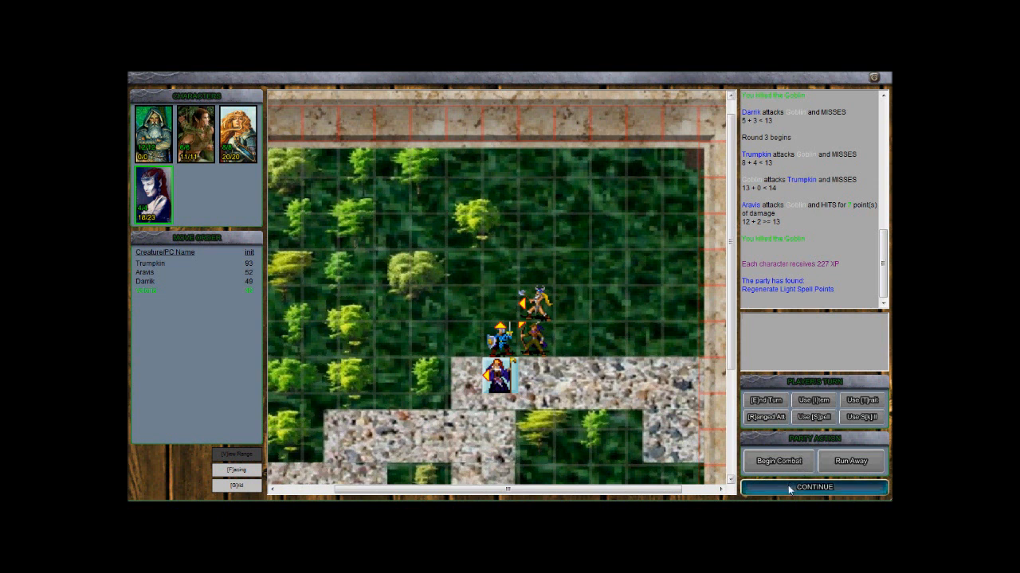
- Continue past the loot message to leave the won goblin battle for the forest map
left_click(814, 487)
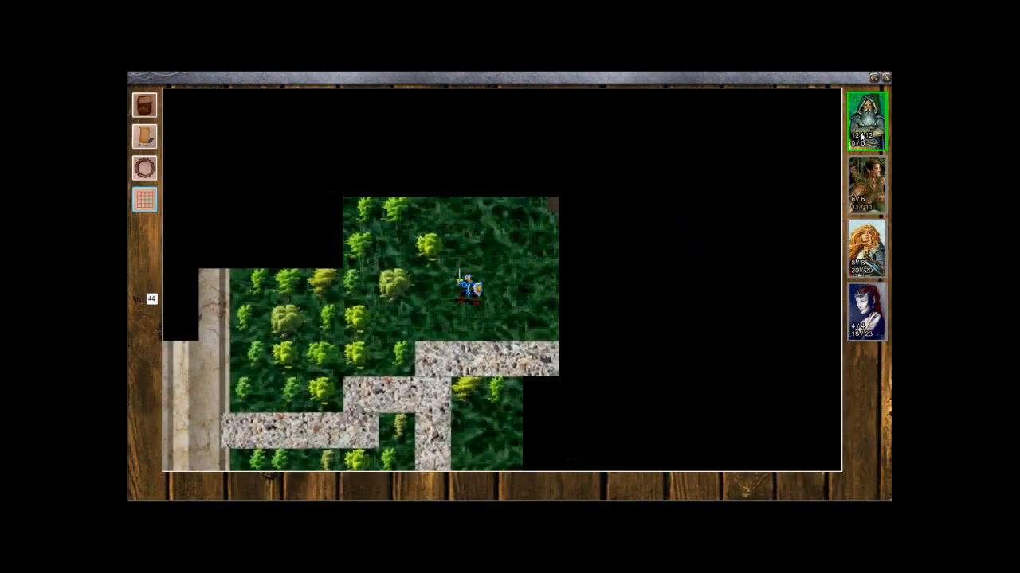
- Review Trumpkin the dwarf fighter's character sheet showing 227 XP
left_click(863, 120)
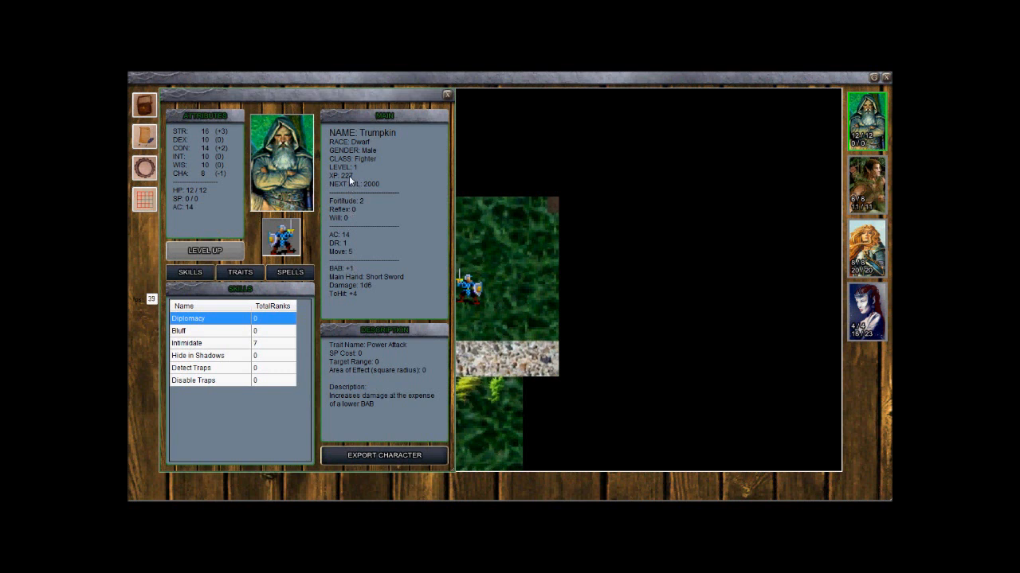
mouse_move(790, 191)
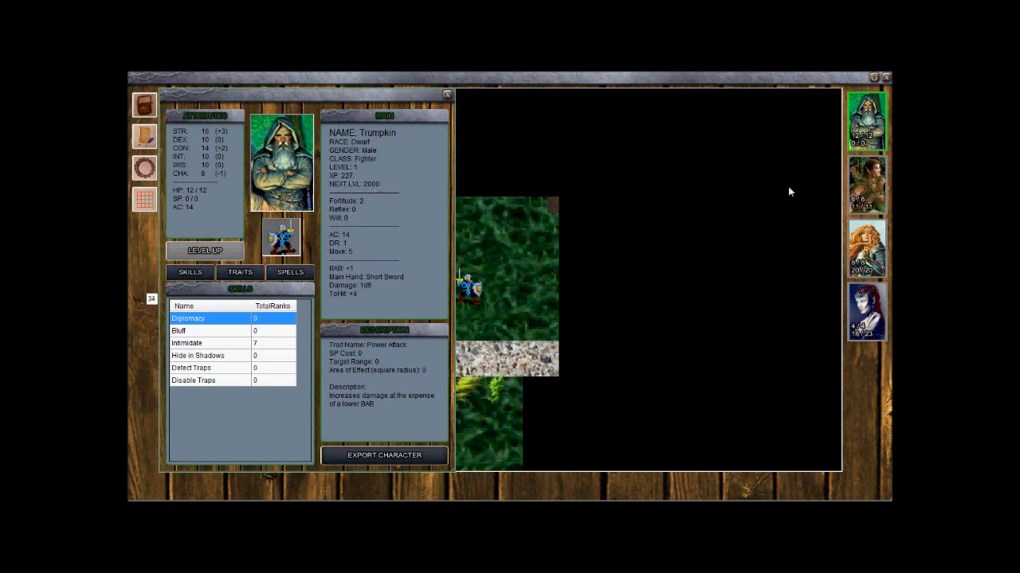
left_click(866, 248)
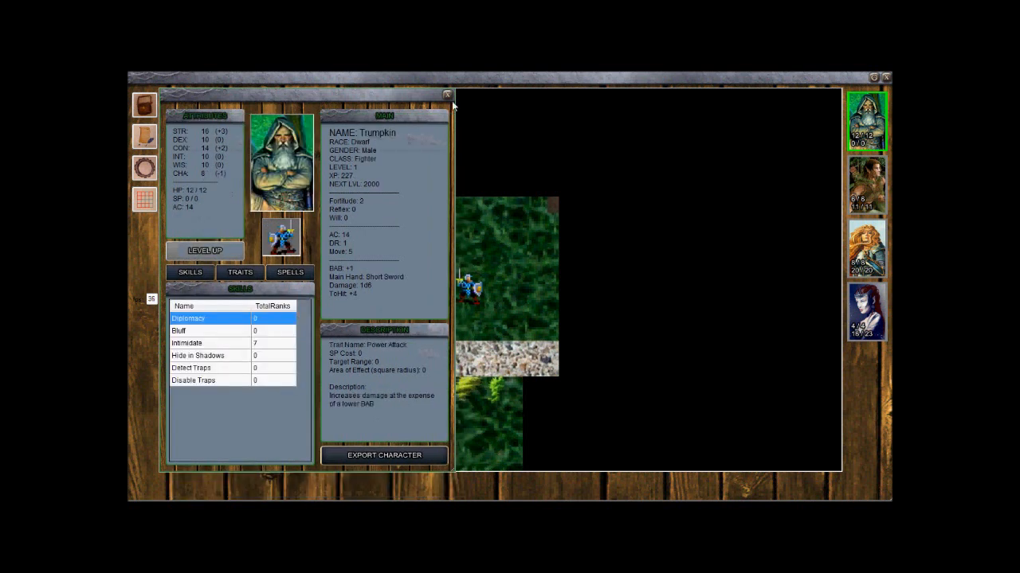
- Inspect the Regenerate Light Spell Points potion in the party inventory and return to the map
left_click(446, 96)
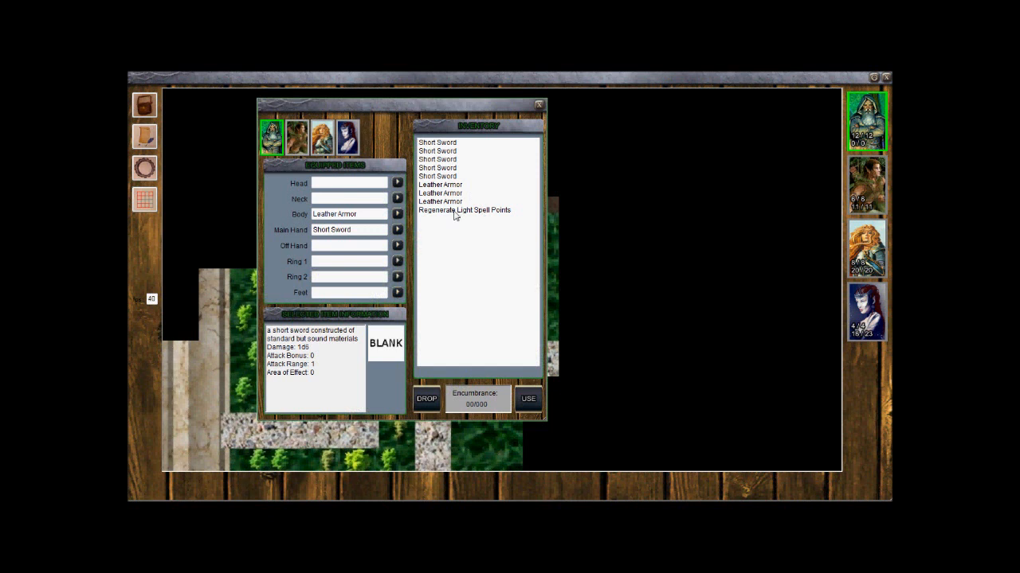
left_click(463, 210)
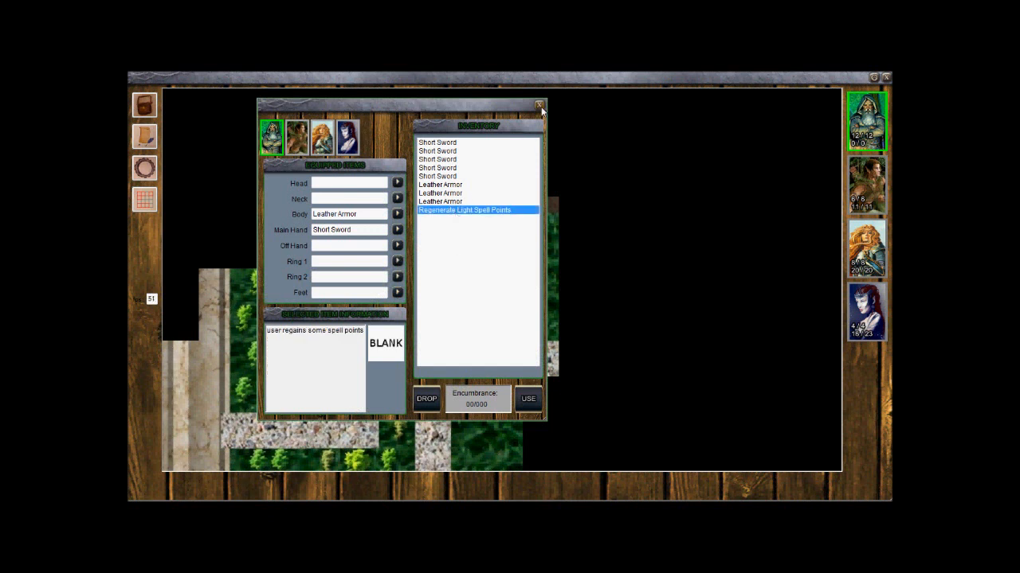
left_click(540, 105)
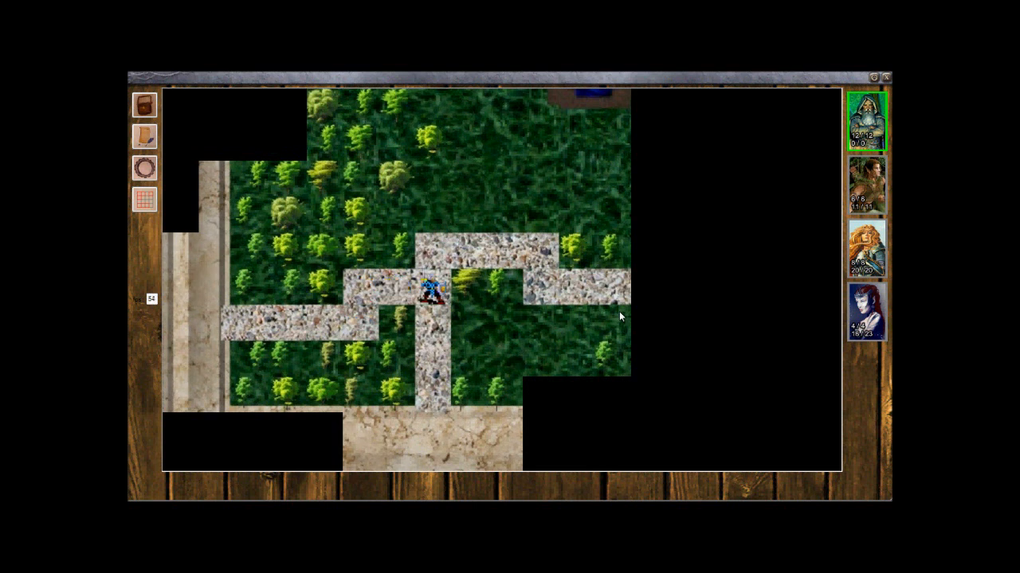
- Walk along the road and answer the hooded stranger with option 2 'You seem like a friendly fellow. Lead on?'
left_click(574, 290)
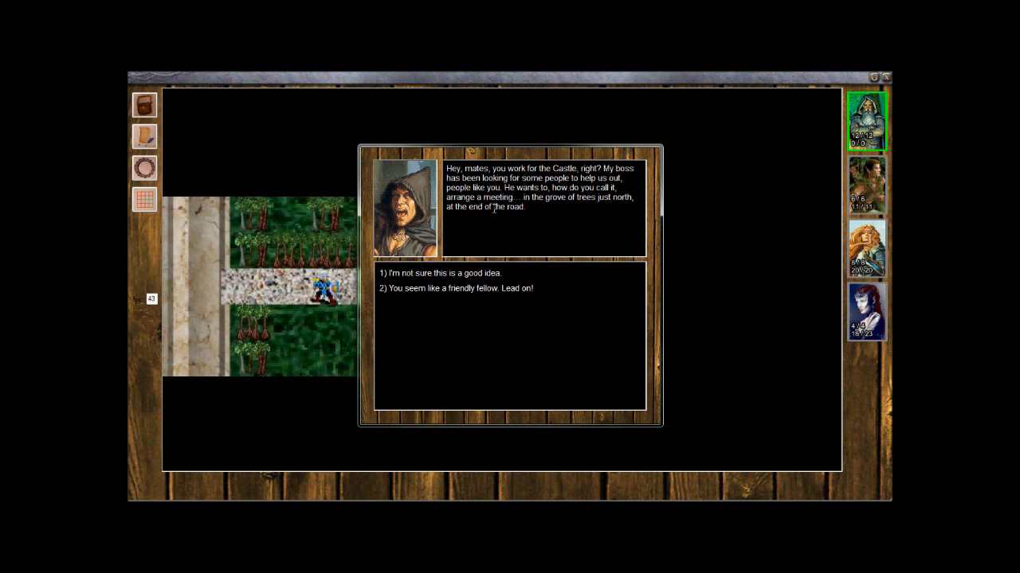
mouse_move(500, 242)
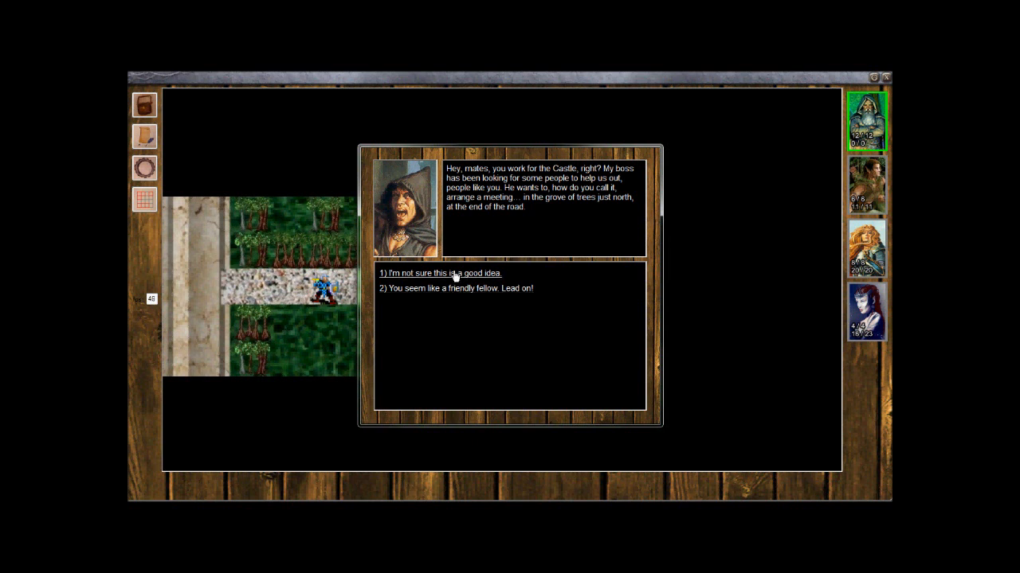
mouse_move(454, 289)
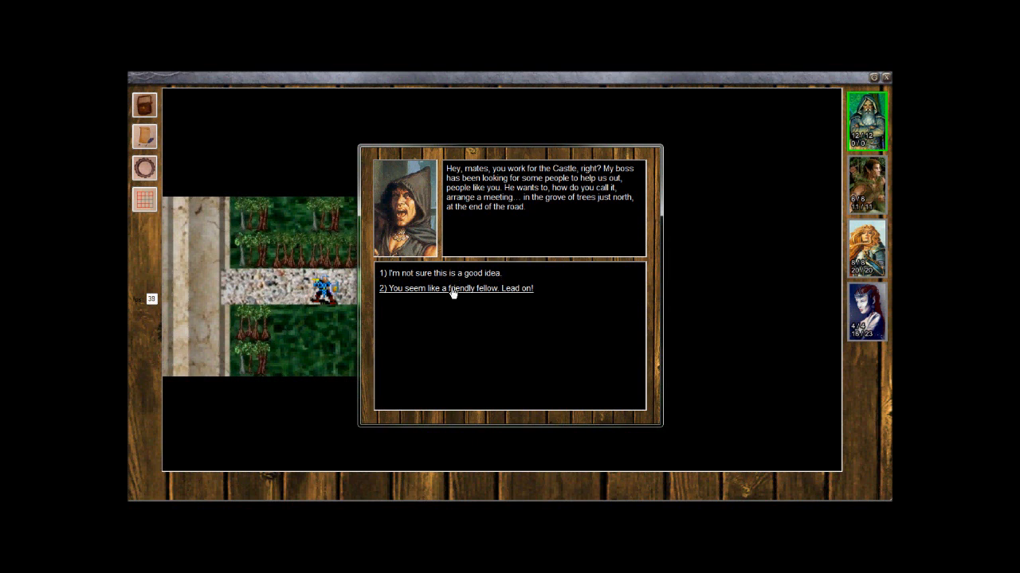
left_click(456, 288)
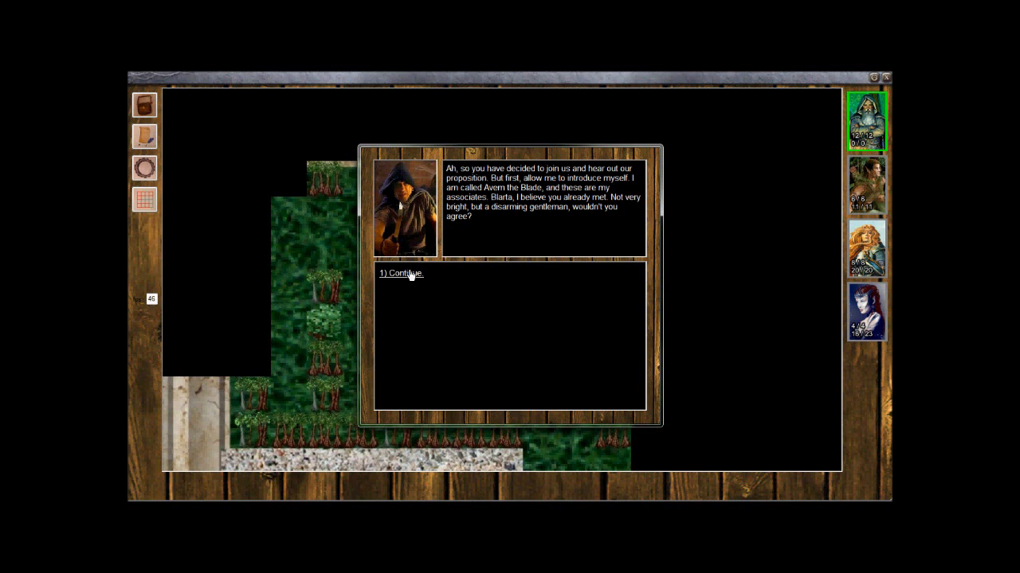
- Continue through Avern's introduction and proposal, then choose option 2 'You under arrest in the name of the Crown!'
left_click(401, 274)
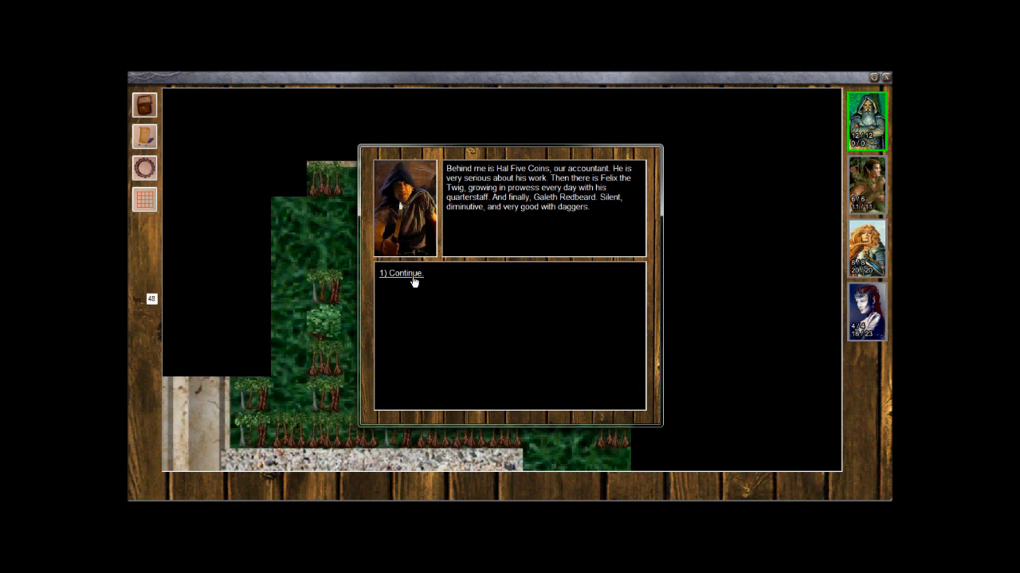
left_click(402, 274)
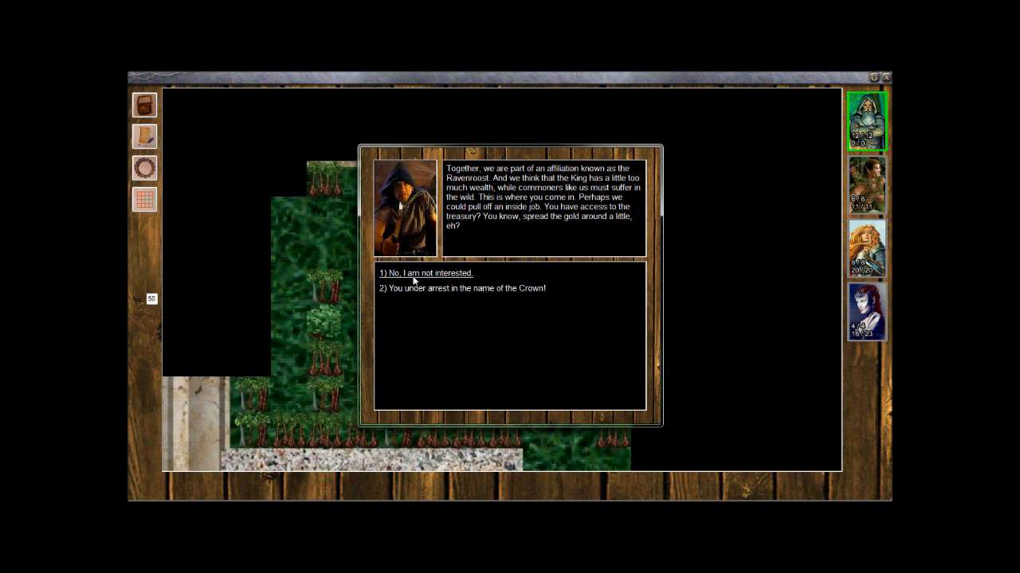
mouse_move(414, 289)
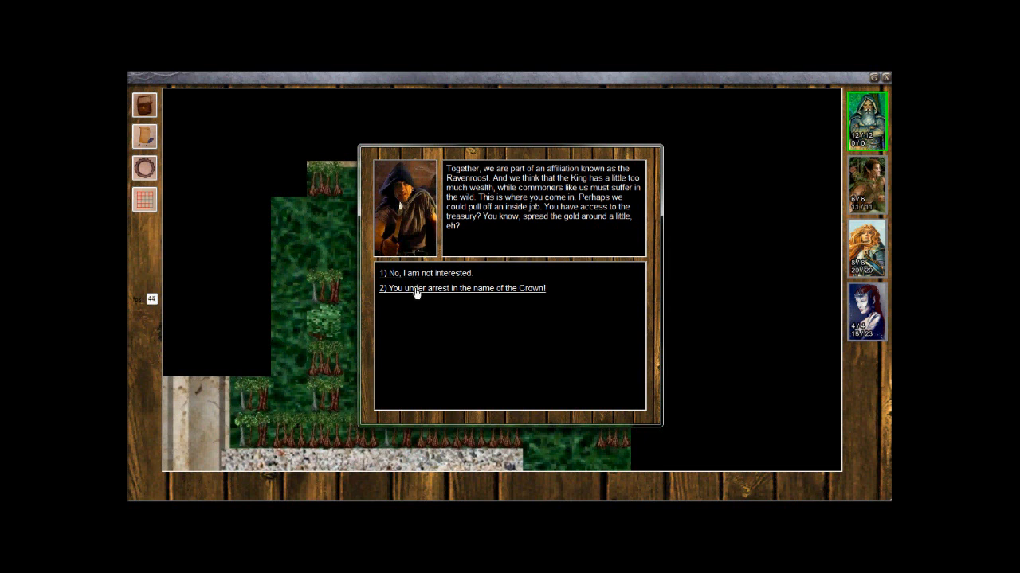
mouse_move(433, 298)
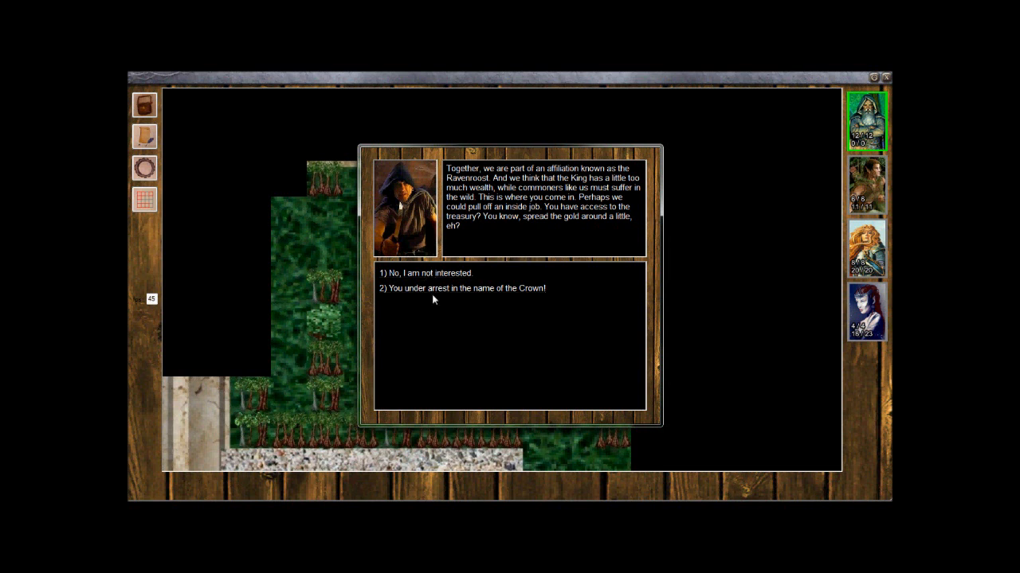
mouse_move(434, 289)
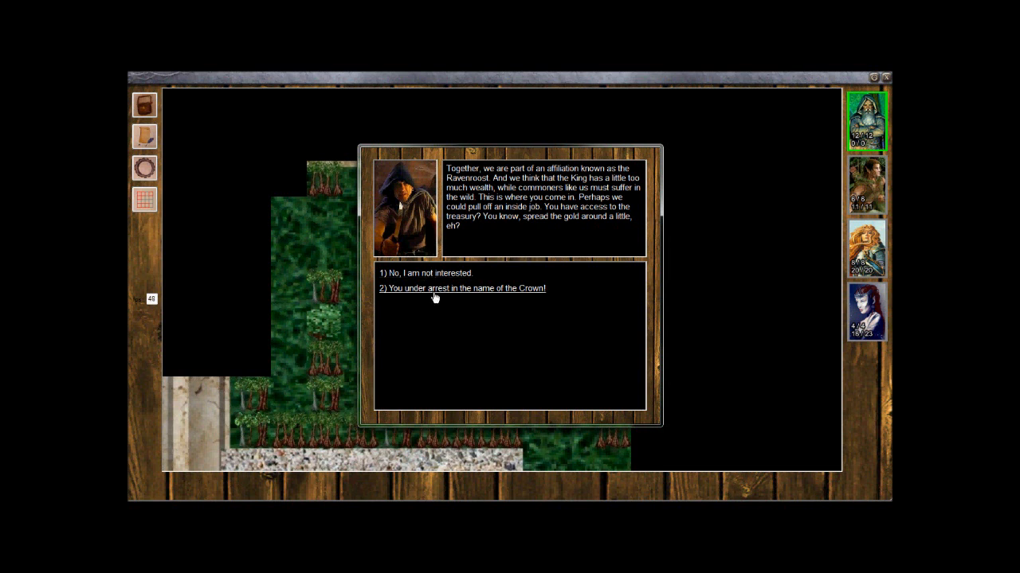
left_click(462, 289)
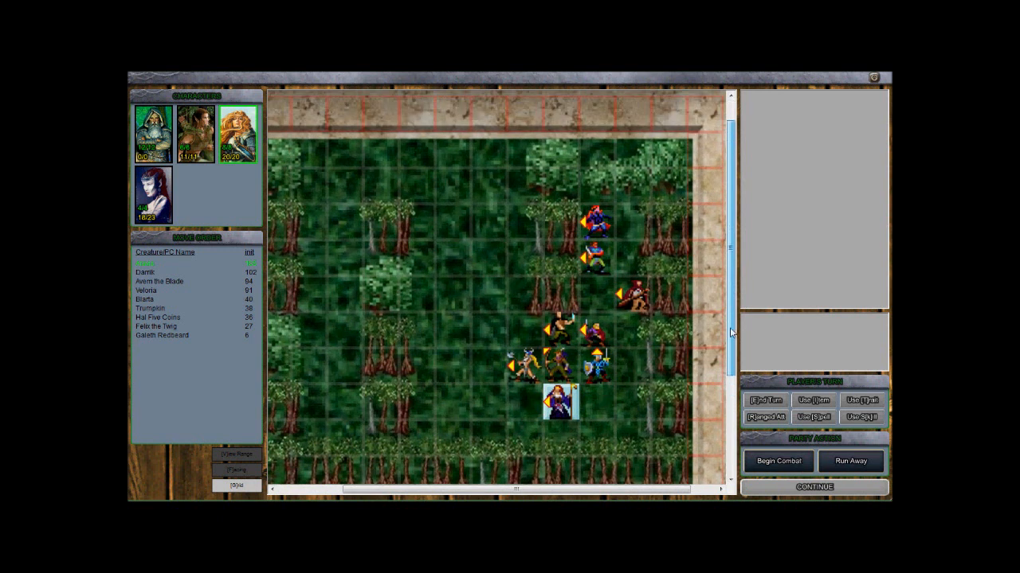
- Reposition a party member and start the battle against Avern's gang
left_click(523, 367)
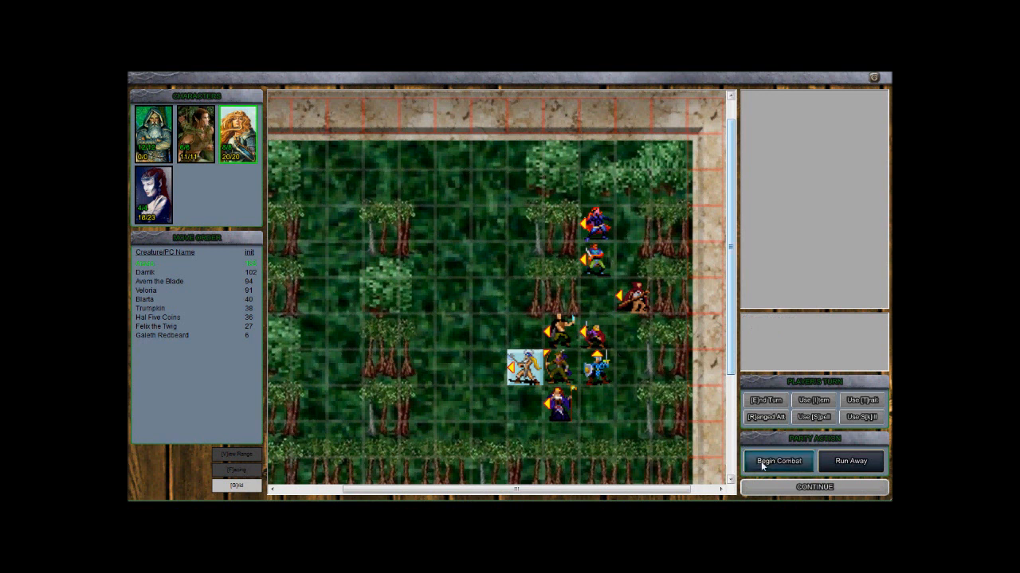
left_click(778, 462)
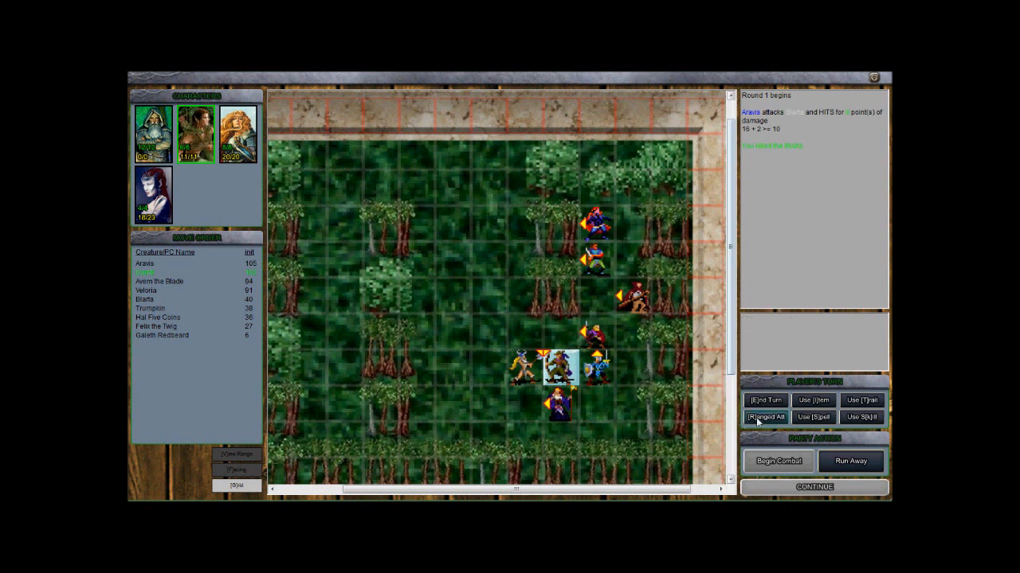
- Check an enemy's remaining hit points and move the next hero down to attack
left_click(593, 255)
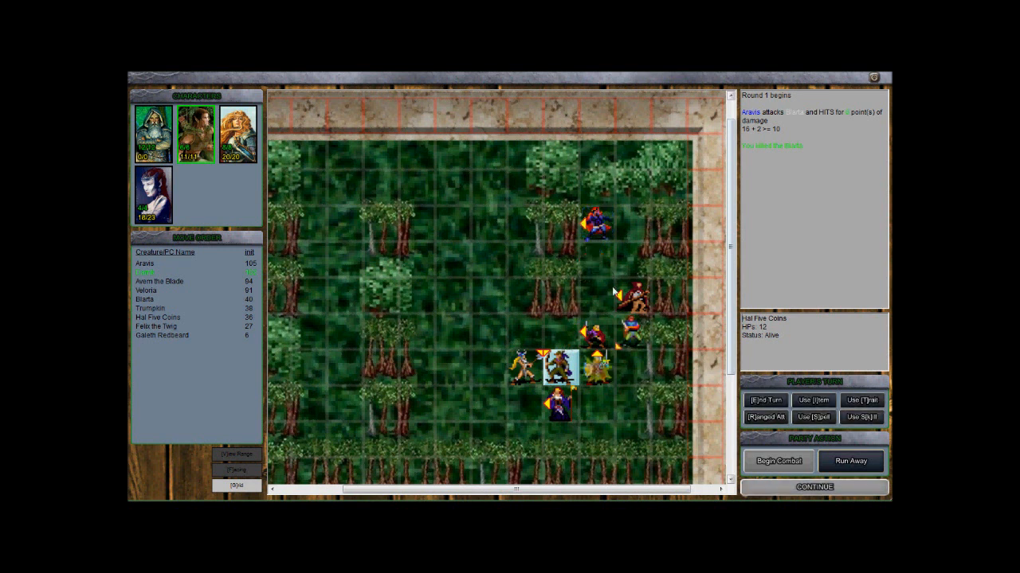
left_click(812, 487)
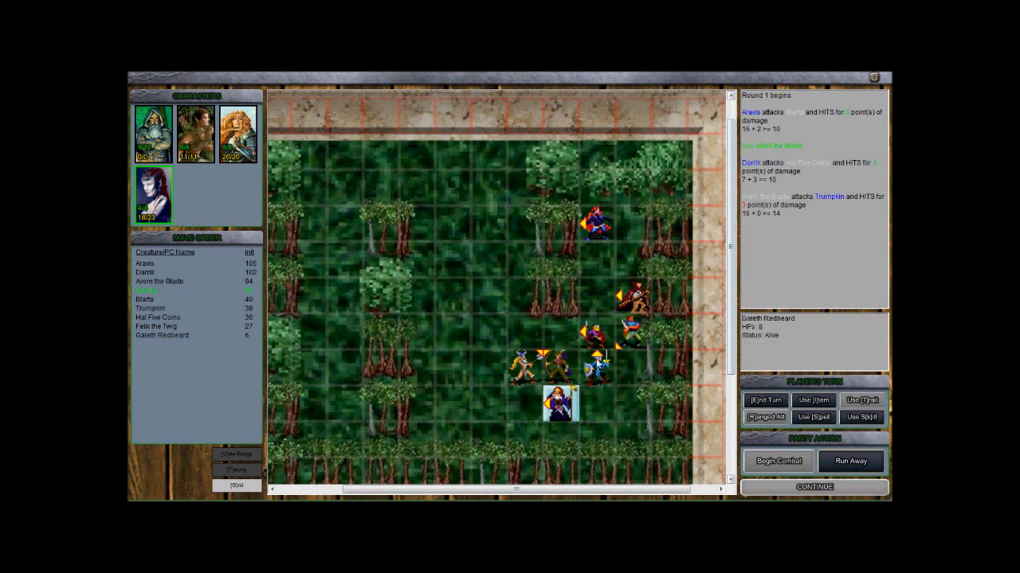
- Move Velona up, cast Flame Fingers on the clustered enemies, and advance to round 2
left_click(596, 402)
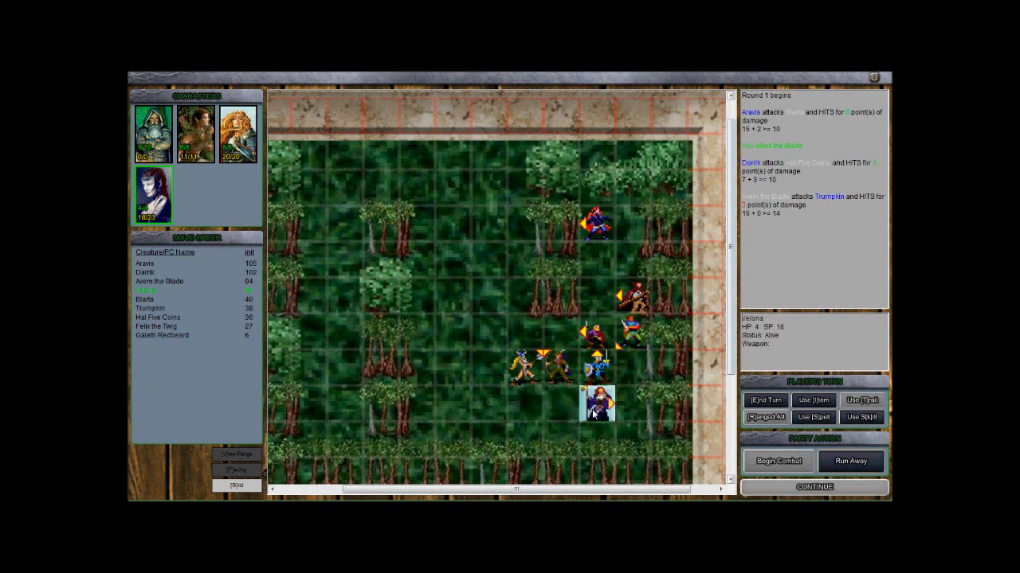
left_click(813, 417)
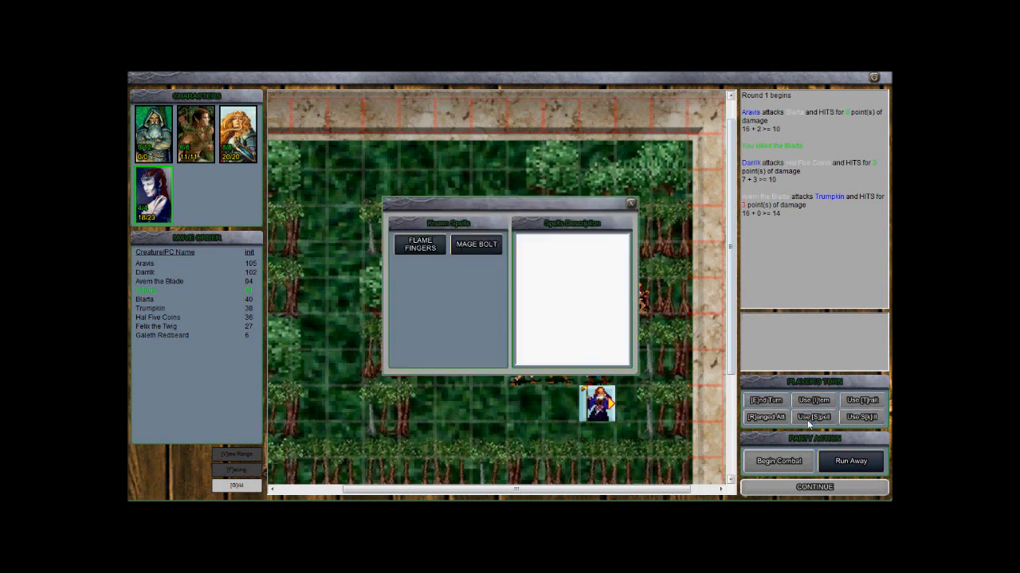
left_click(474, 246)
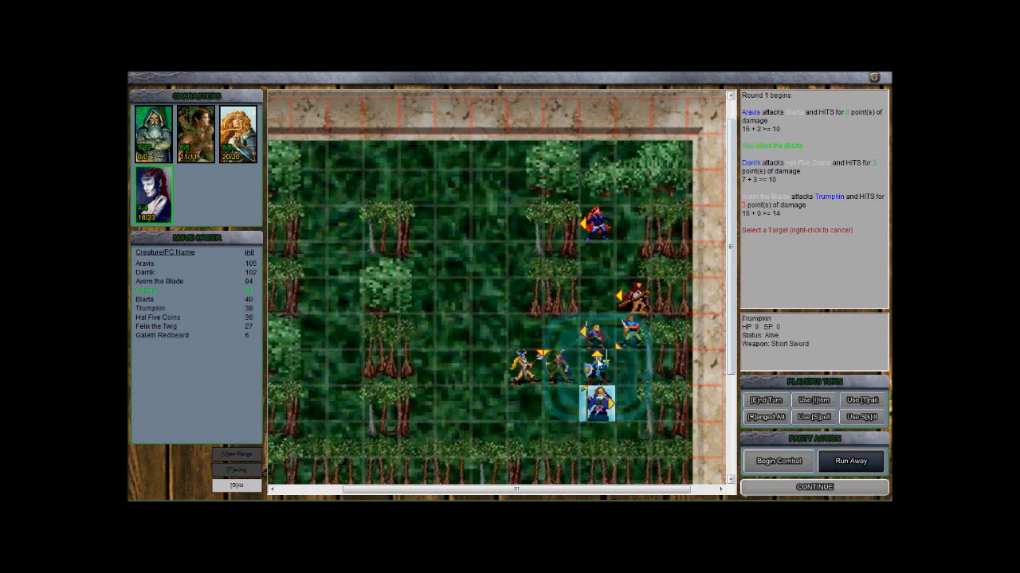
mouse_move(599, 368)
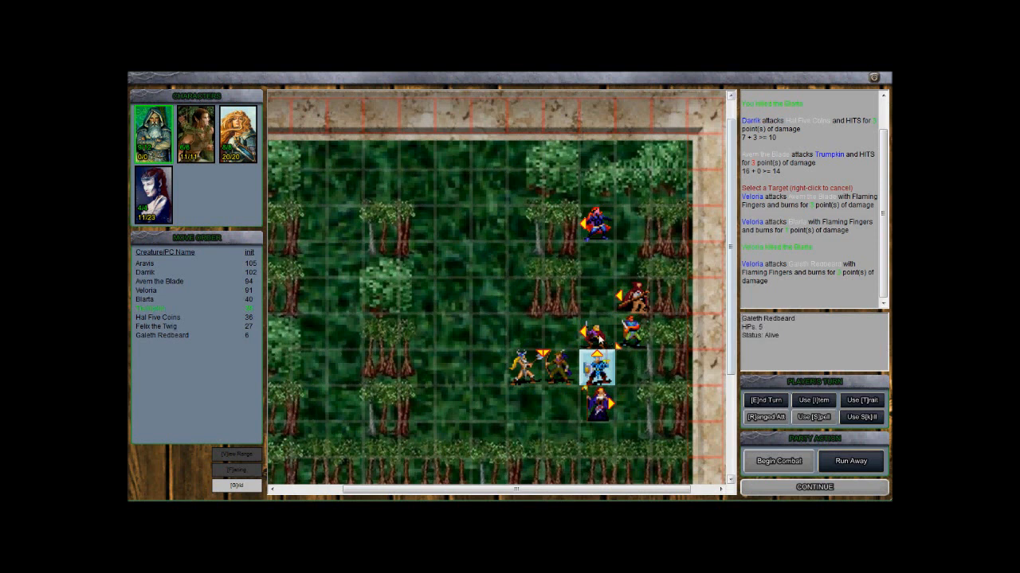
mouse_move(588, 344)
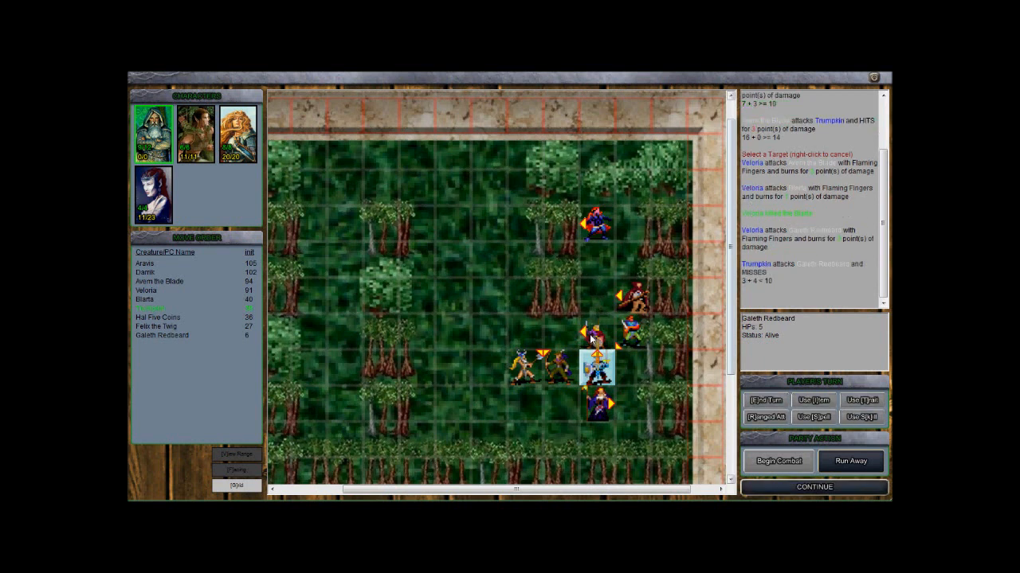
left_click(812, 488)
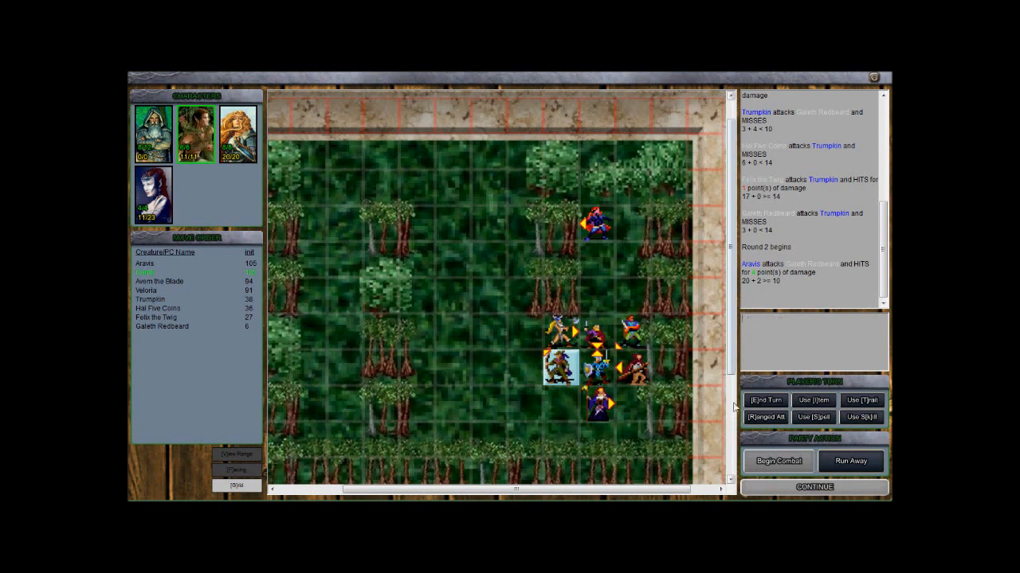
mouse_move(813, 418)
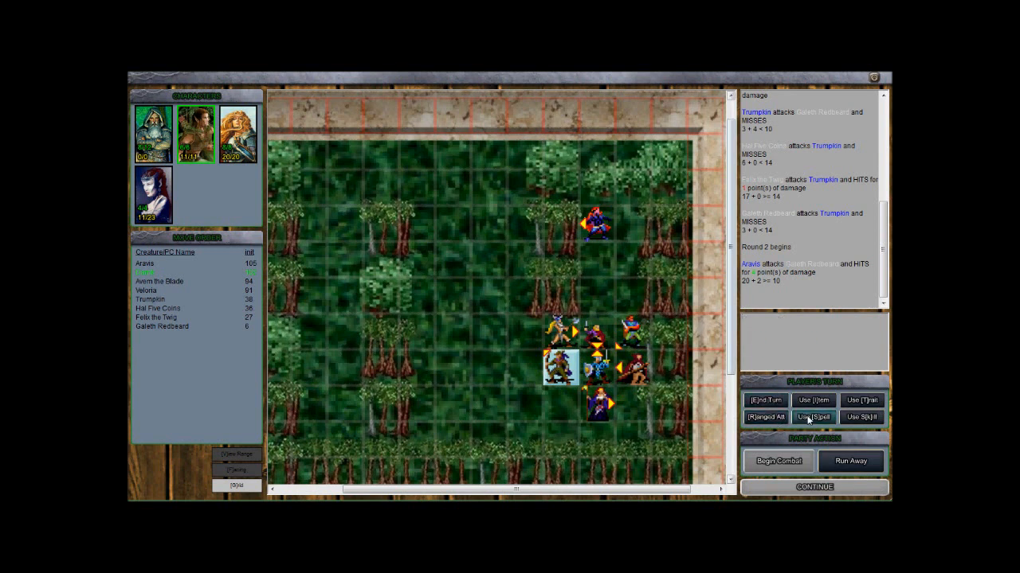
- Burn the enemy group with Darrk's Flaming Fingers and strike another enemy with Veloria's Mage Bolt
left_click(814, 417)
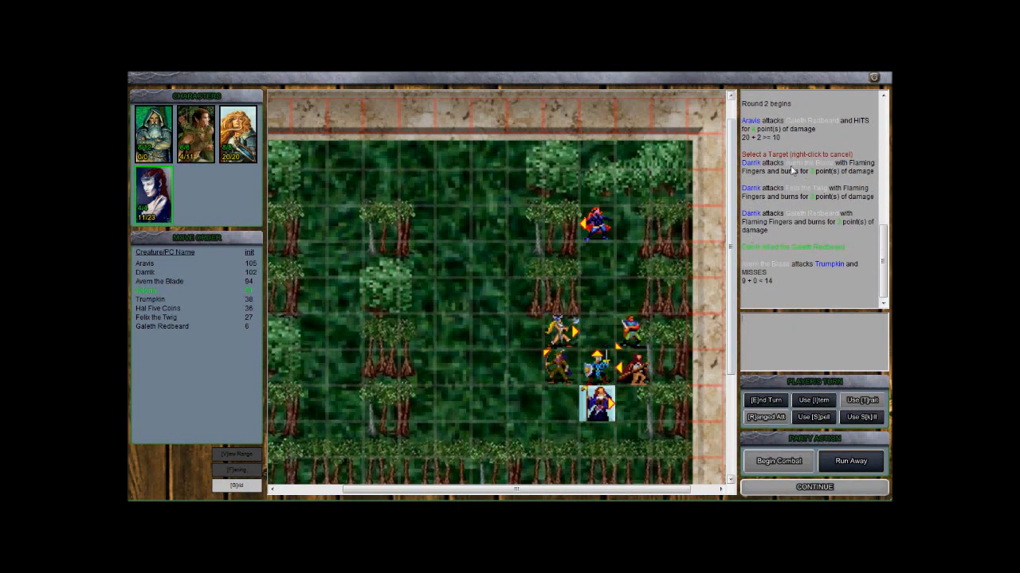
mouse_move(816, 213)
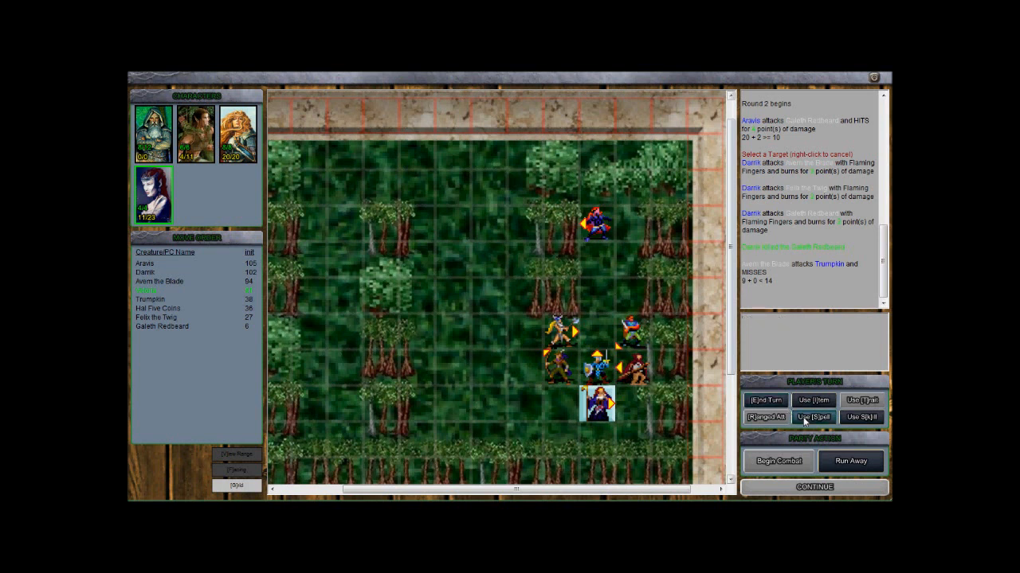
left_click(813, 418)
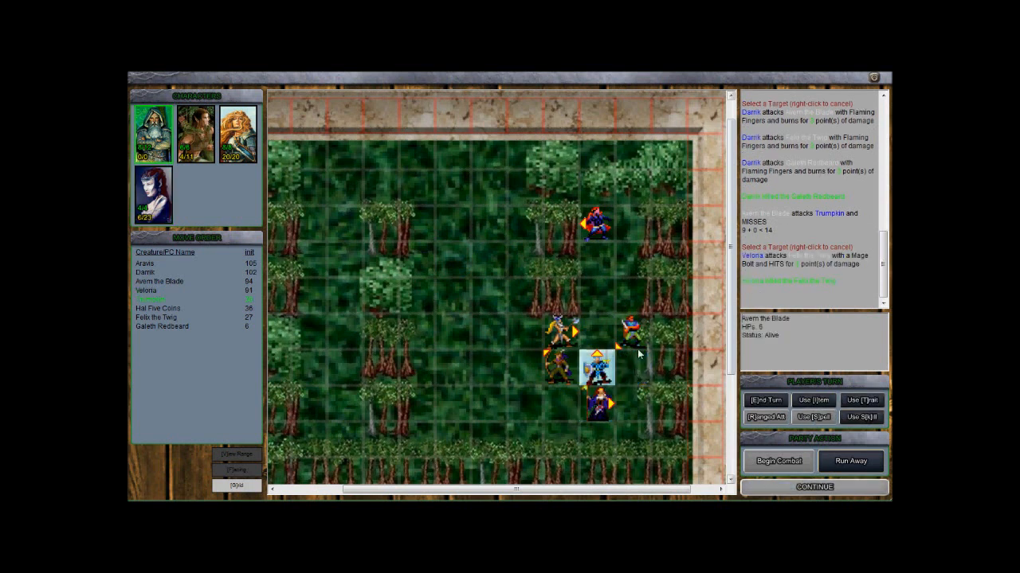
mouse_move(629, 365)
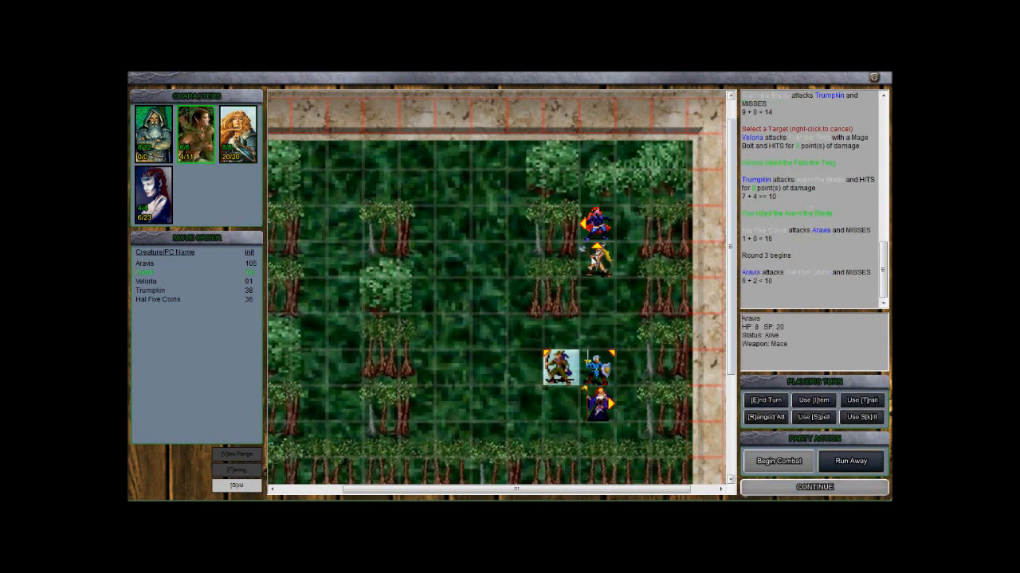
- Attack the last two enemies to end combat, continue to the forest map, and view the Light Crossbow and healing potion in inventory
left_click(764, 418)
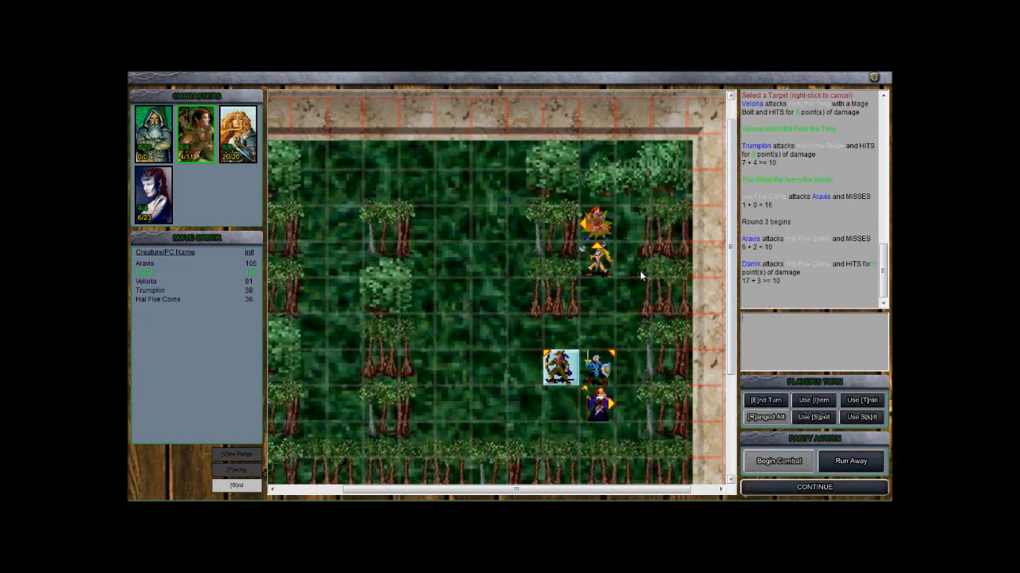
left_click(596, 226)
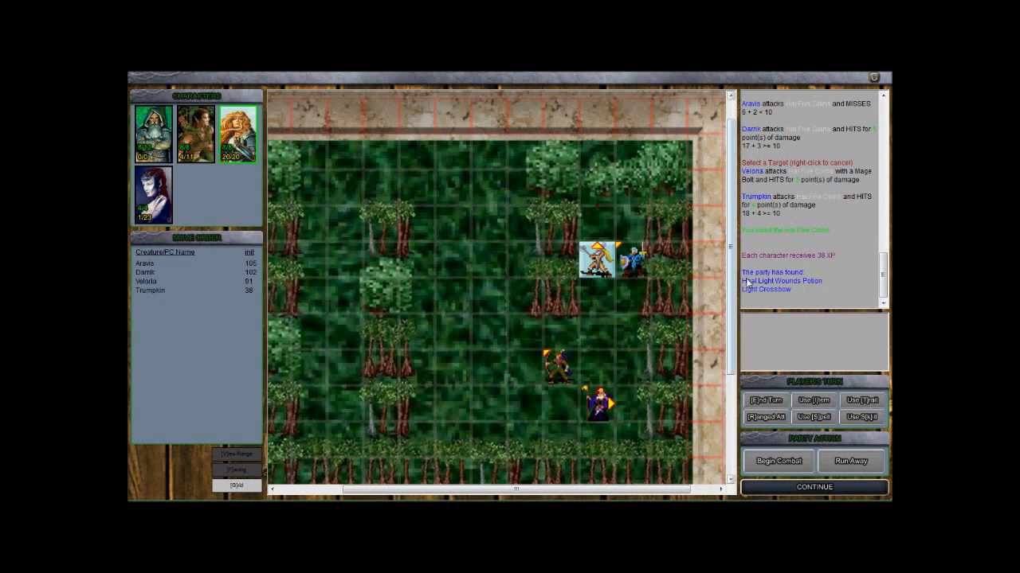
mouse_move(767, 283)
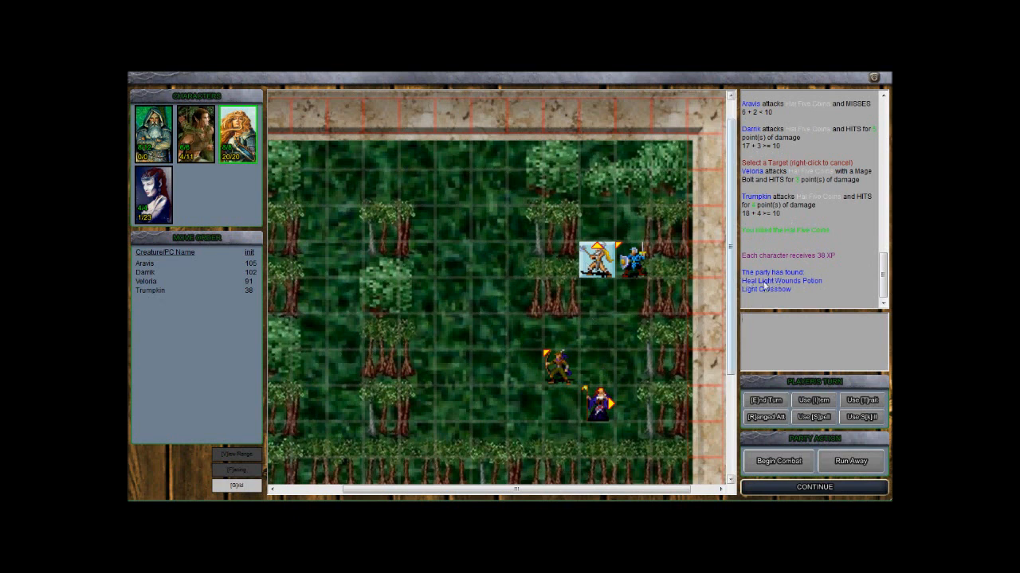
mouse_move(794, 293)
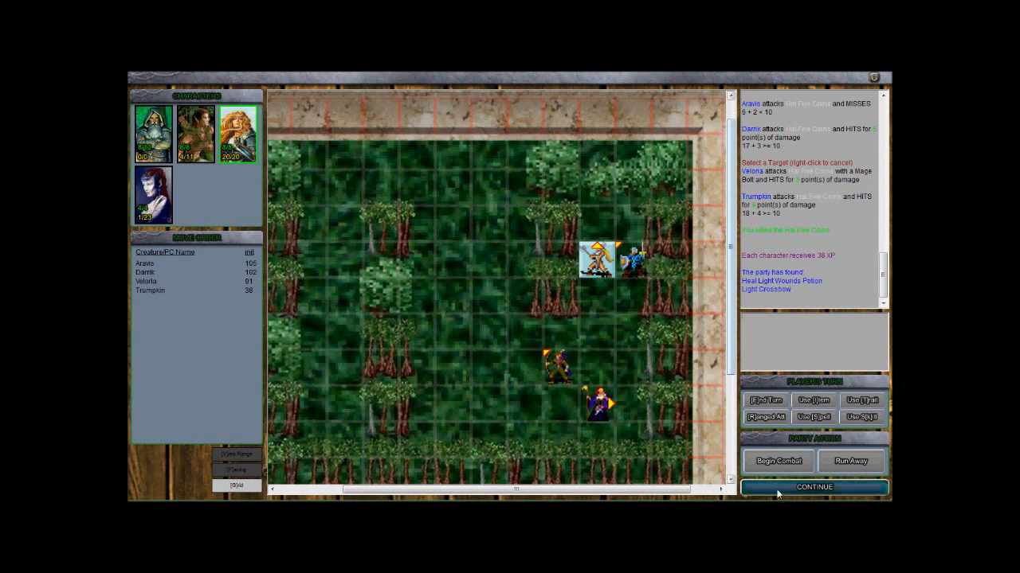
left_click(813, 487)
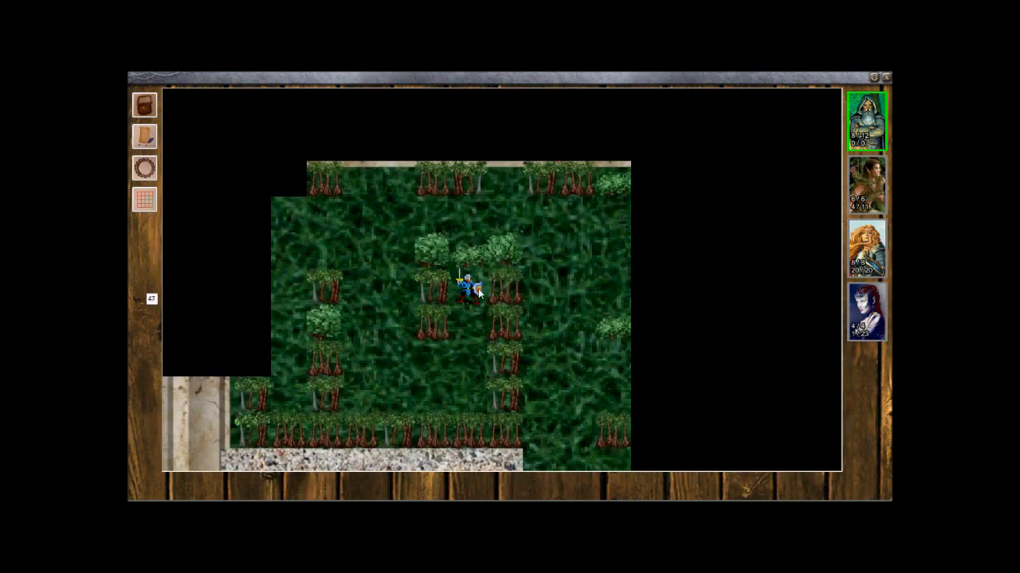
left_click(144, 103)
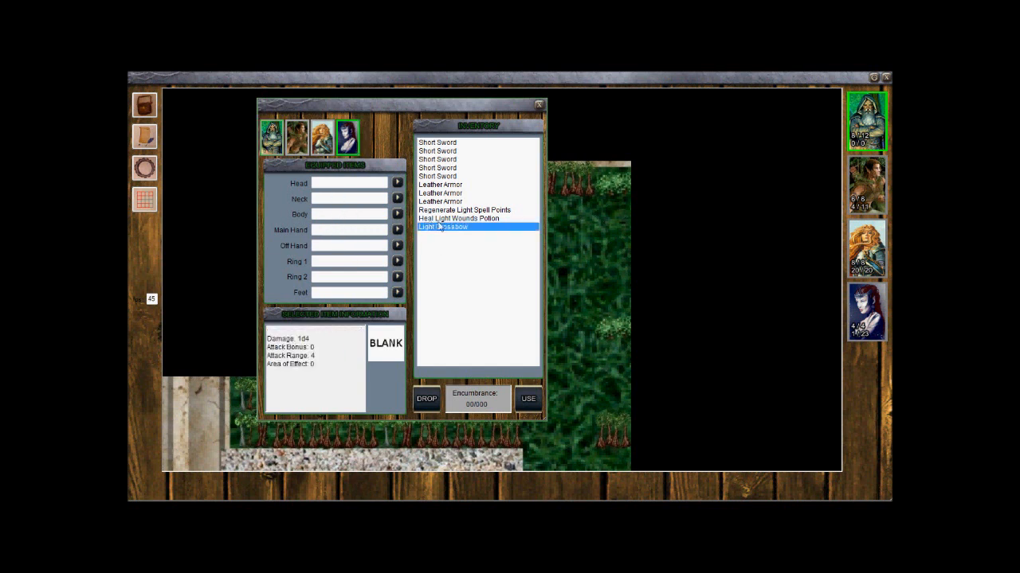
mouse_move(405, 172)
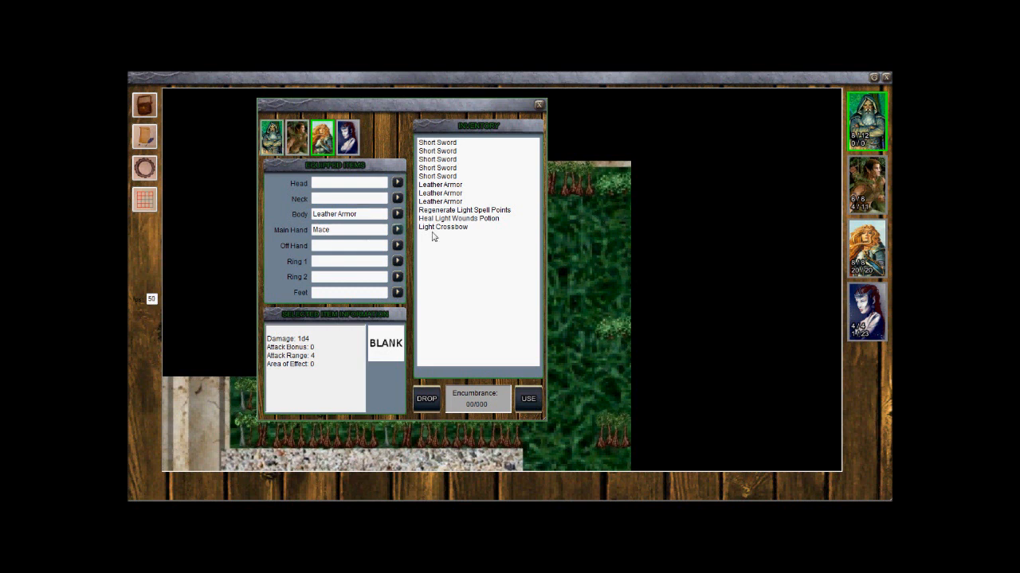
left_click(443, 227)
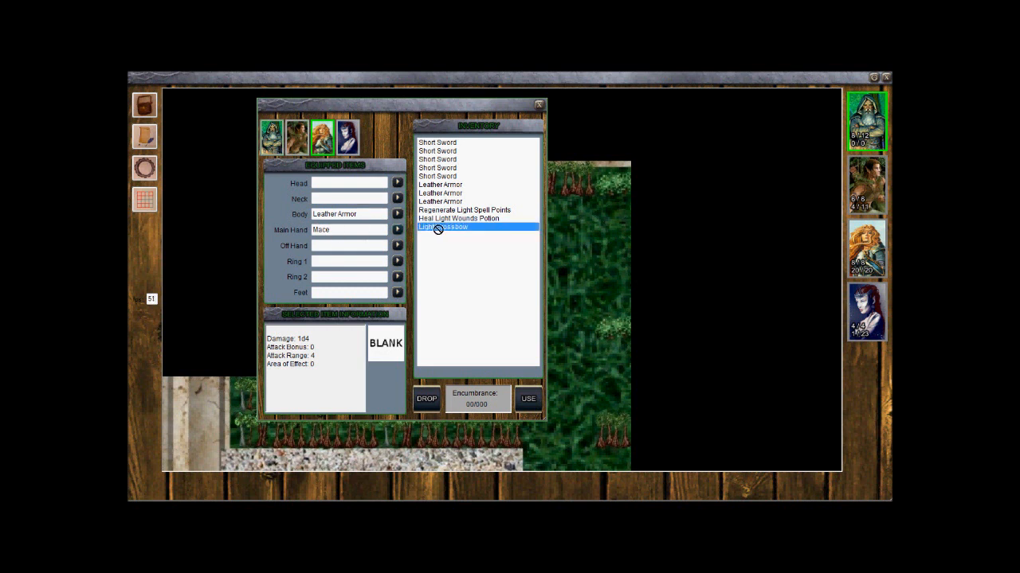
left_click(274, 137)
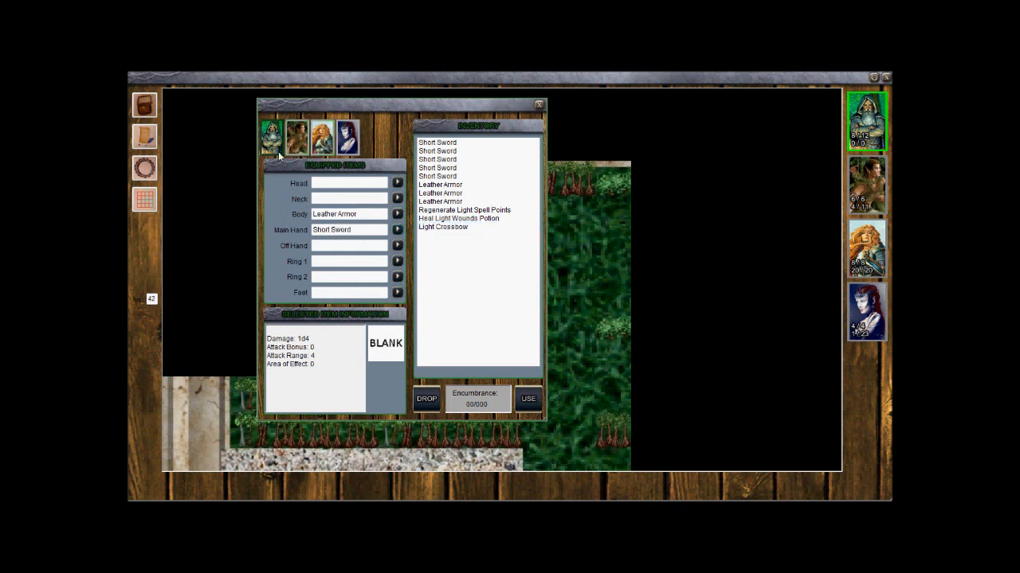
left_click(539, 105)
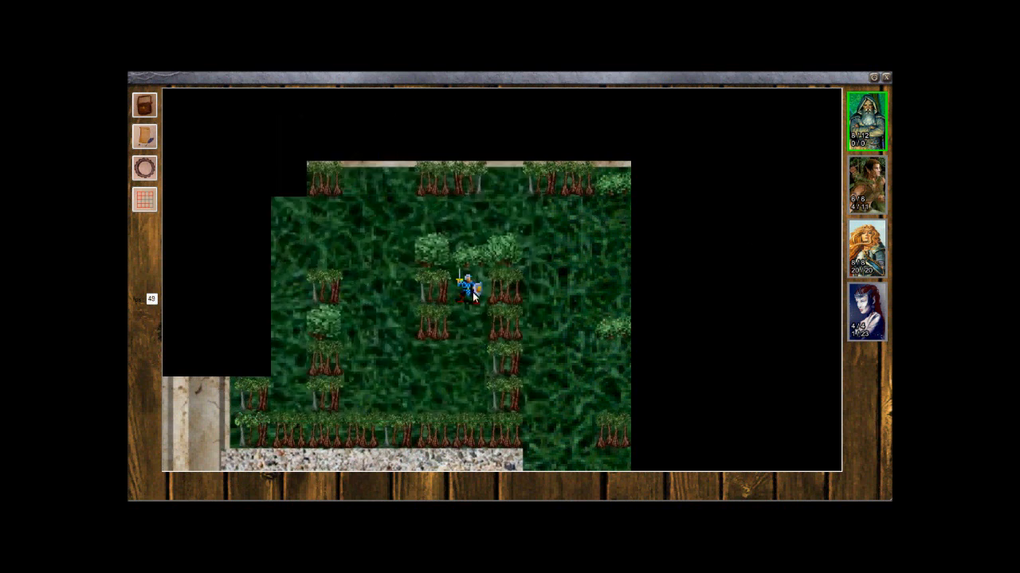
mouse_move(604, 257)
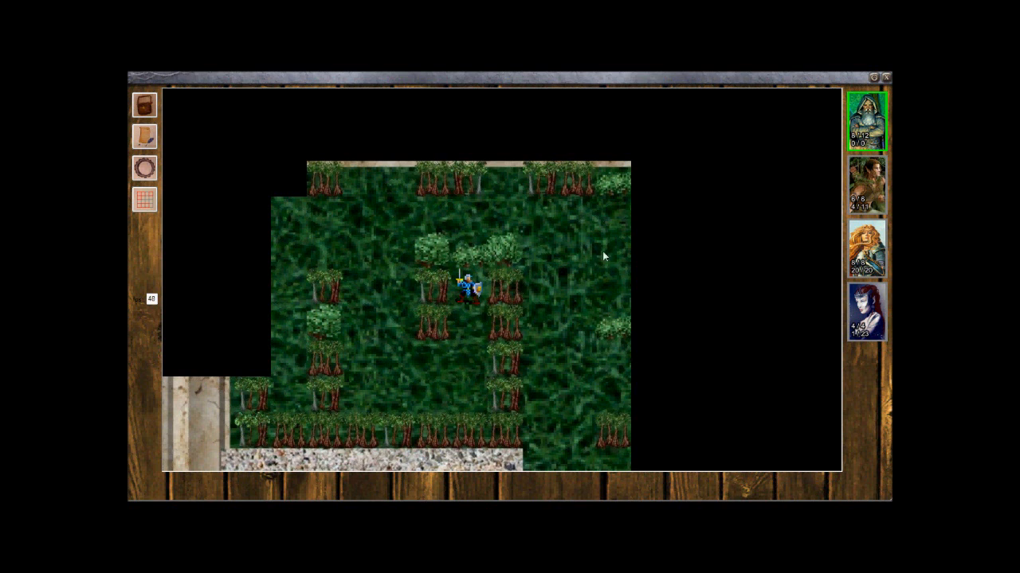